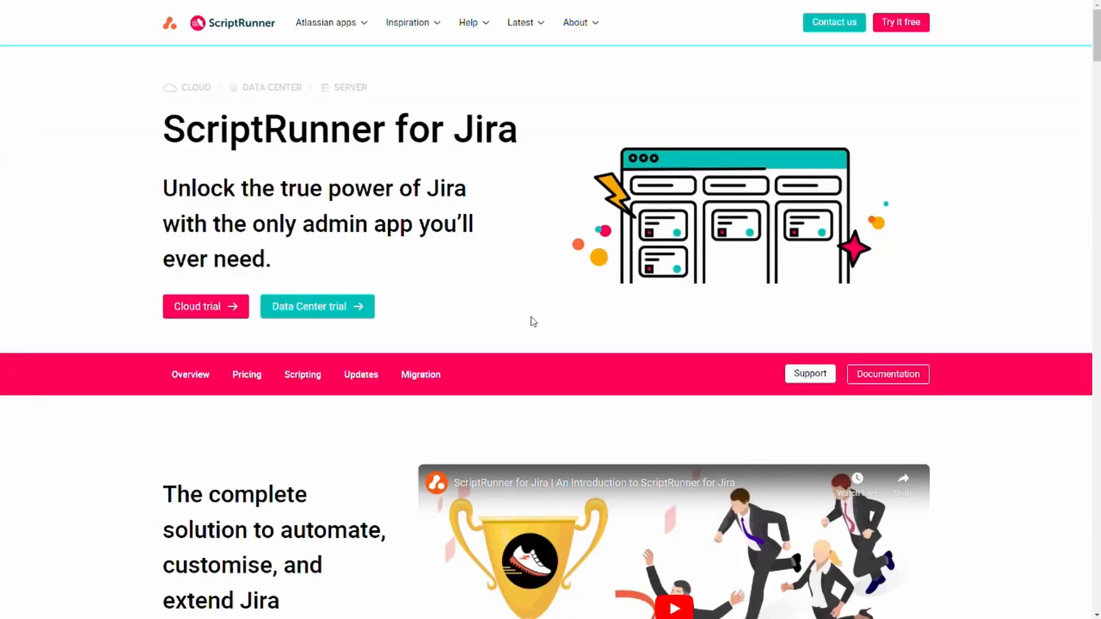
# Step: Scroll through the ScriptRunner for Jira product page, briefly selecting 'ScriptRunner' in the title
pyautogui.scroll(-3)
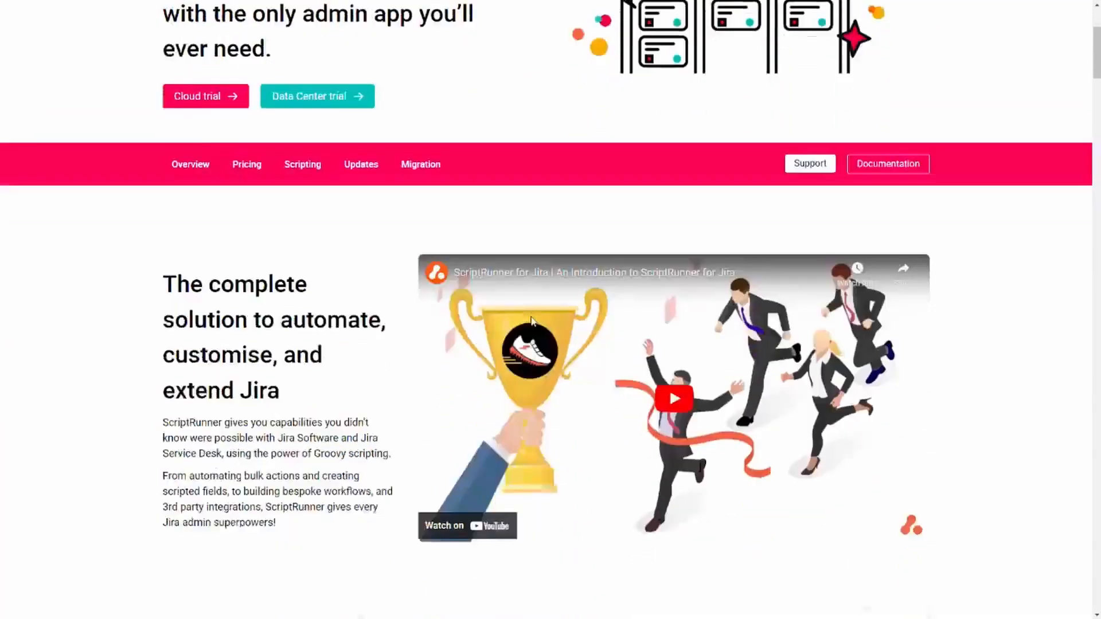
pyautogui.scroll(-3)
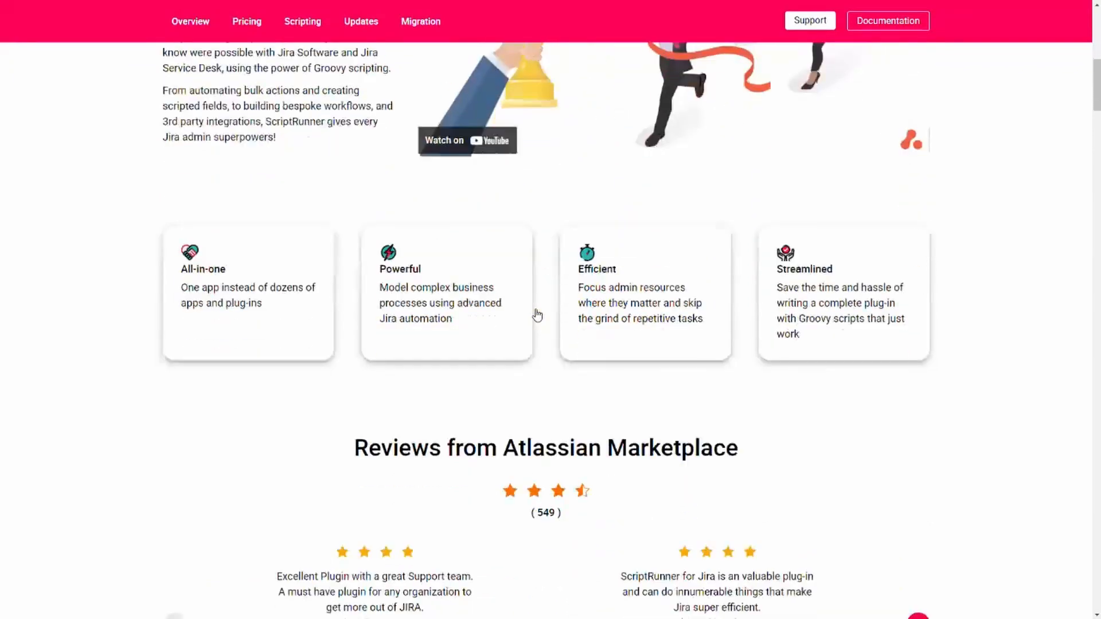
pyautogui.scroll(3)
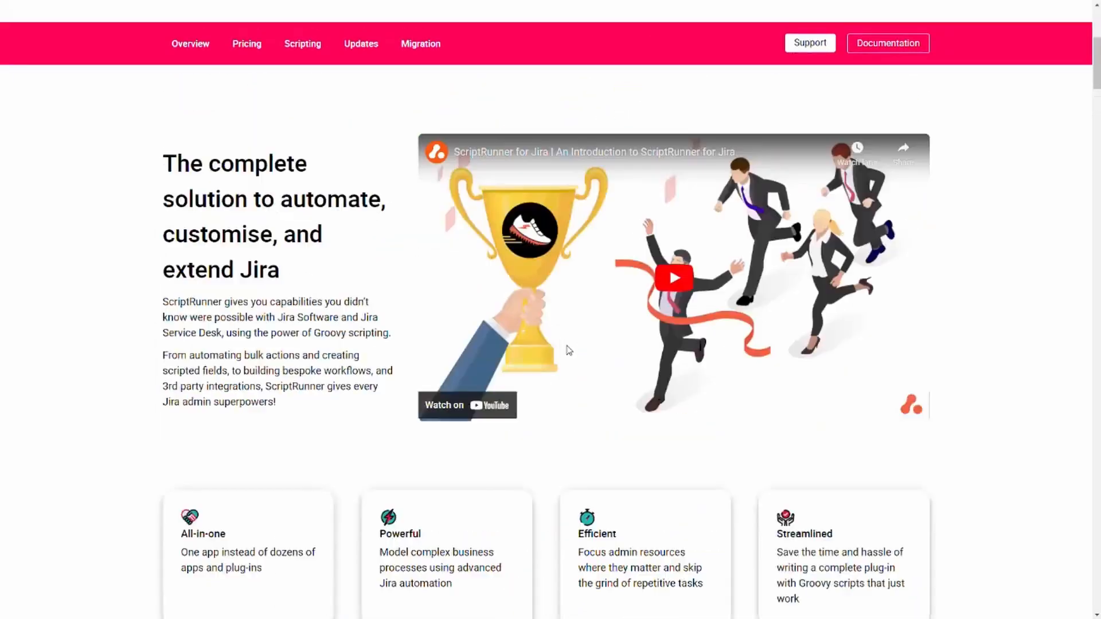
pyautogui.scroll(3)
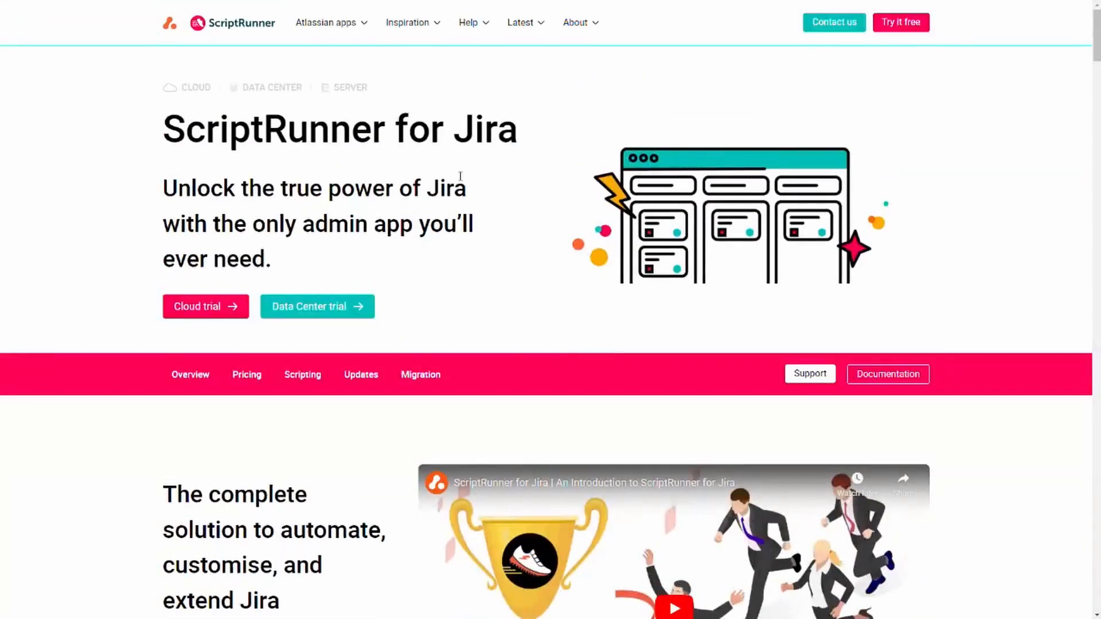
pyautogui.doubleClick(278, 128)
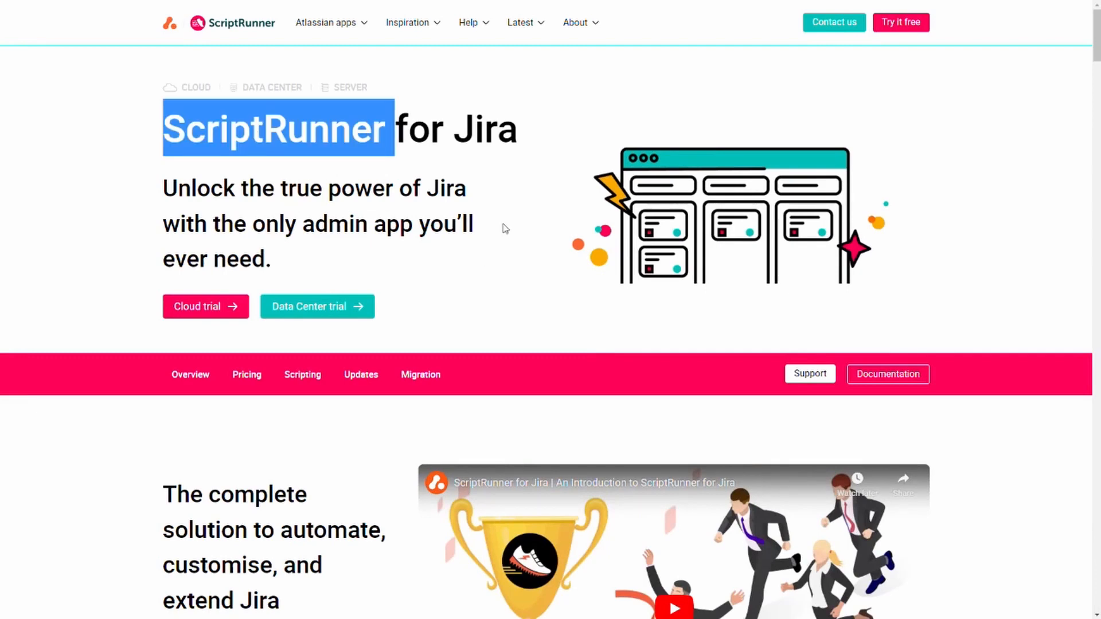
pyautogui.click(509, 211)
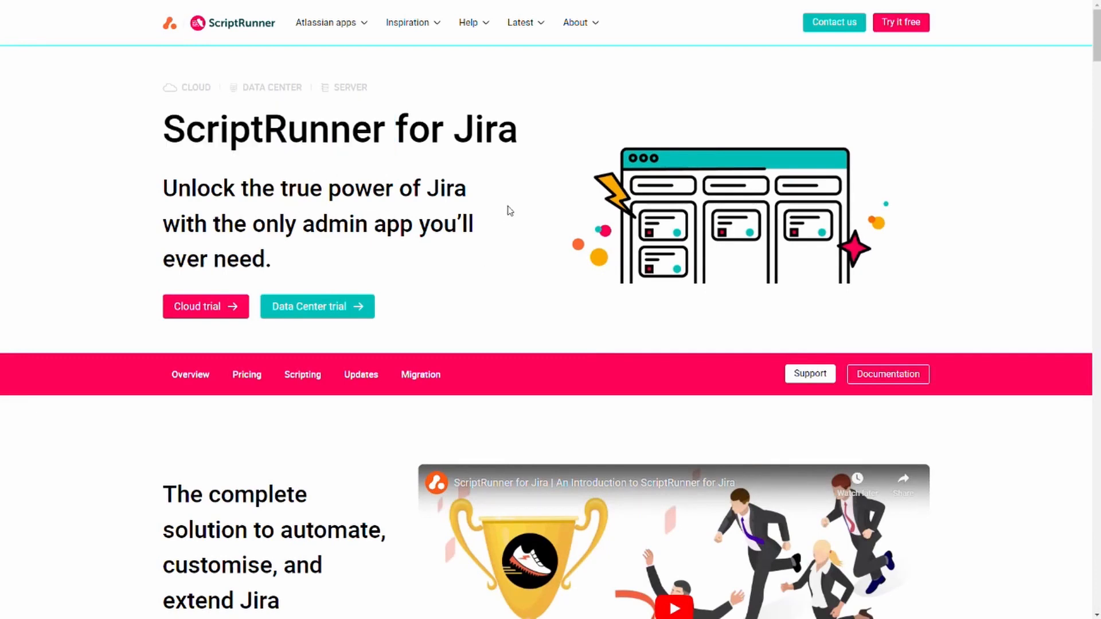
pyautogui.scroll(-3)
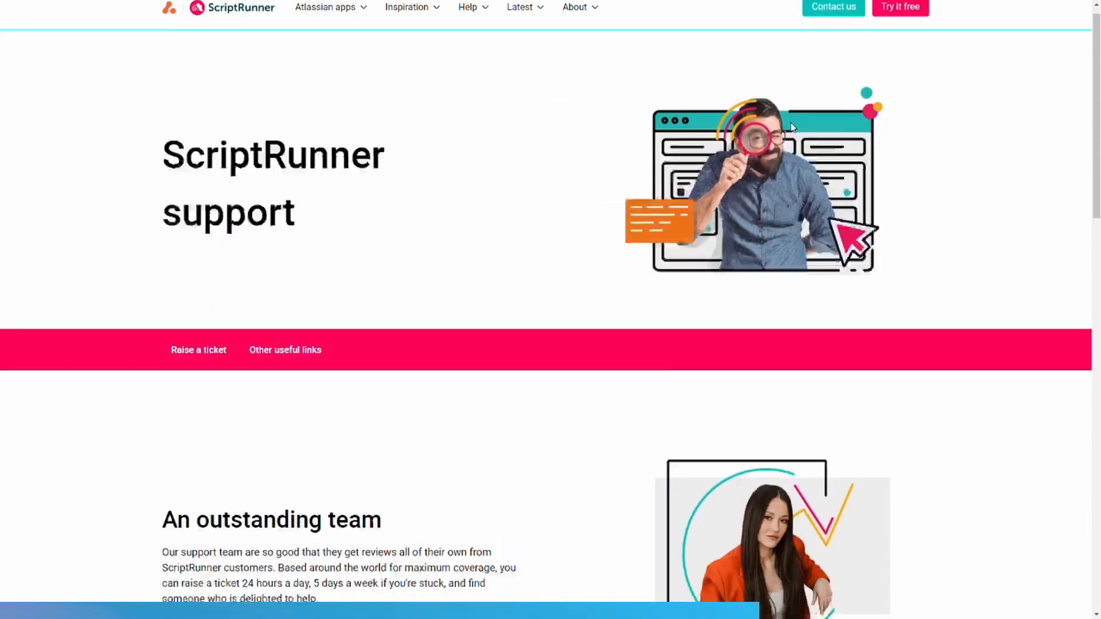
# Step: Open the Adaptavist Library of free script snippets, then return to the ScriptRunner for Jira tab
pyautogui.scroll(-3)
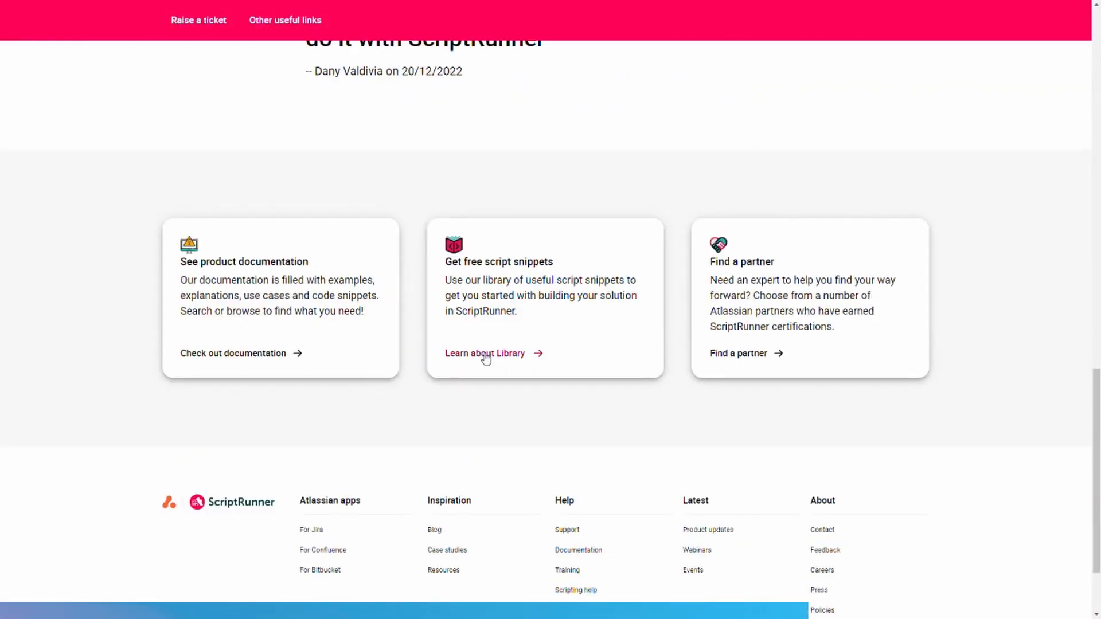
pyautogui.scroll(3)
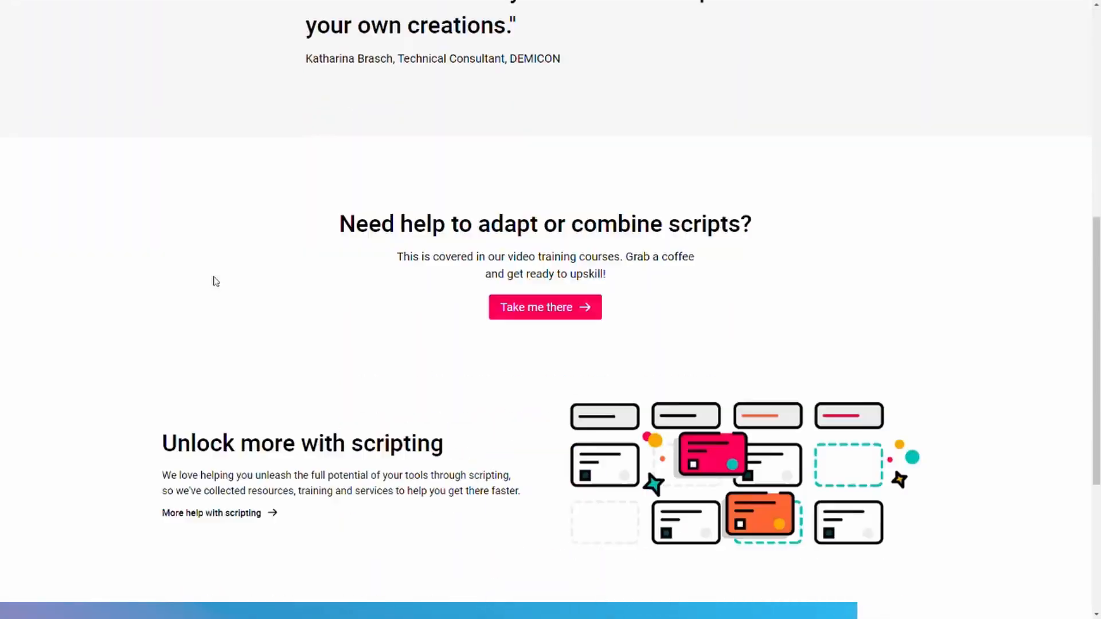
pyautogui.click(544, 307)
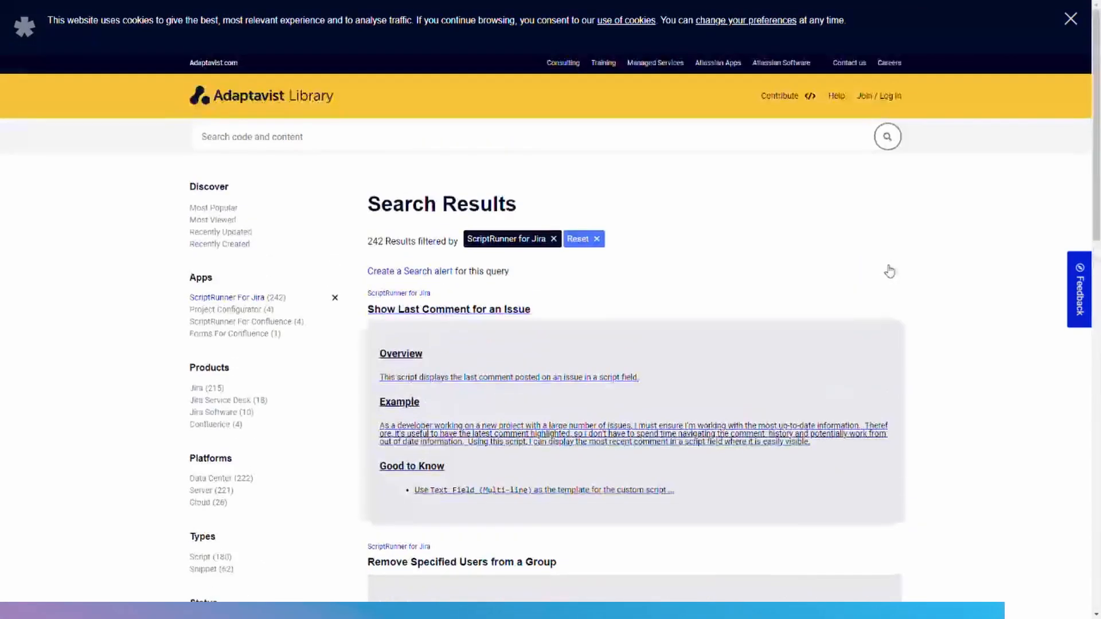
pyautogui.moveTo(885, 249)
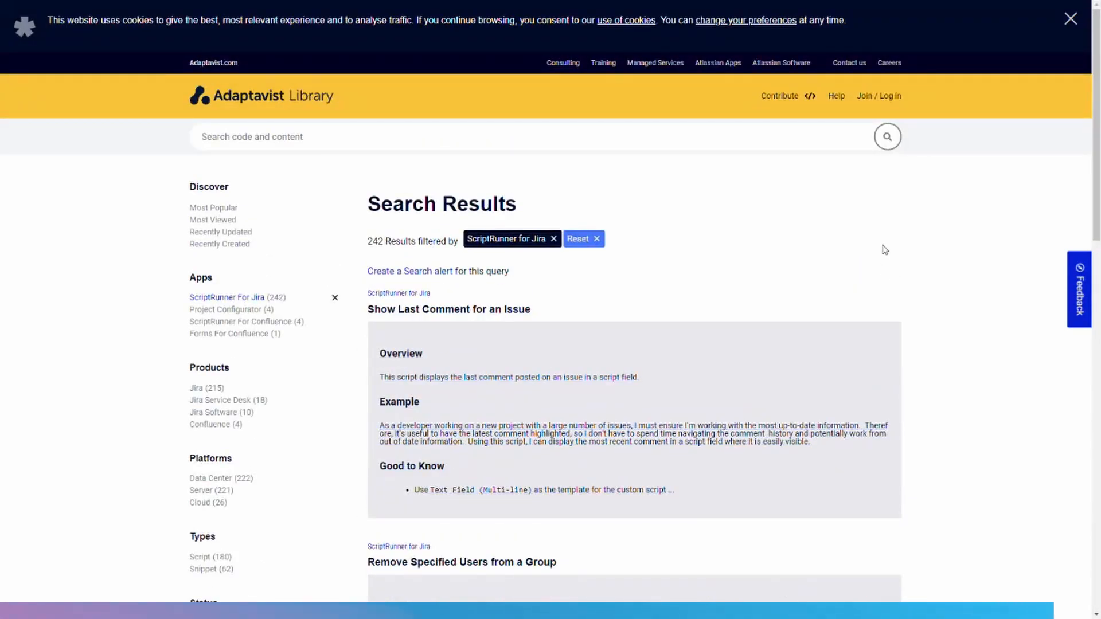
pyautogui.click(835, 92)
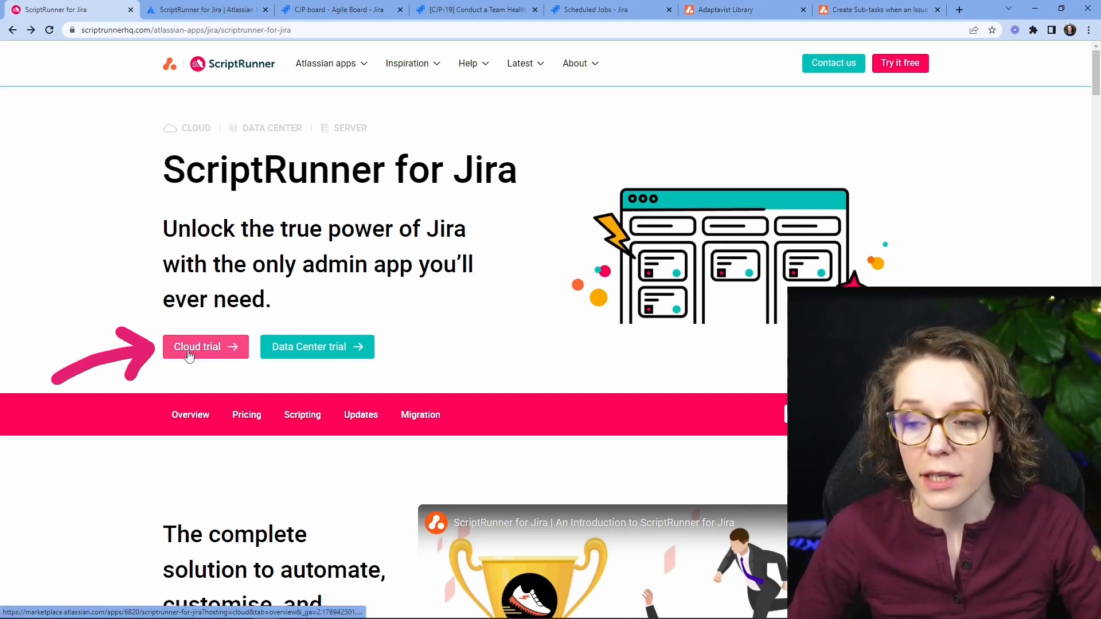
# Step: Start the ScriptRunner for Jira cloud free trial and check the pricing for the user count
pyautogui.click(197, 347)
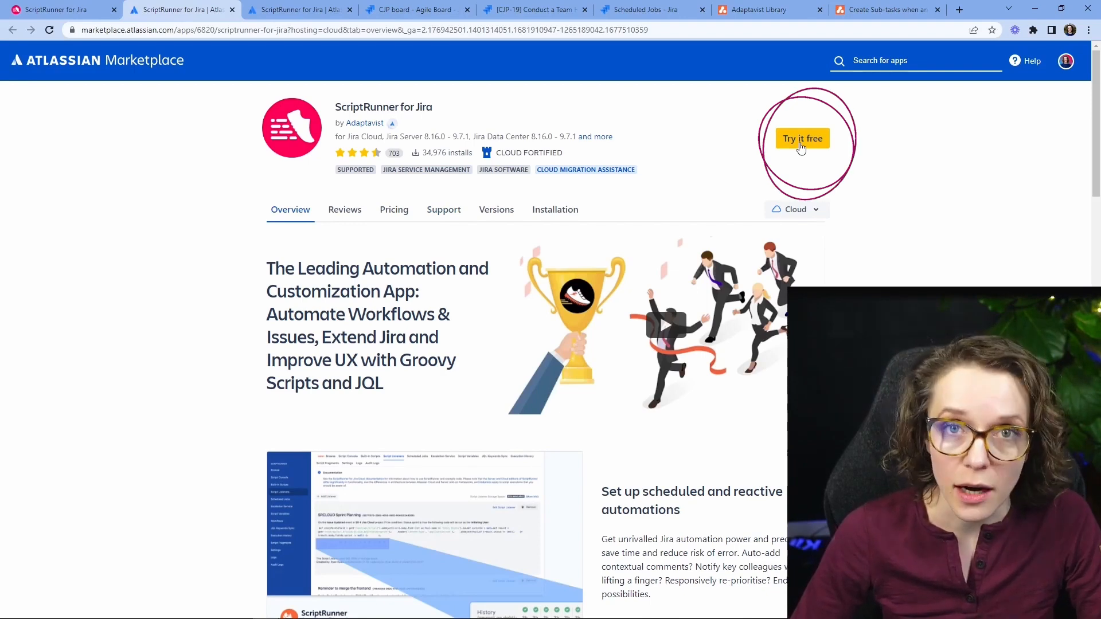
pyautogui.click(394, 209)
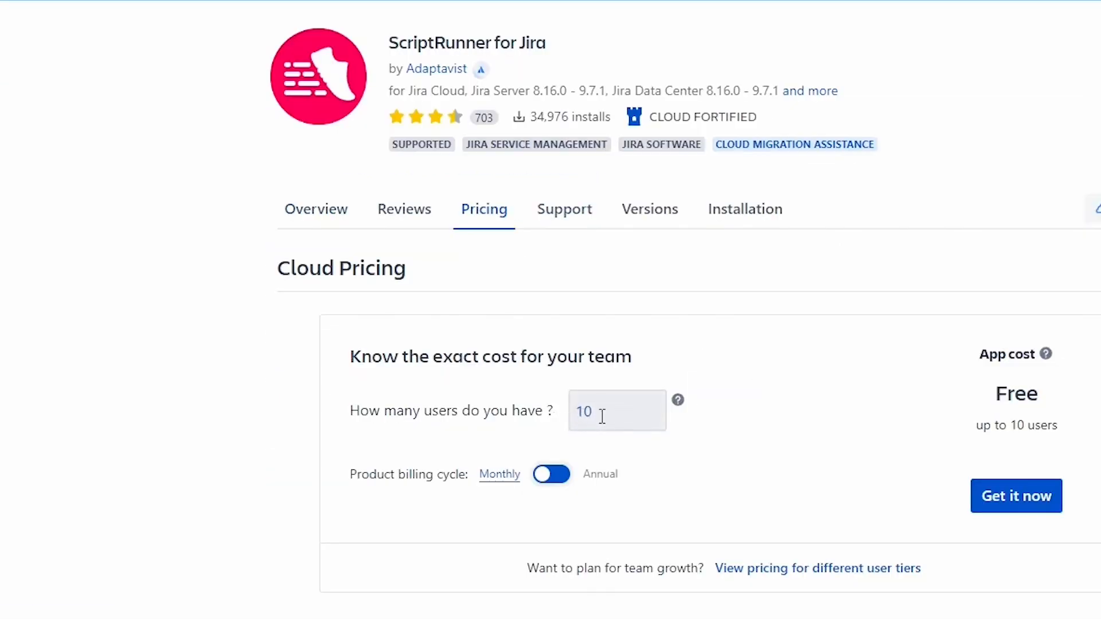
pyautogui.tripleClick(616, 410)
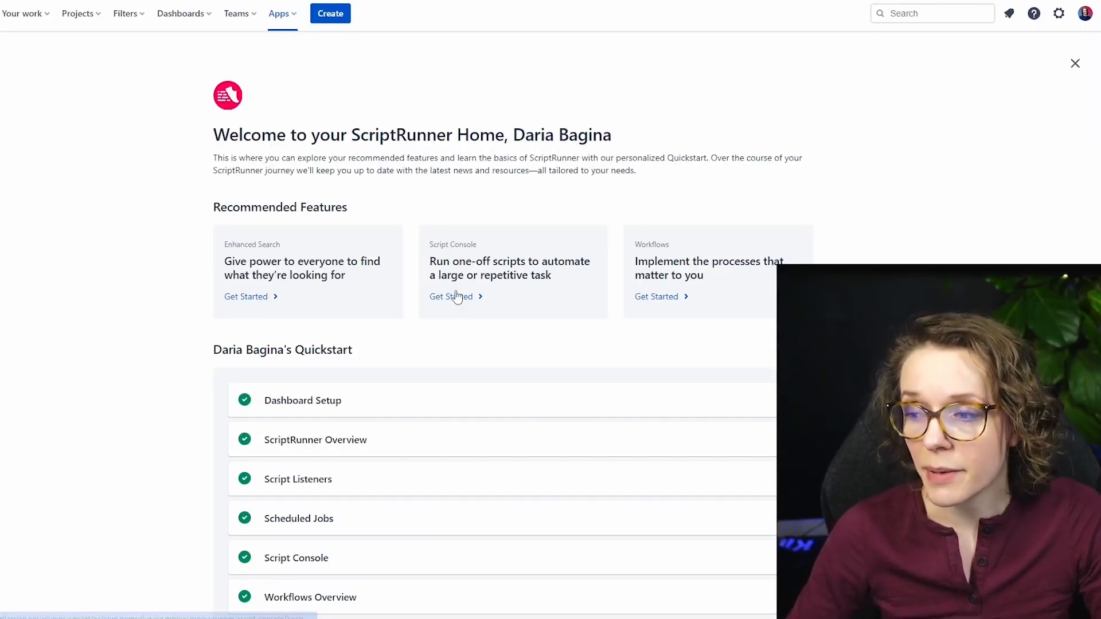
pyautogui.moveTo(447, 200)
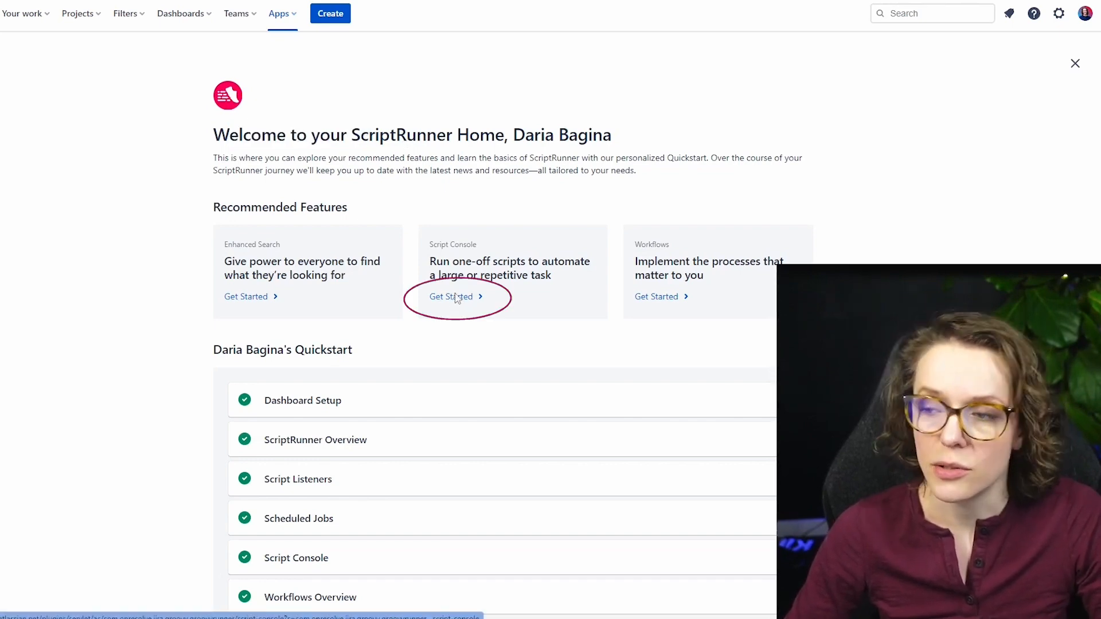
# Step: Browse ScriptRunner's example scripts from Script Console, then open Apps > ScriptRunner Enhanced Search
pyautogui.click(450, 297)
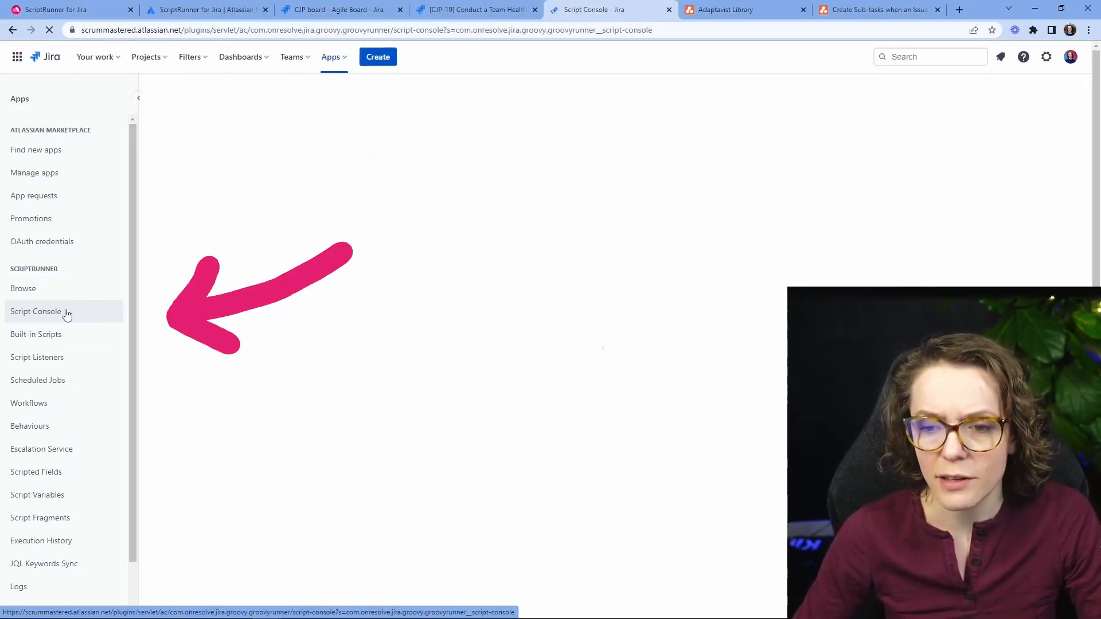
pyautogui.click(23, 288)
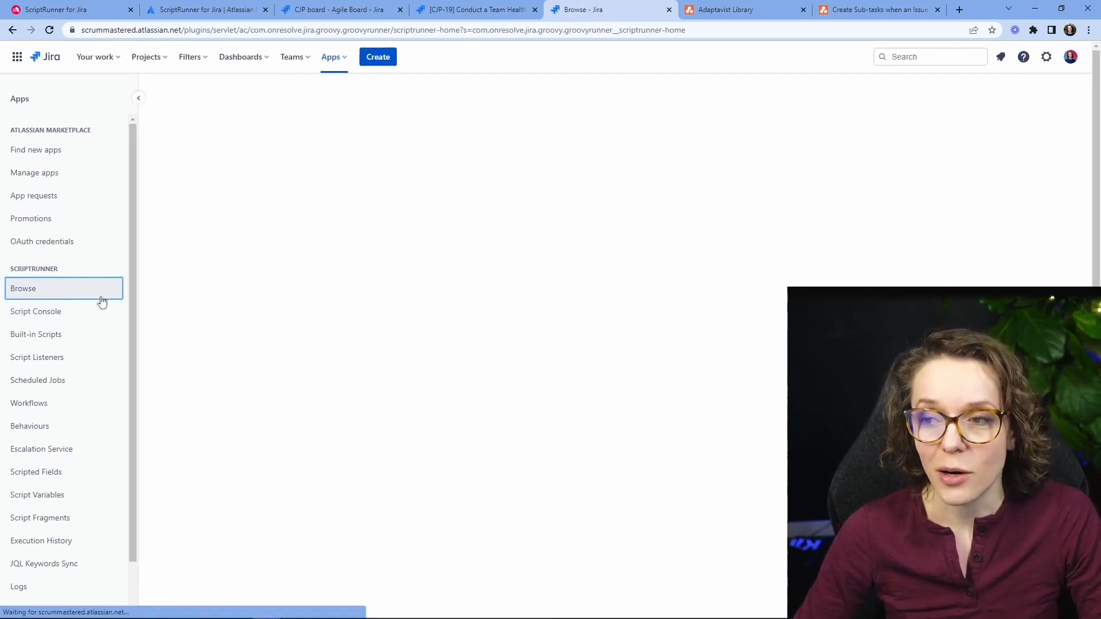
pyautogui.click(23, 288)
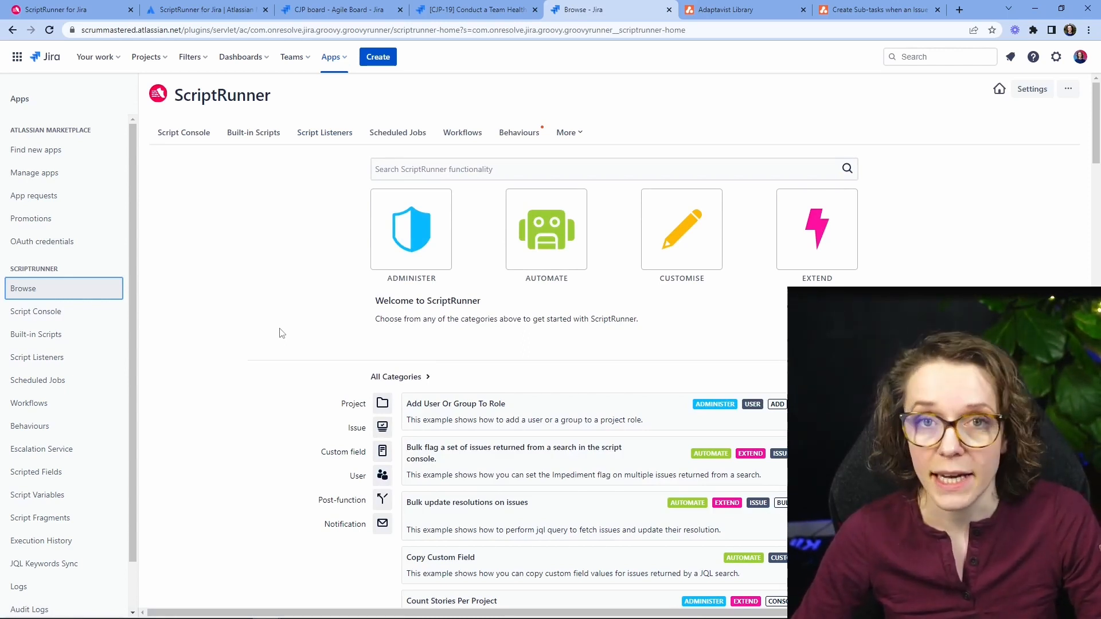
pyautogui.click(331, 57)
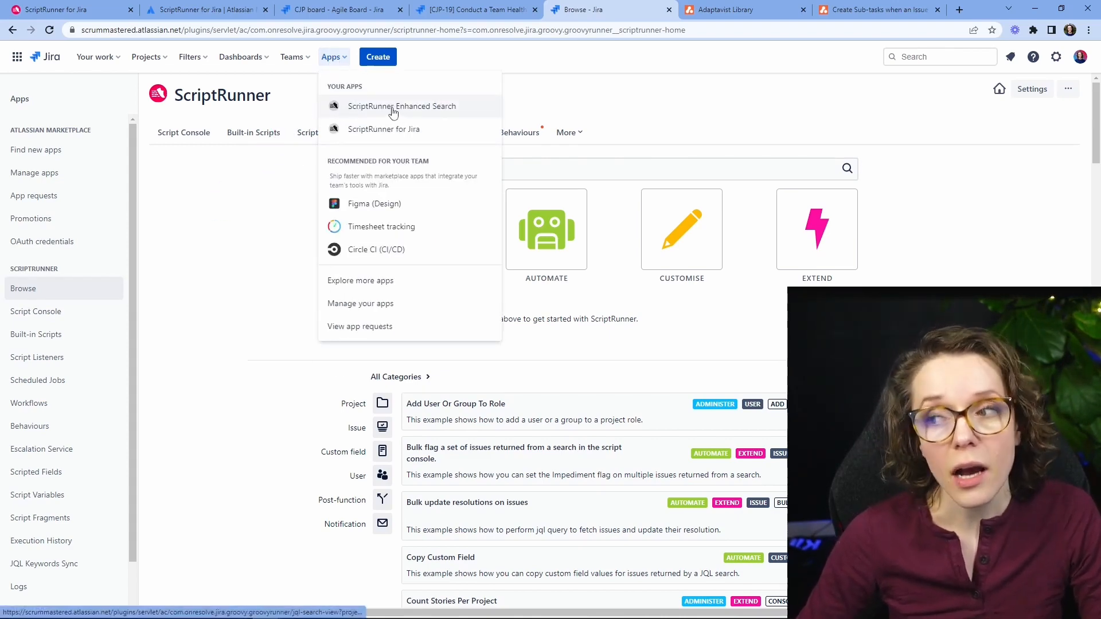
pyautogui.click(401, 106)
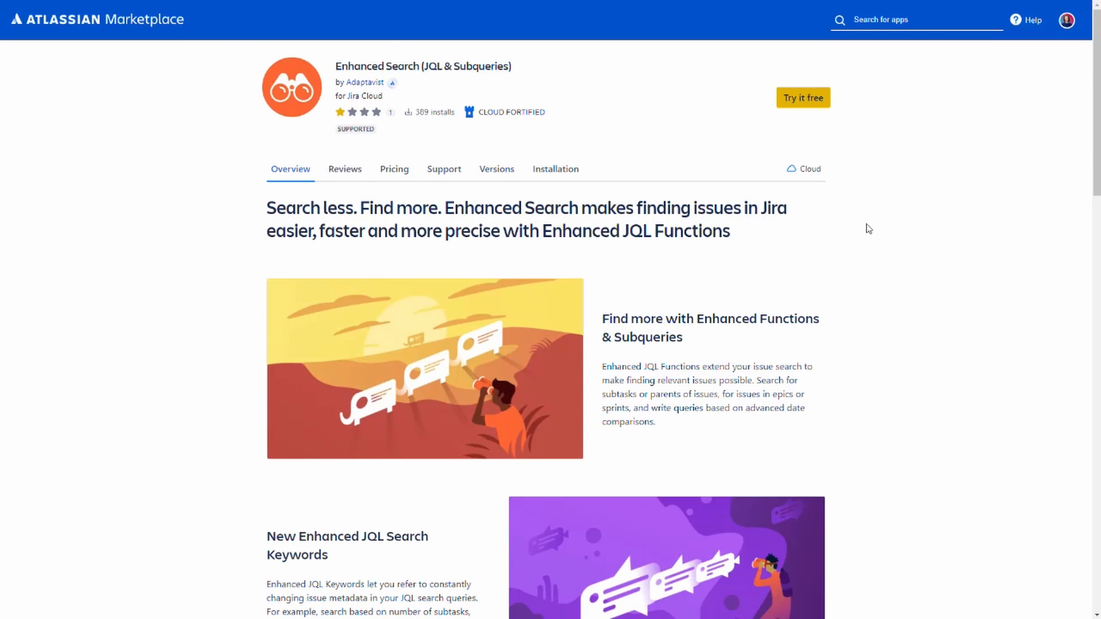
# Step: Scroll through the Enhanced Search (JQL & Subqueries) Marketplace listing
pyautogui.scroll(-3)
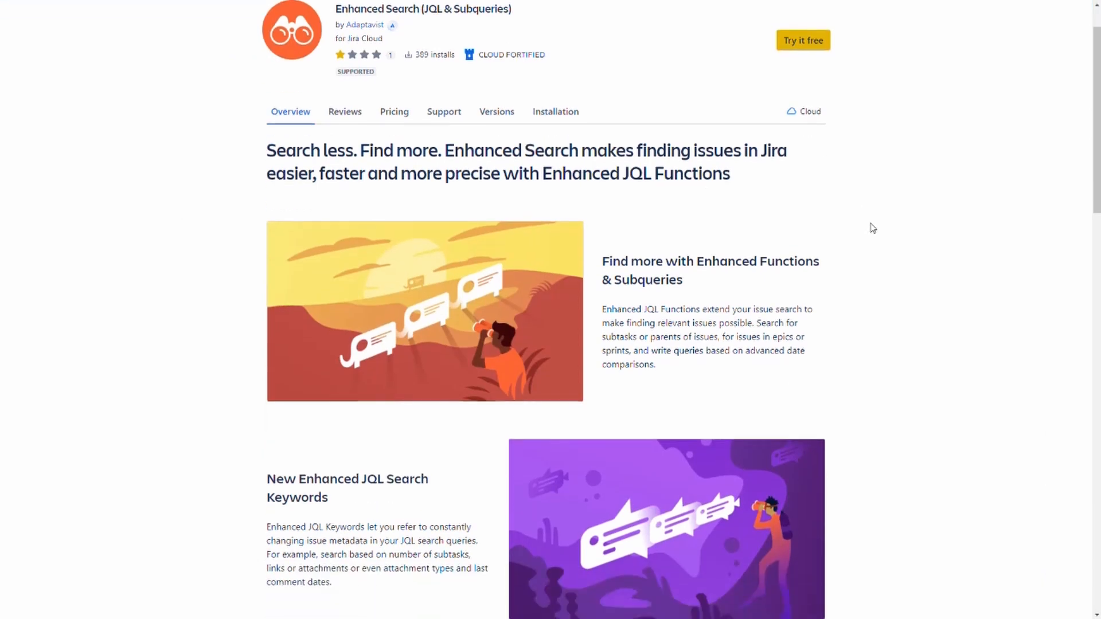
pyautogui.scroll(-3)
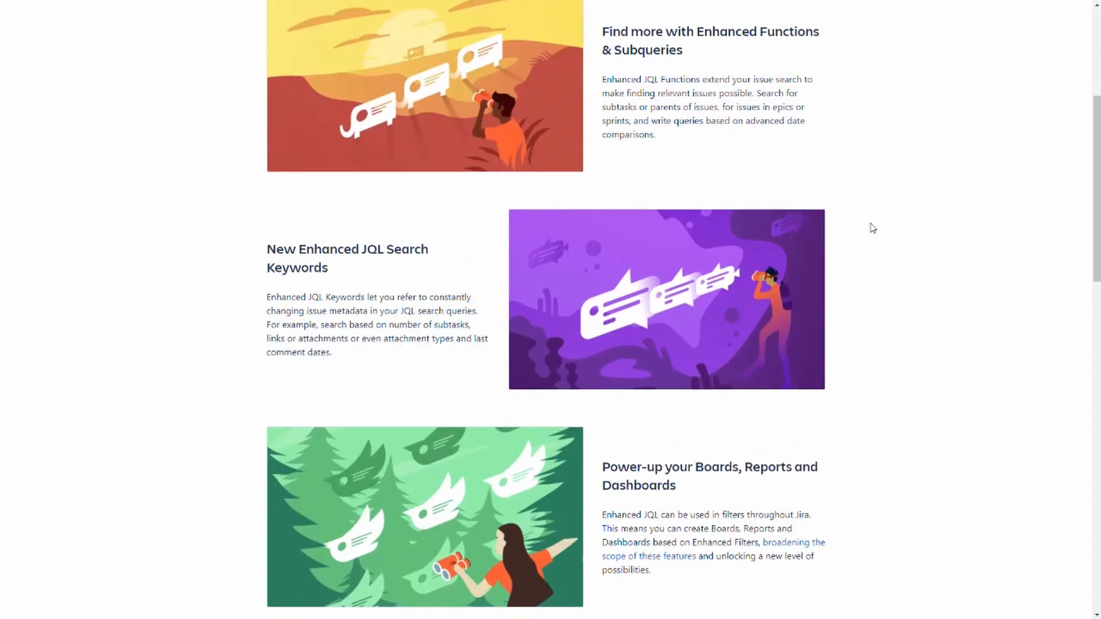
pyautogui.scroll(-3)
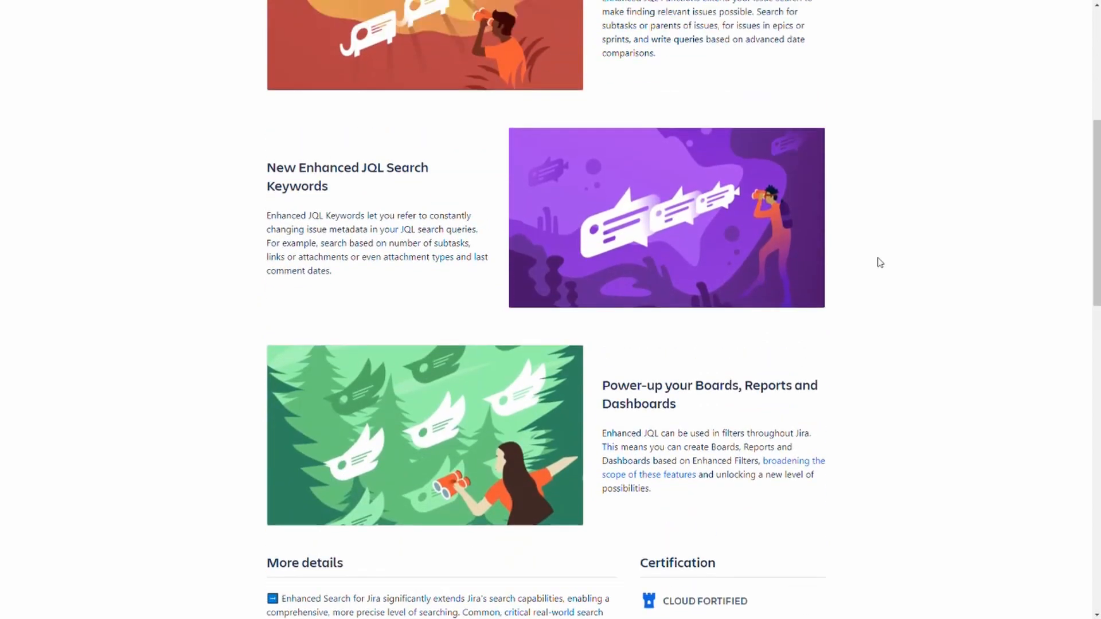
pyautogui.scroll(3)
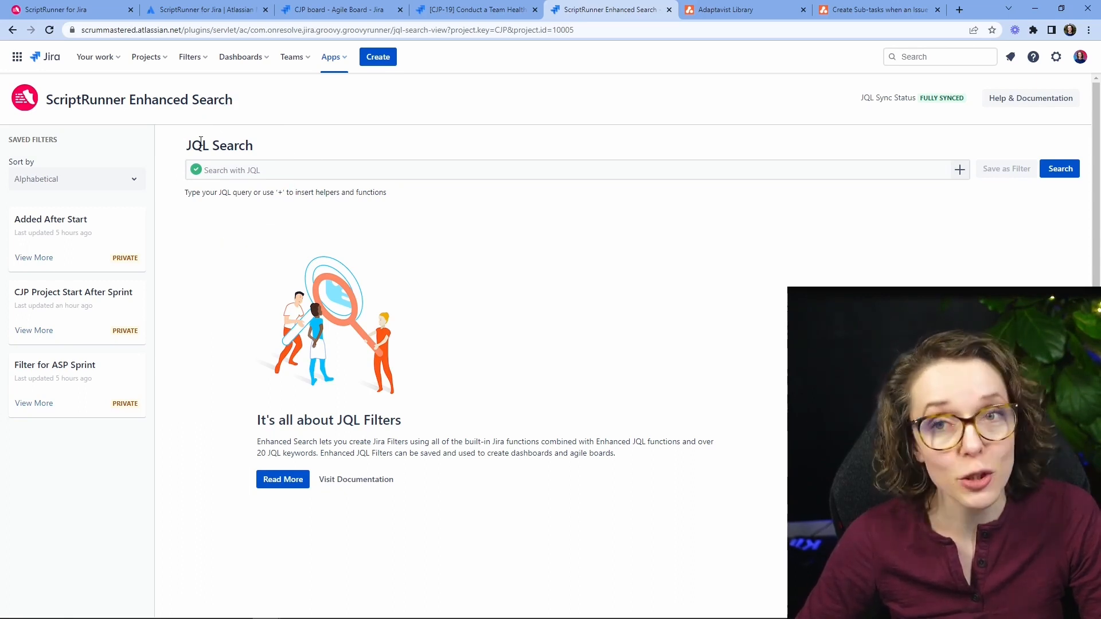
# Step: Compare Jira's standard issue search, then load the 'Added After Start' saved Enhanced Search filter
pyautogui.click(192, 57)
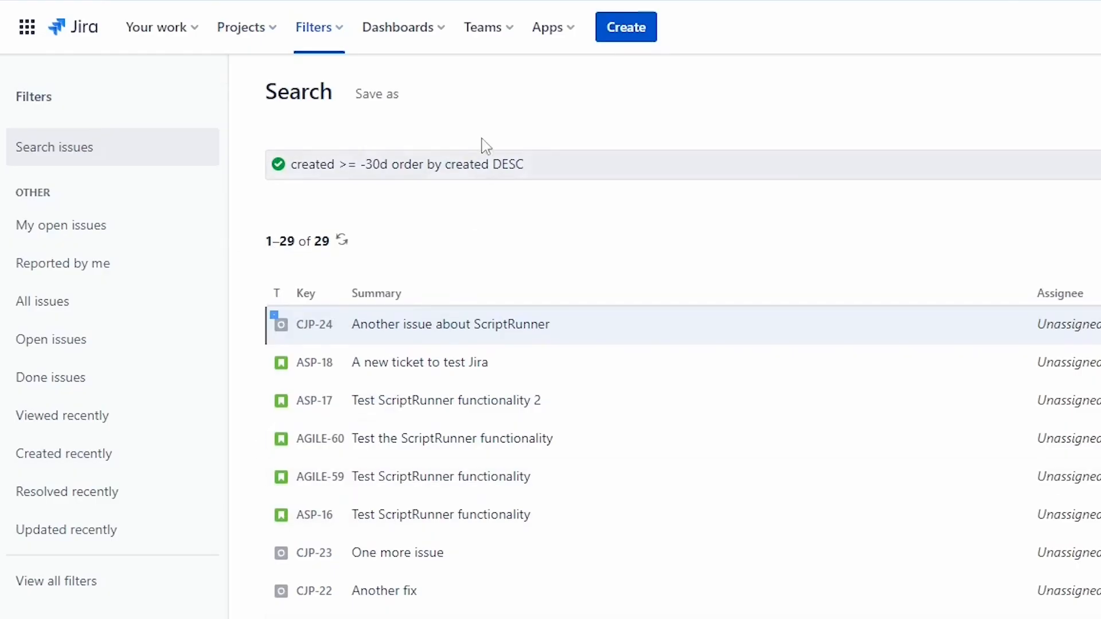
pyautogui.doubleClick(457, 164)
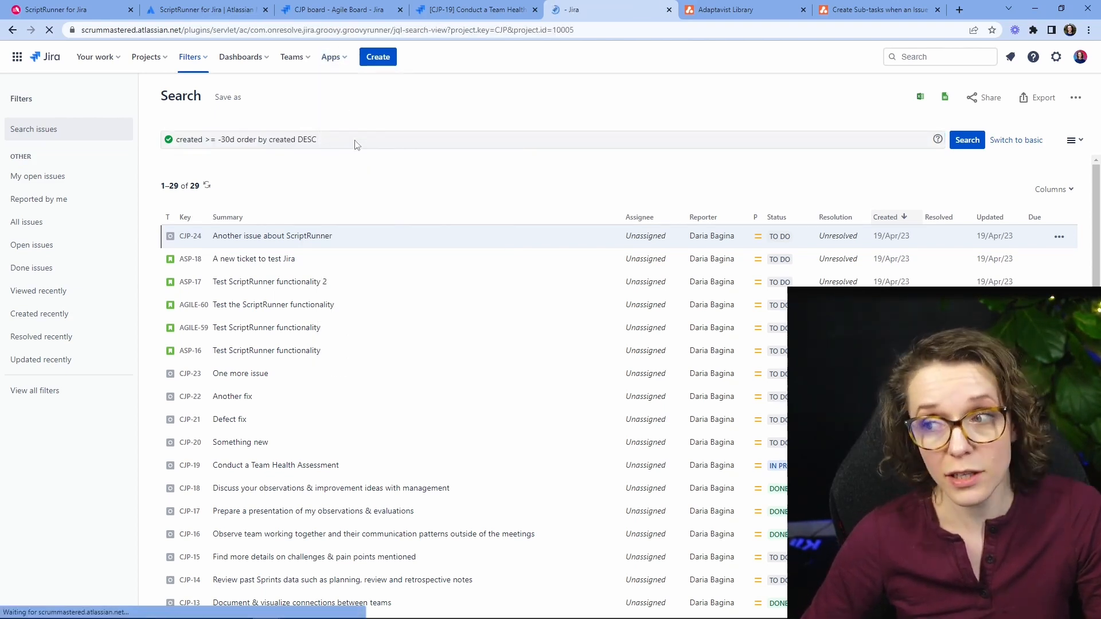
pyautogui.click(604, 10)
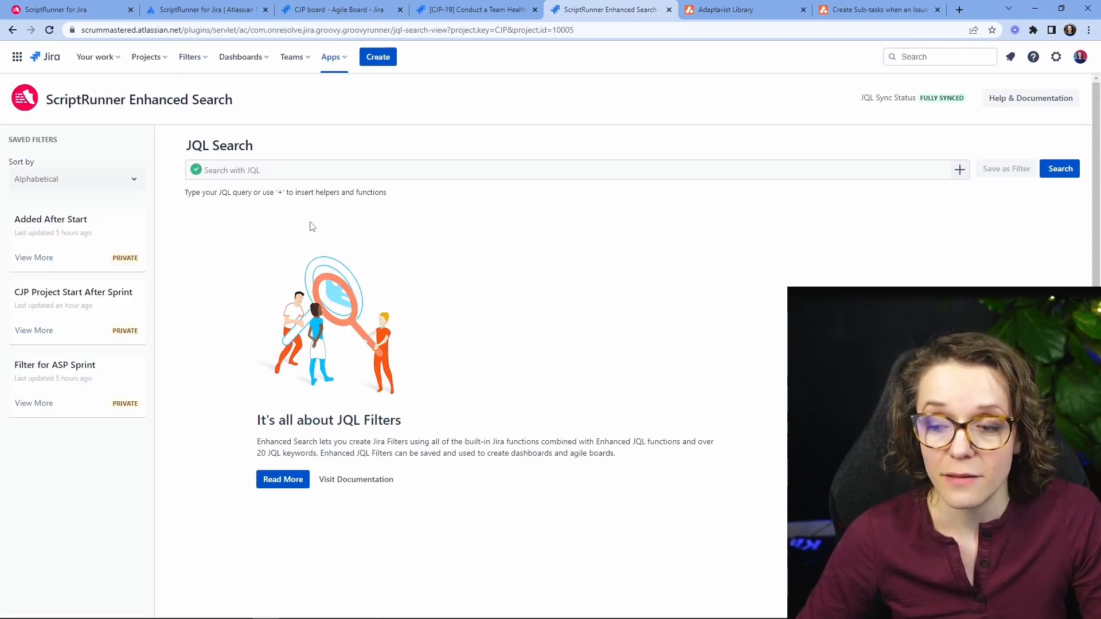
pyautogui.moveTo(16, 241)
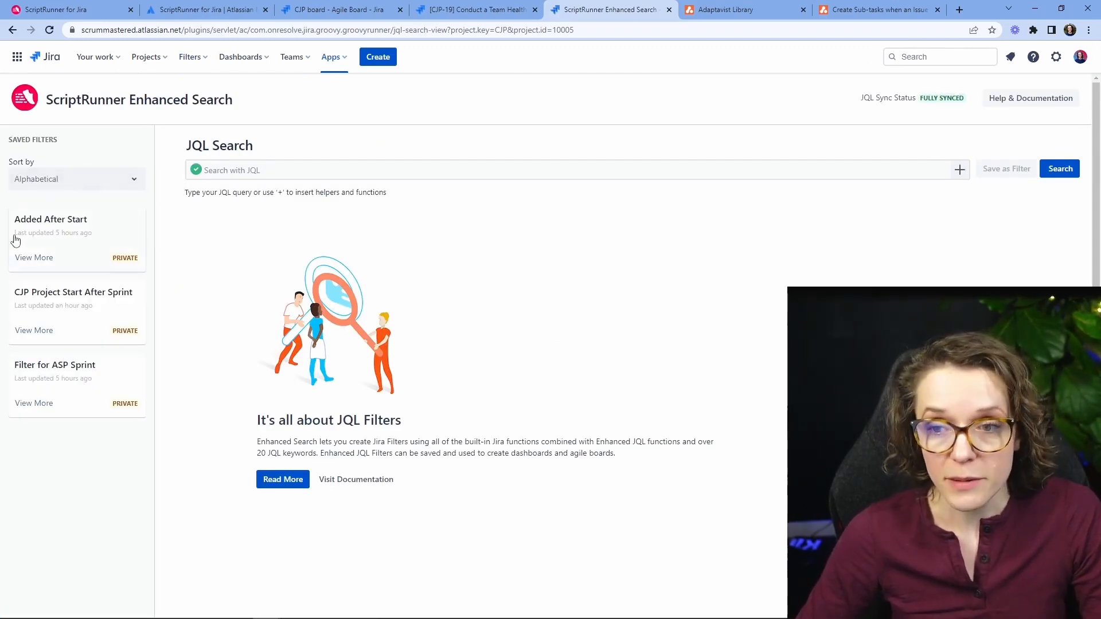
pyautogui.click(51, 219)
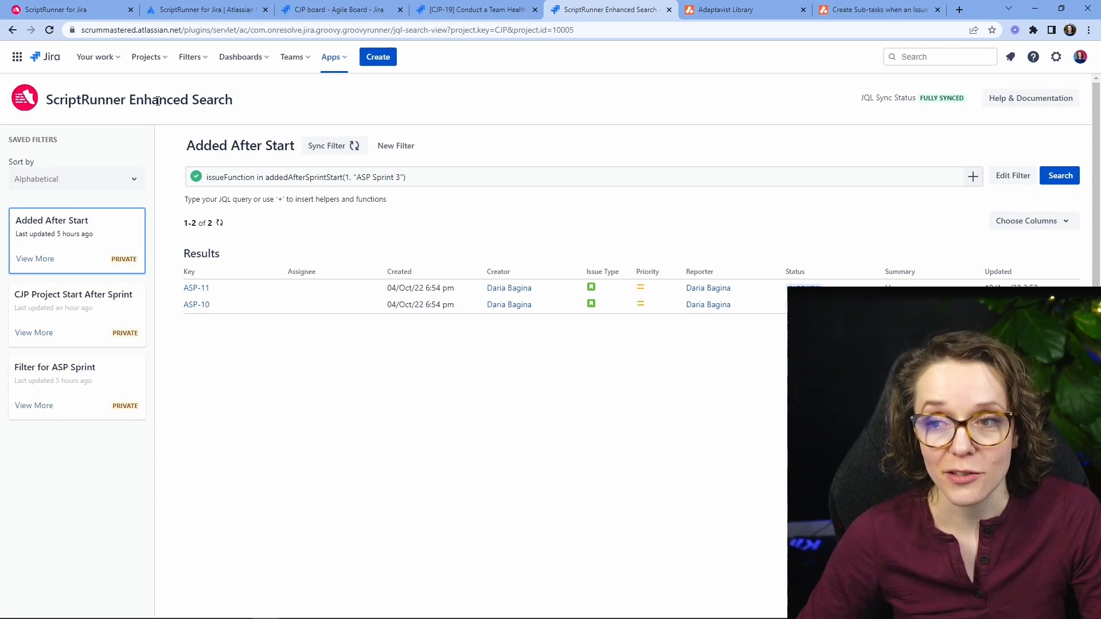
pyautogui.moveTo(176, 191)
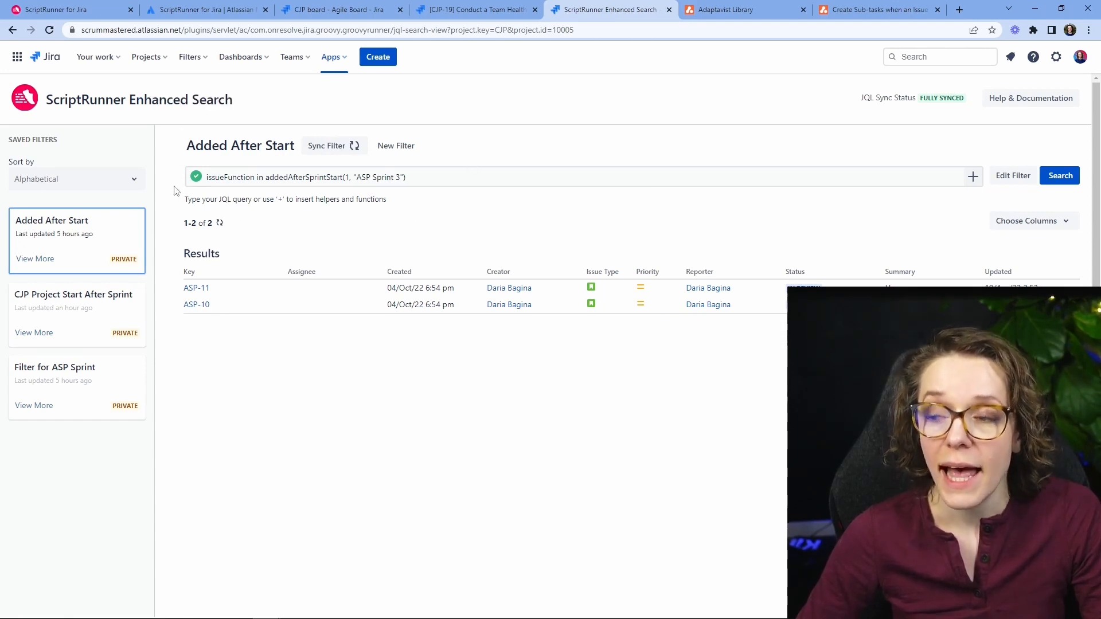
pyautogui.moveTo(531, 143)
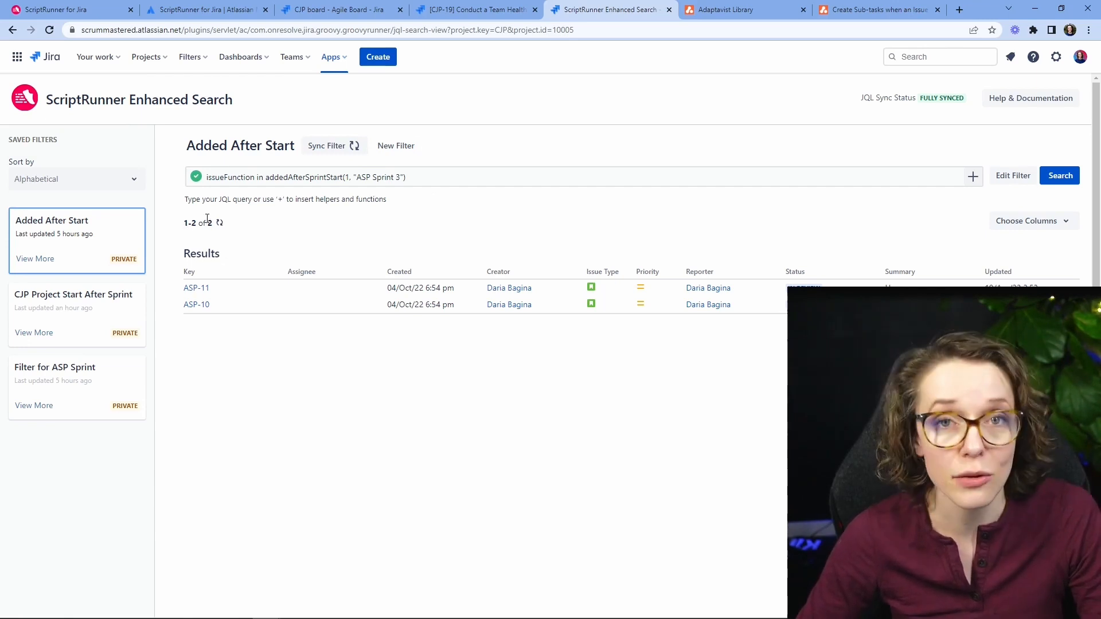
pyautogui.moveTo(261, 245)
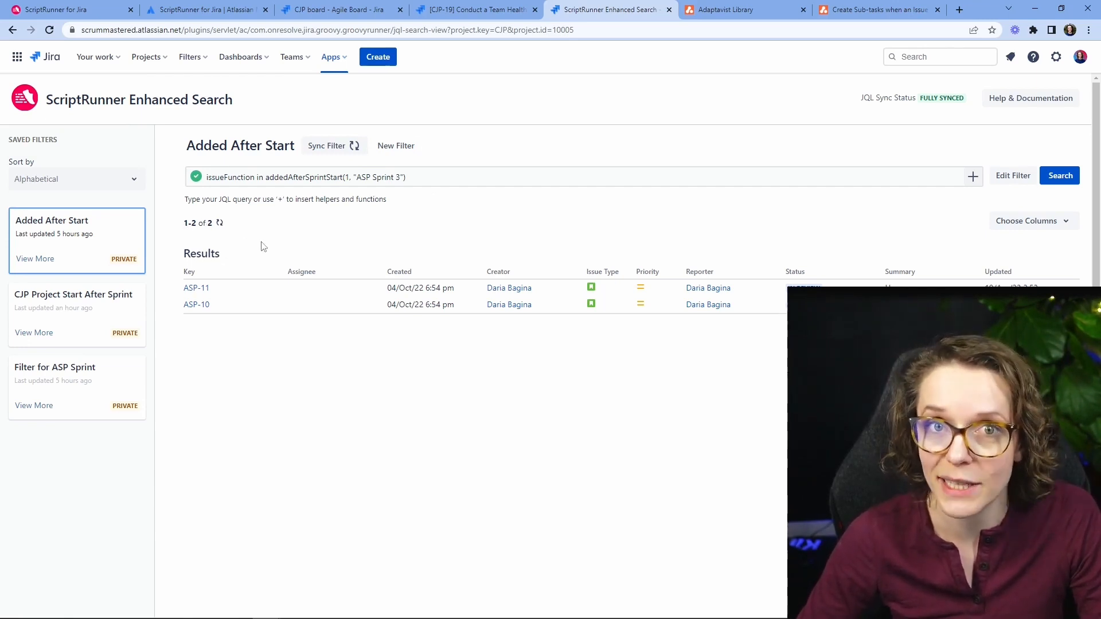
pyautogui.moveTo(254, 244)
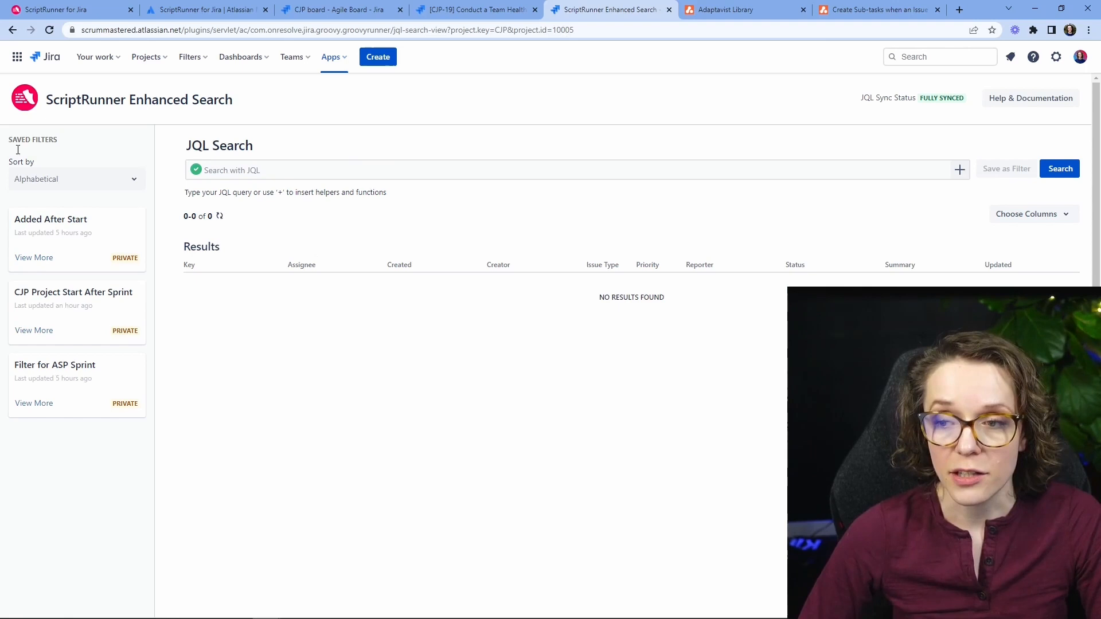
pyautogui.moveTo(360, 147)
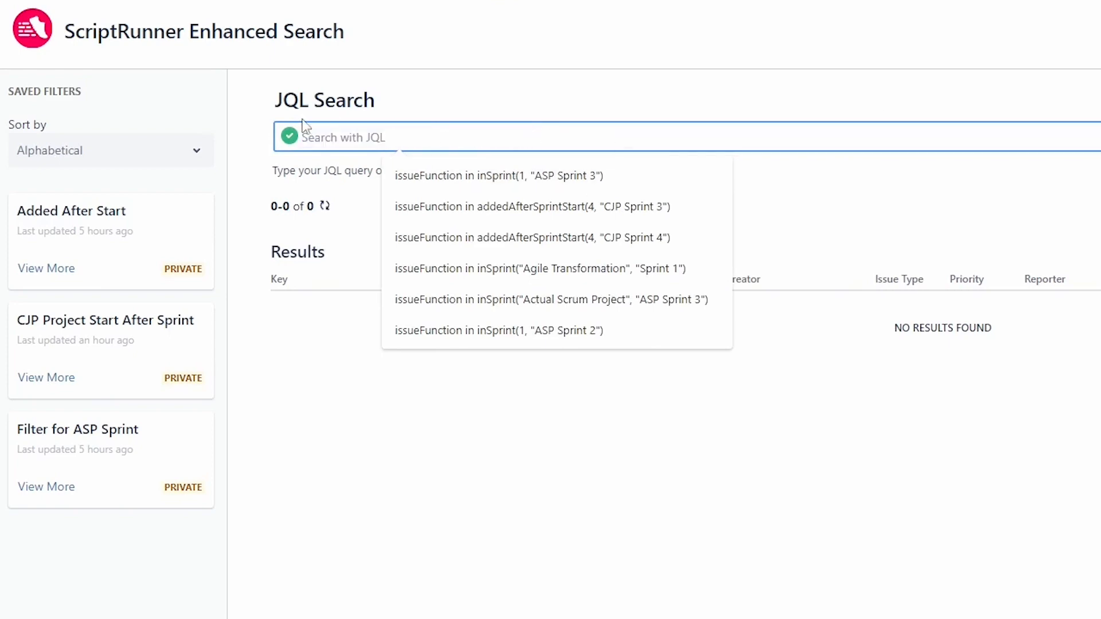
# Step: Open the Insert Functions and Users helper beside the JQL search field
pyautogui.click(959, 168)
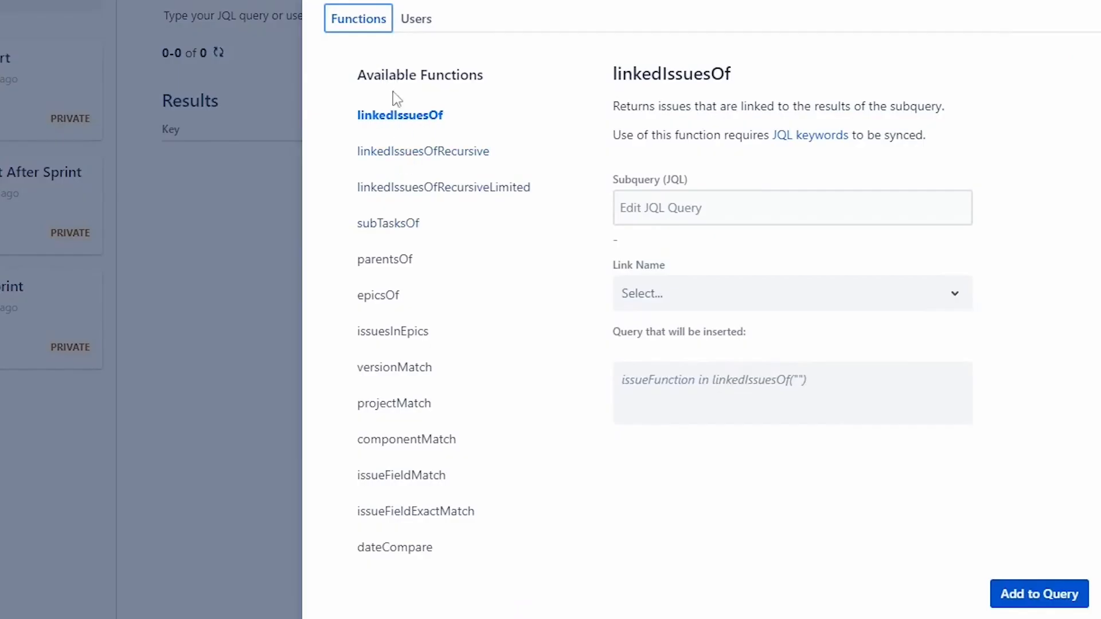
# Step: Pick addedAfterSprintStart from the Available Functions list and focus its board field
pyautogui.scroll(-3)
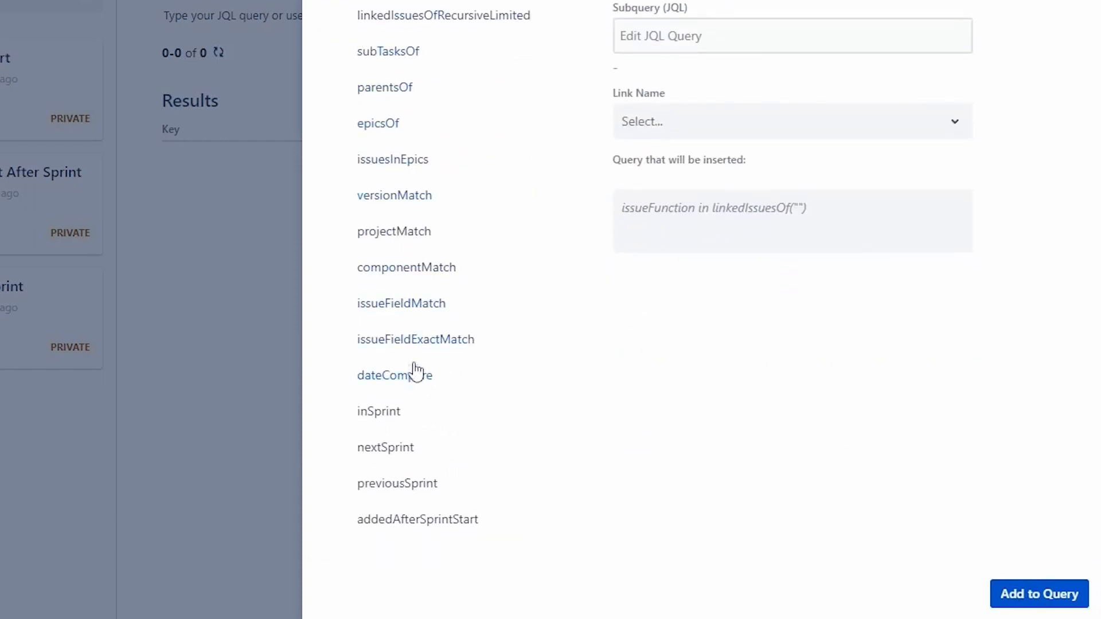
pyautogui.moveTo(528, 151)
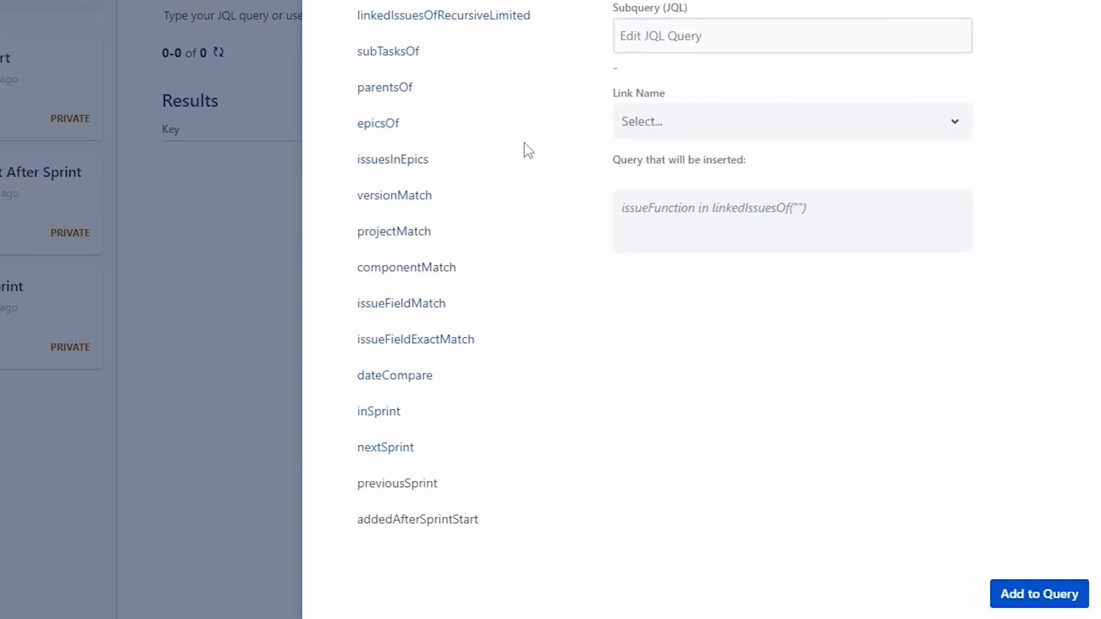
pyautogui.moveTo(432, 512)
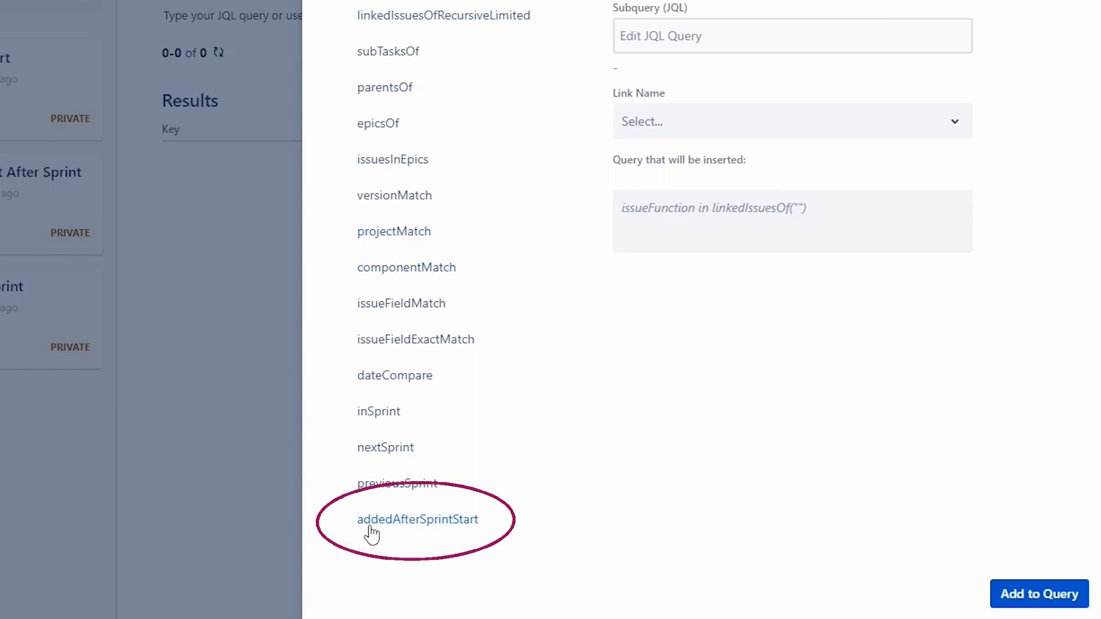
pyautogui.click(418, 519)
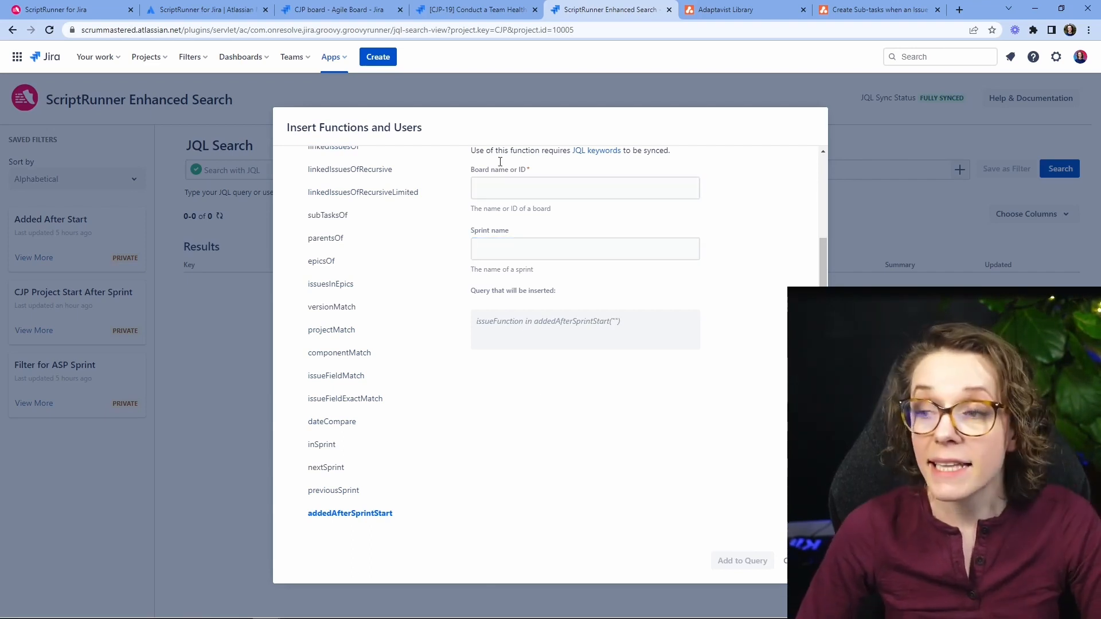
pyautogui.click(585, 187)
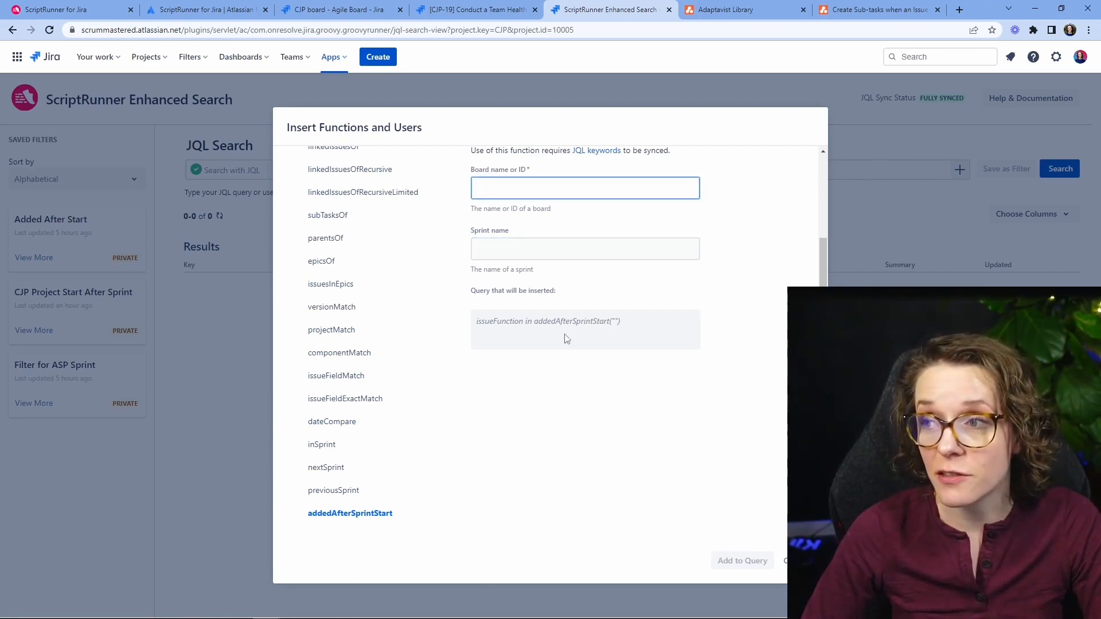
pyautogui.click(474, 10)
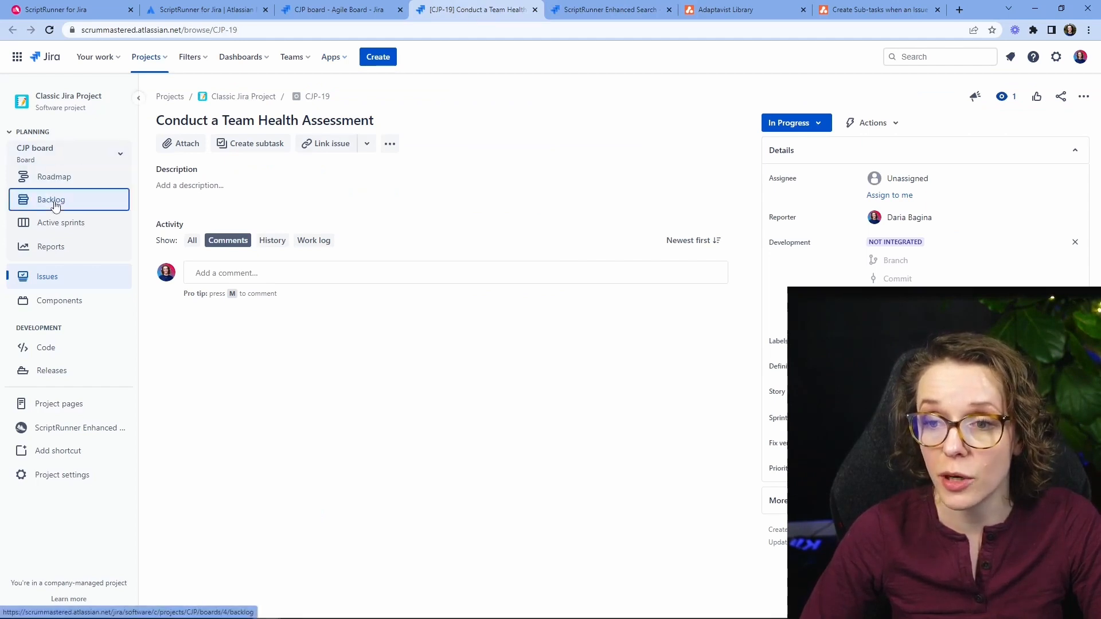
pyautogui.click(50, 200)
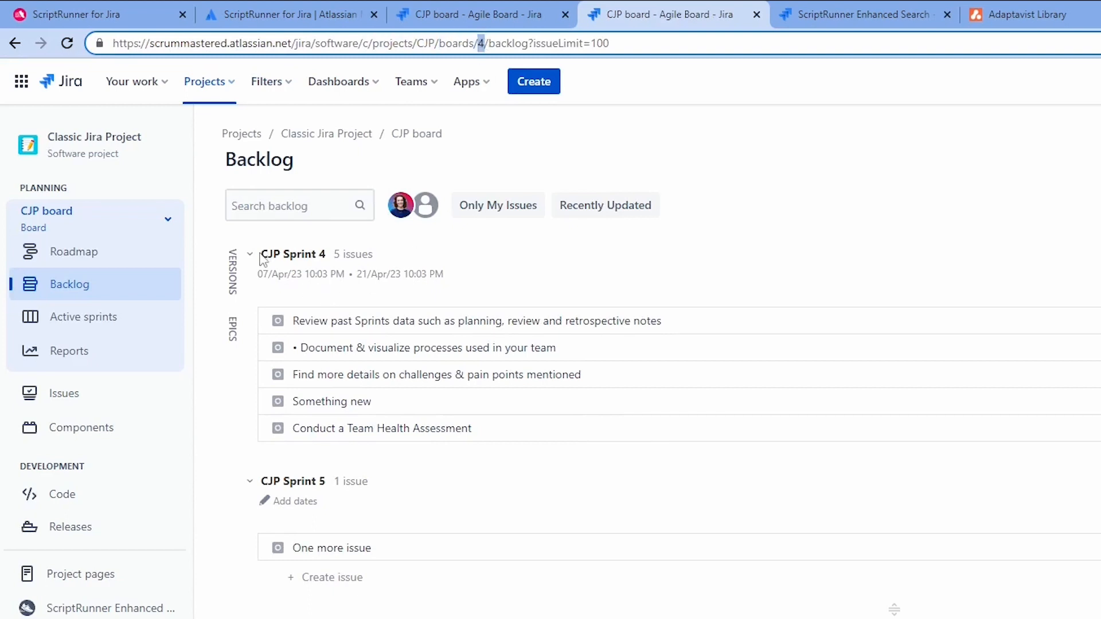
pyautogui.doubleClick(292, 253)
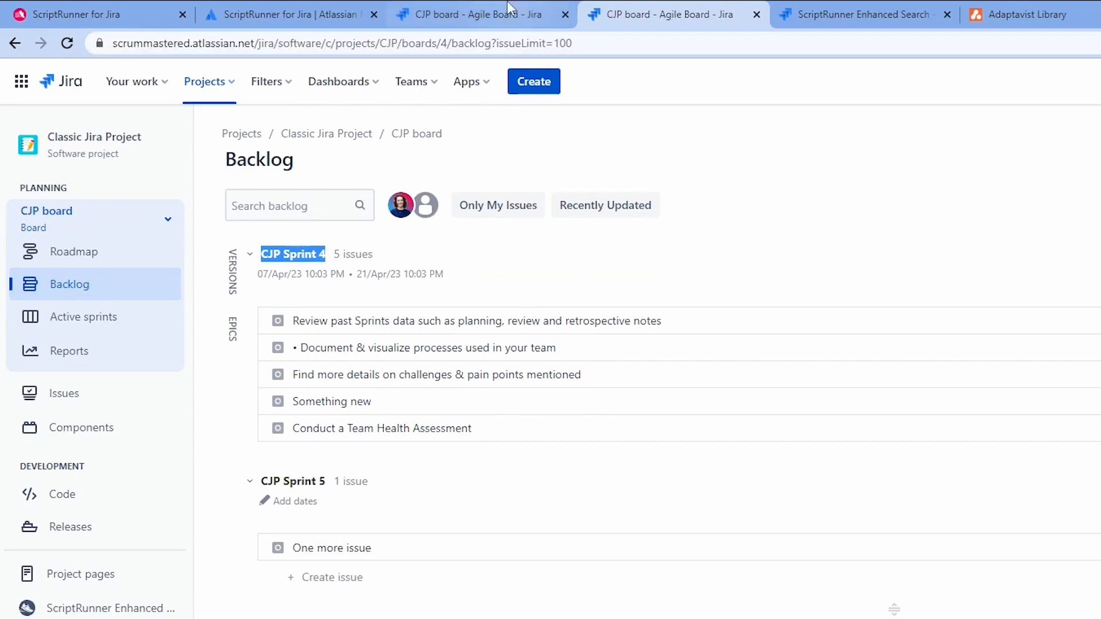
pyautogui.click(863, 14)
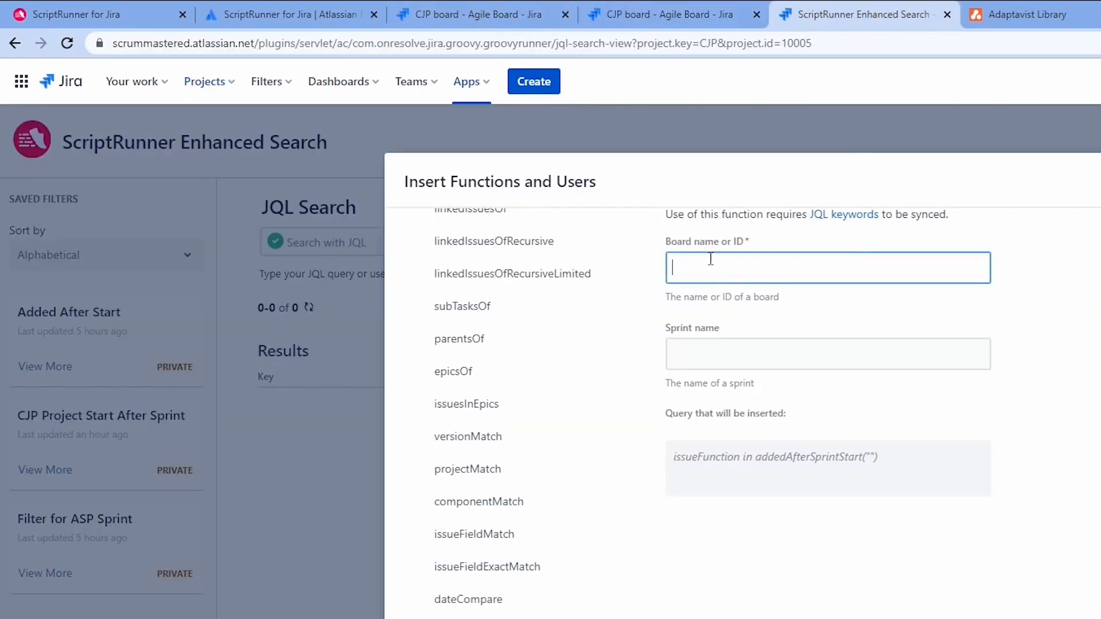
# Step: Add addedAfterSprintStart with board 4 and sprint 'CJP Sprint 4' to the query
pyautogui.write('4')
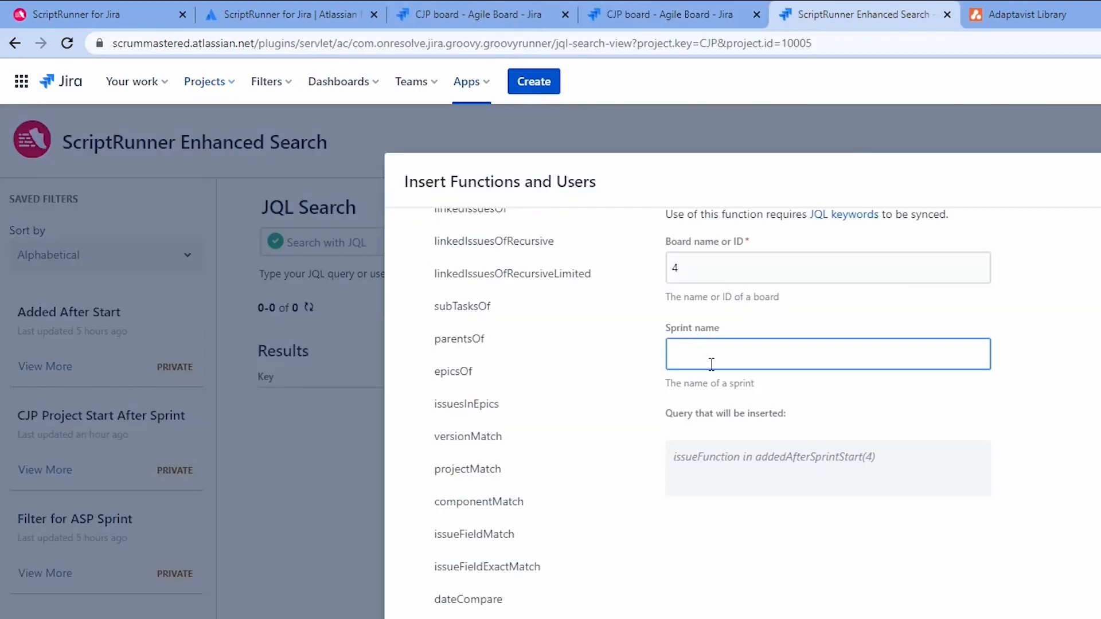
pyautogui.write('CJP Sprint 4')
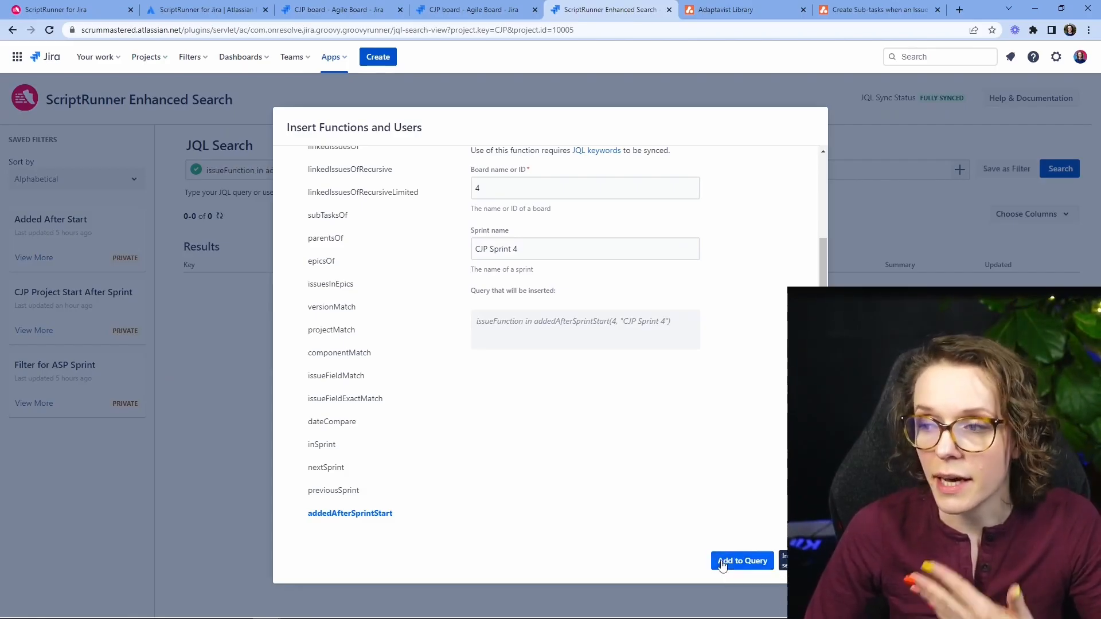
pyautogui.click(742, 560)
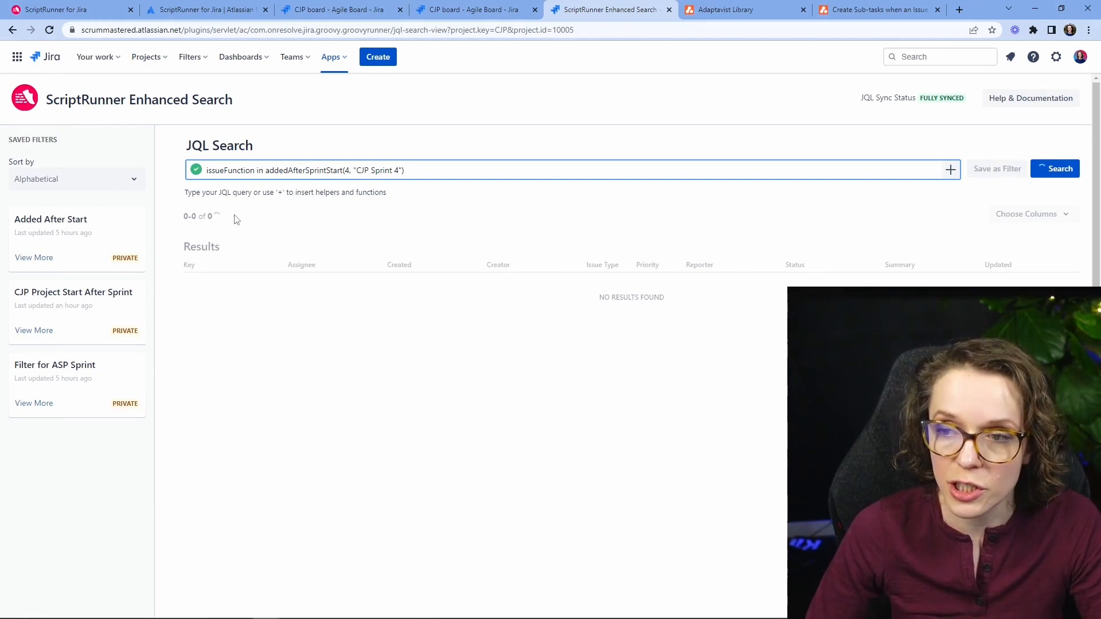
# Step: Run the addedAfterSprintStart(4, "CJP Sprint 4") search, returning CJP-20, CJP-15, CJP-14 and CJP-11
pyautogui.click(1059, 169)
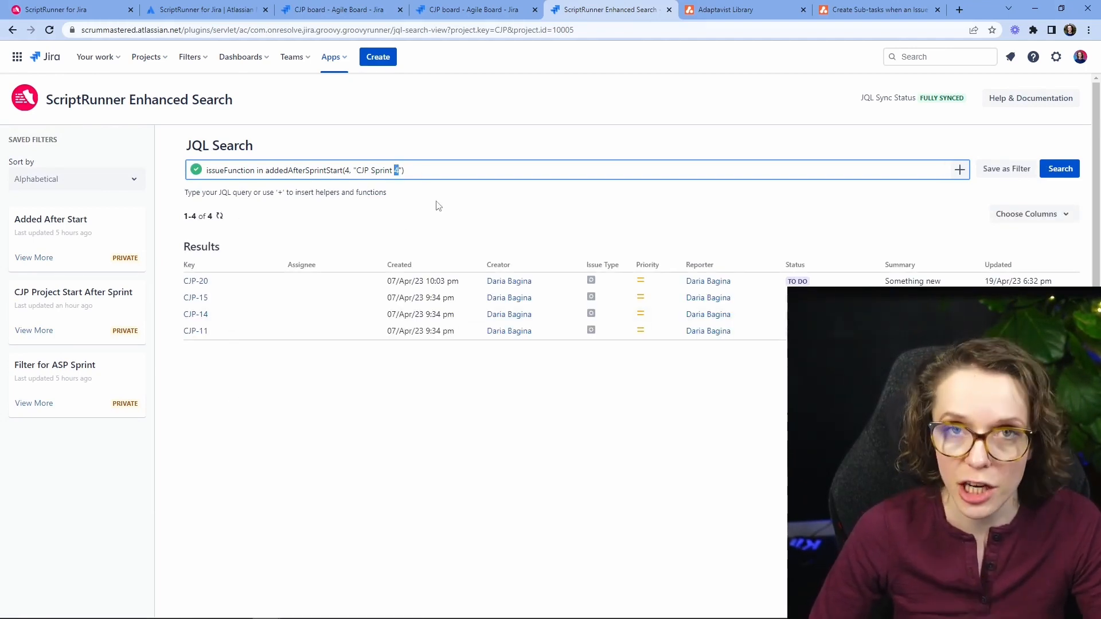
pyautogui.moveTo(426, 222)
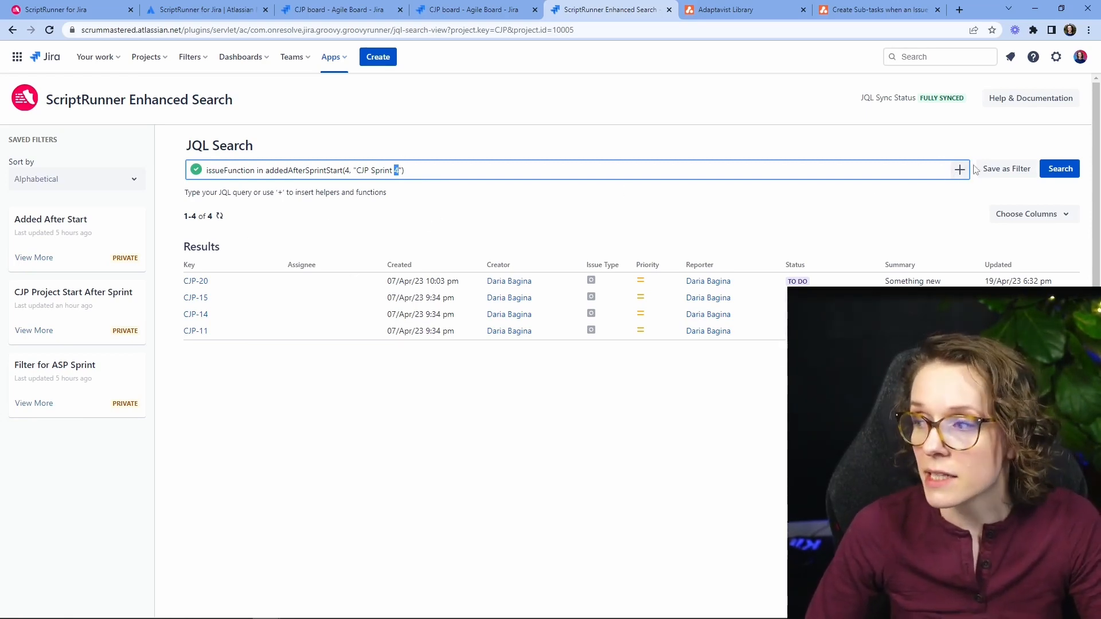
# Step: Reopen the function helper on addedAfterSprintStart to show its board and sprint inputs
pyautogui.click(960, 170)
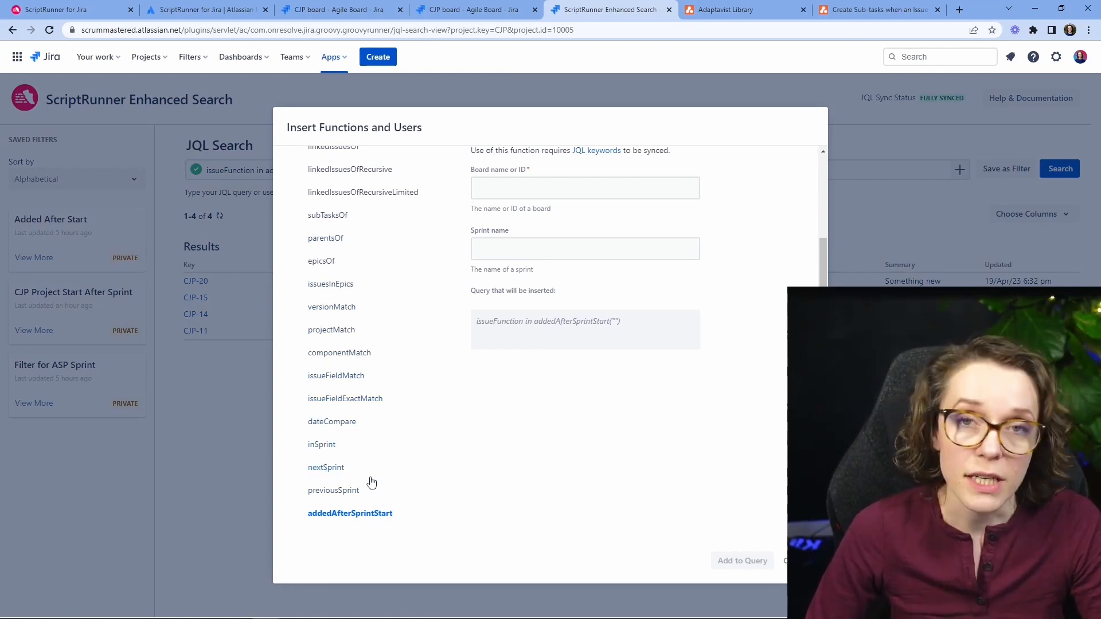
pyautogui.moveTo(344, 182)
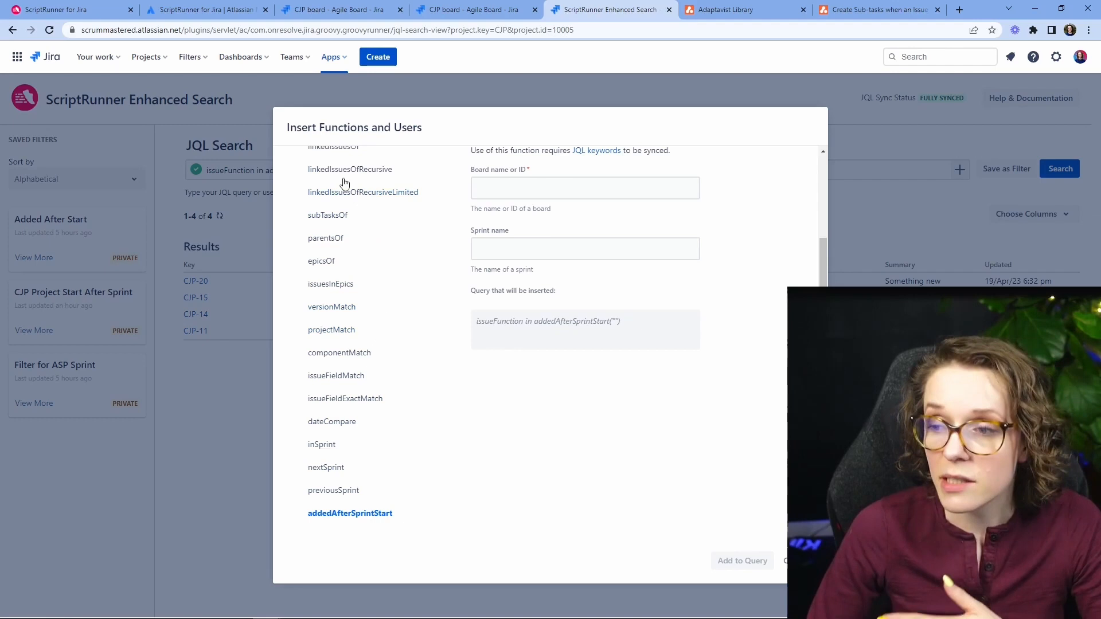
pyautogui.moveTo(326, 349)
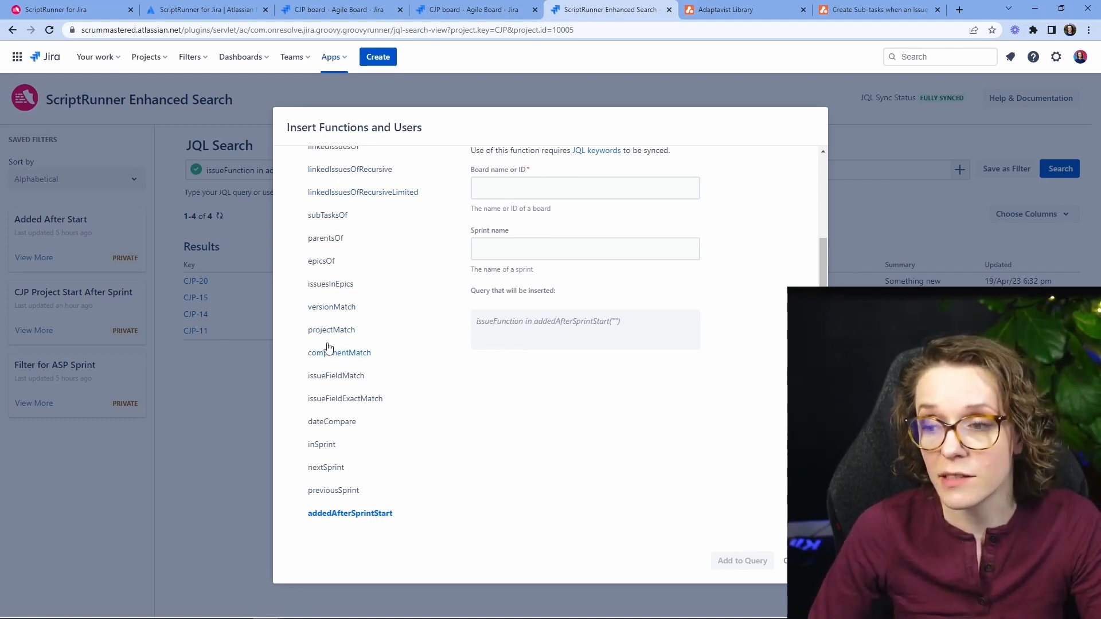
pyautogui.moveTo(586, 510)
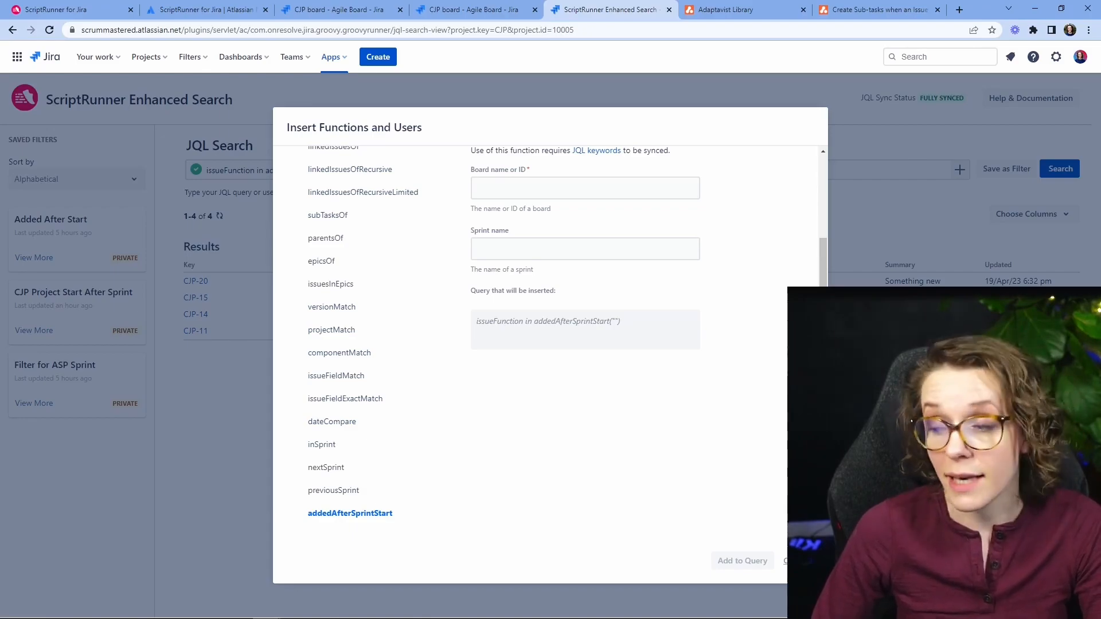
# Step: Switch to ScriptRunner for Jira from the Apps menu, landing on the Script Console
pyautogui.click(332, 56)
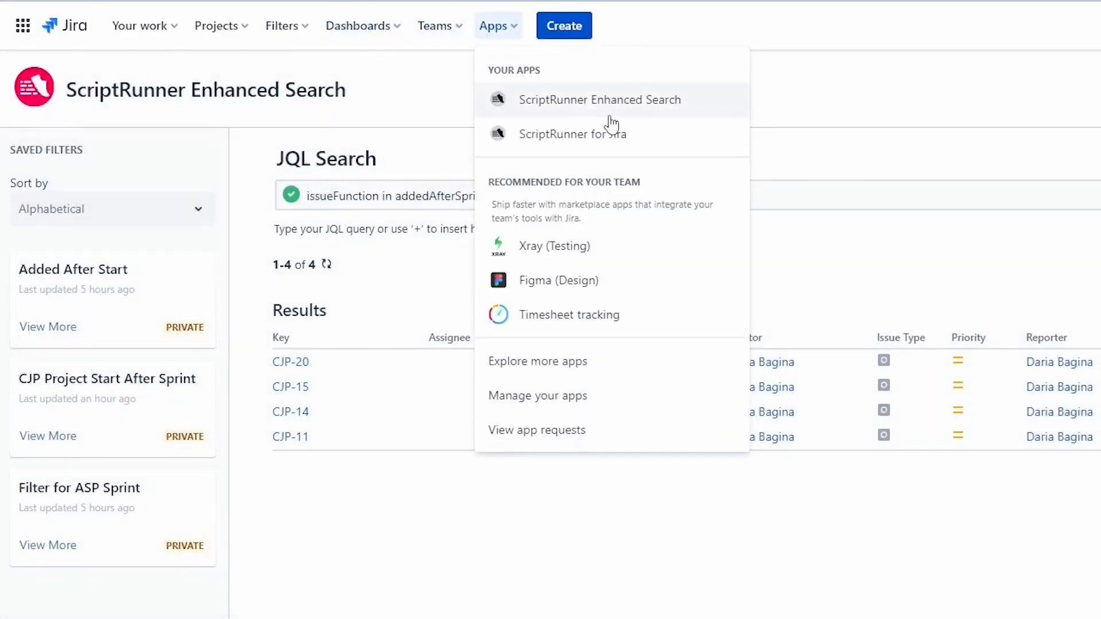
pyautogui.click(599, 100)
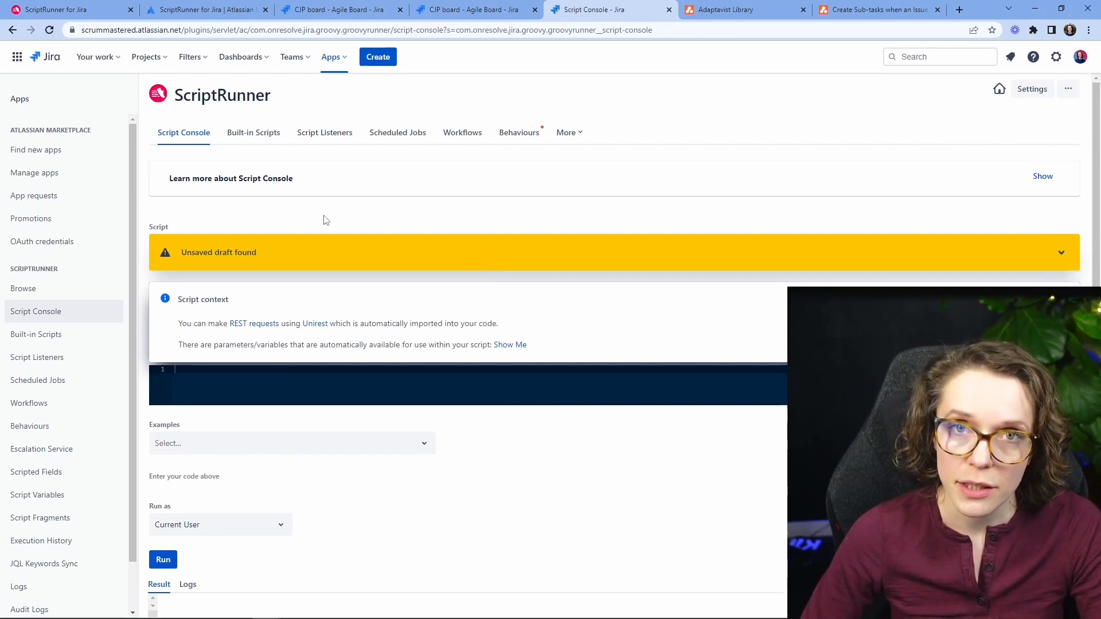
pyautogui.moveTo(301, 225)
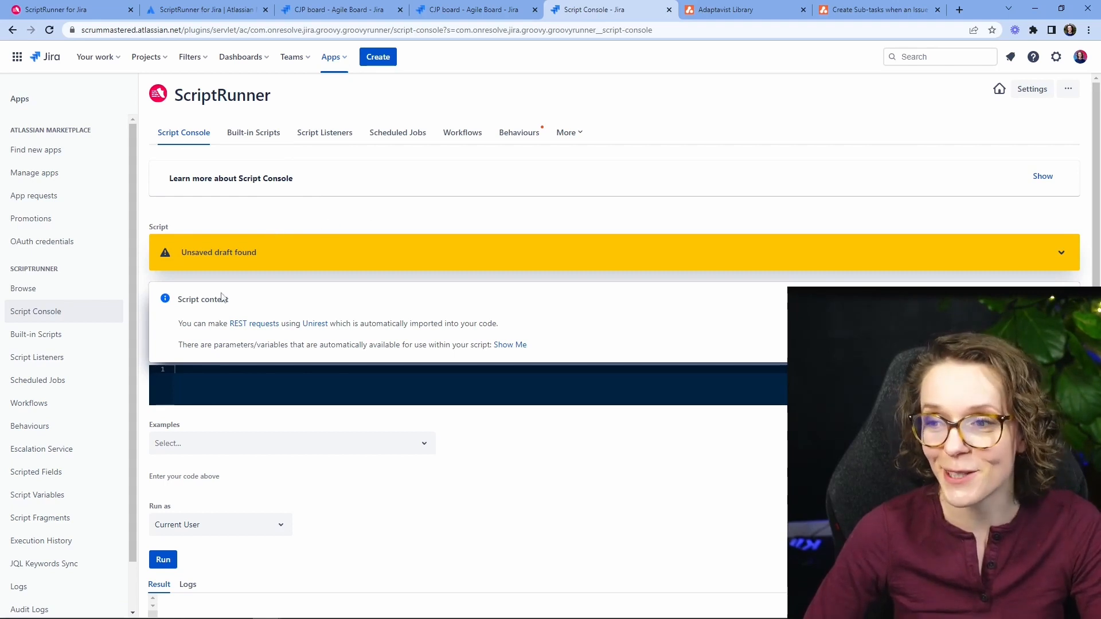
pyautogui.moveTo(218, 226)
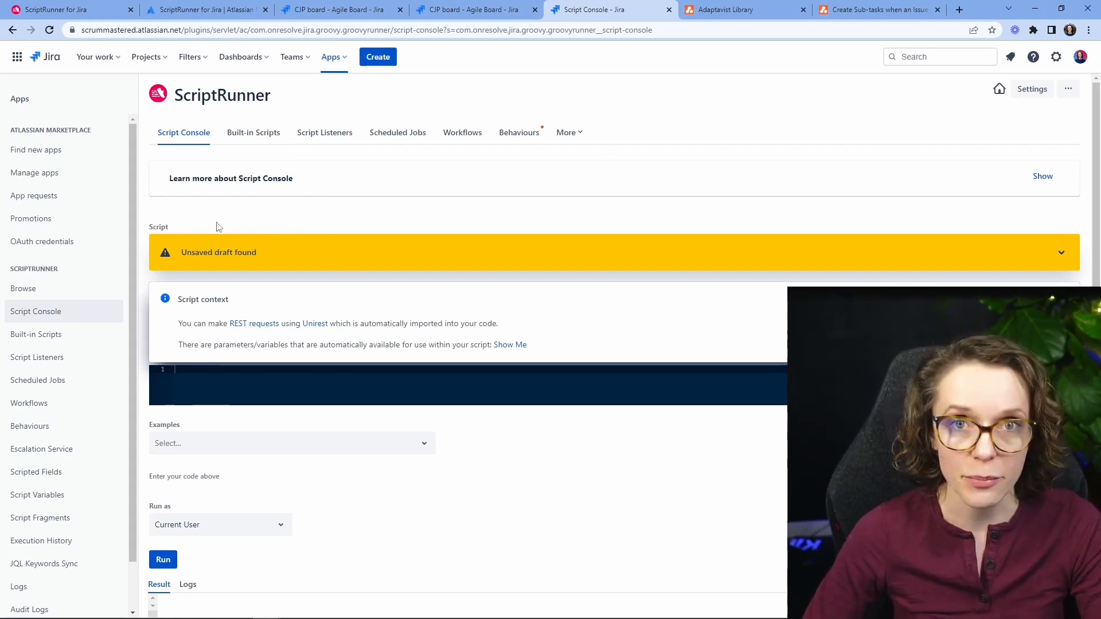
pyautogui.moveTo(324, 132)
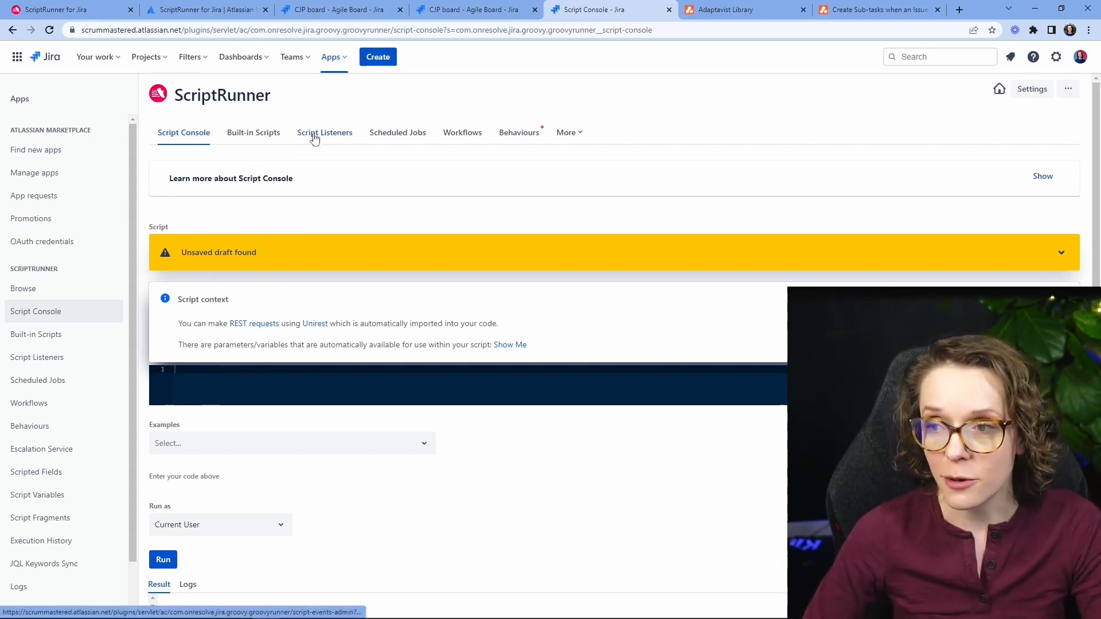
# Step: Go to Script Listeners to edit the 'Create Sub-tasks when an Issue is created' listener
pyautogui.click(324, 131)
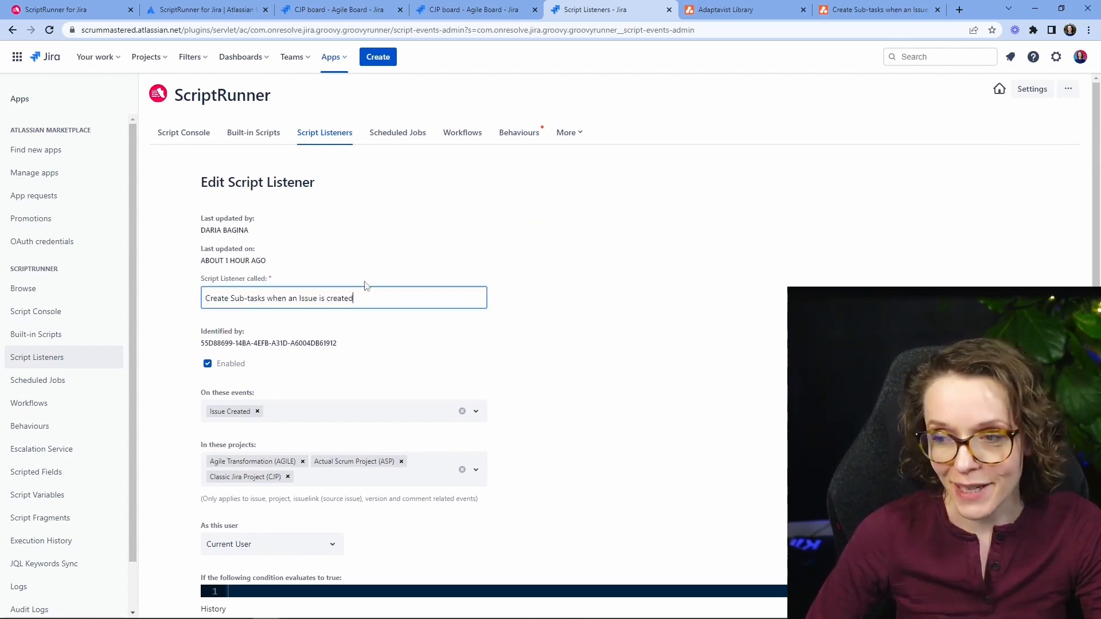
pyautogui.scroll(-3)
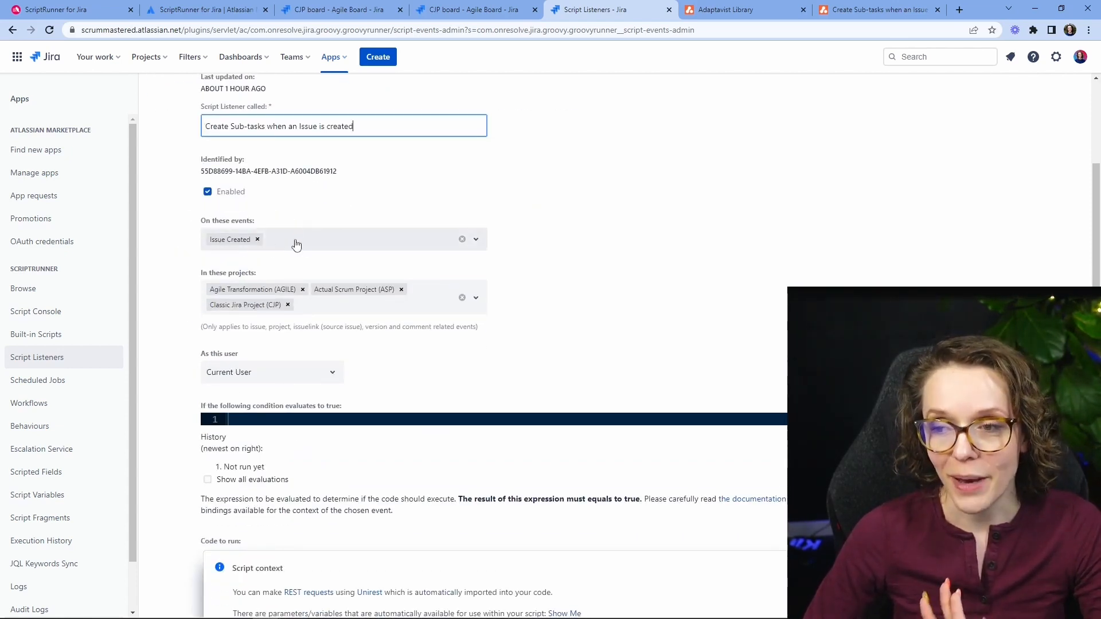
pyautogui.moveTo(216, 251)
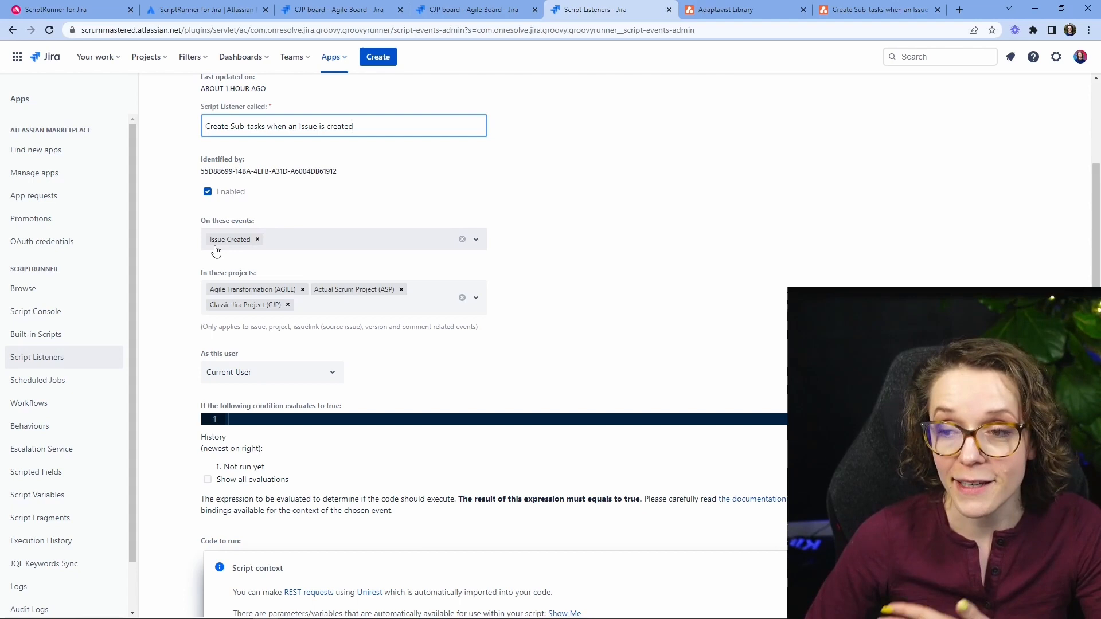
pyautogui.moveTo(178, 235)
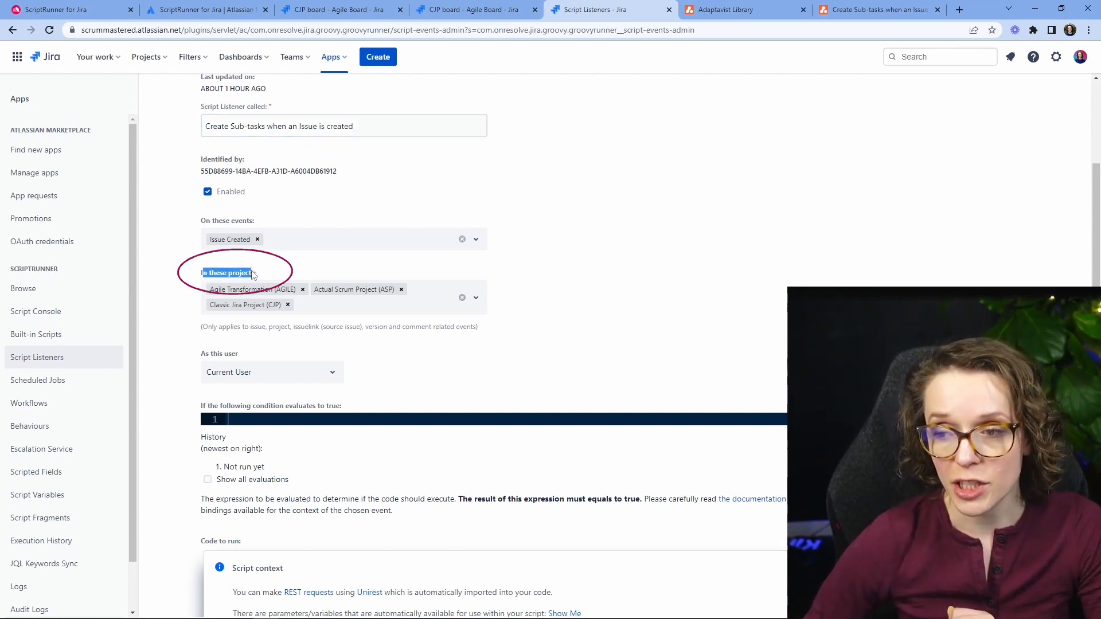
pyautogui.scroll(-3)
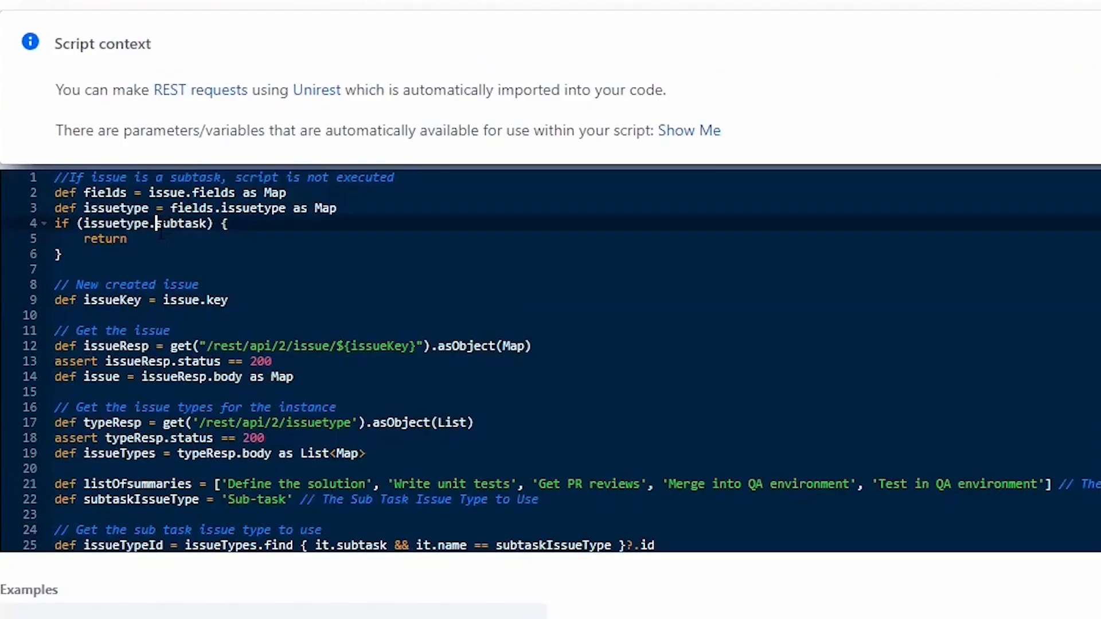
pyautogui.scroll(-3)
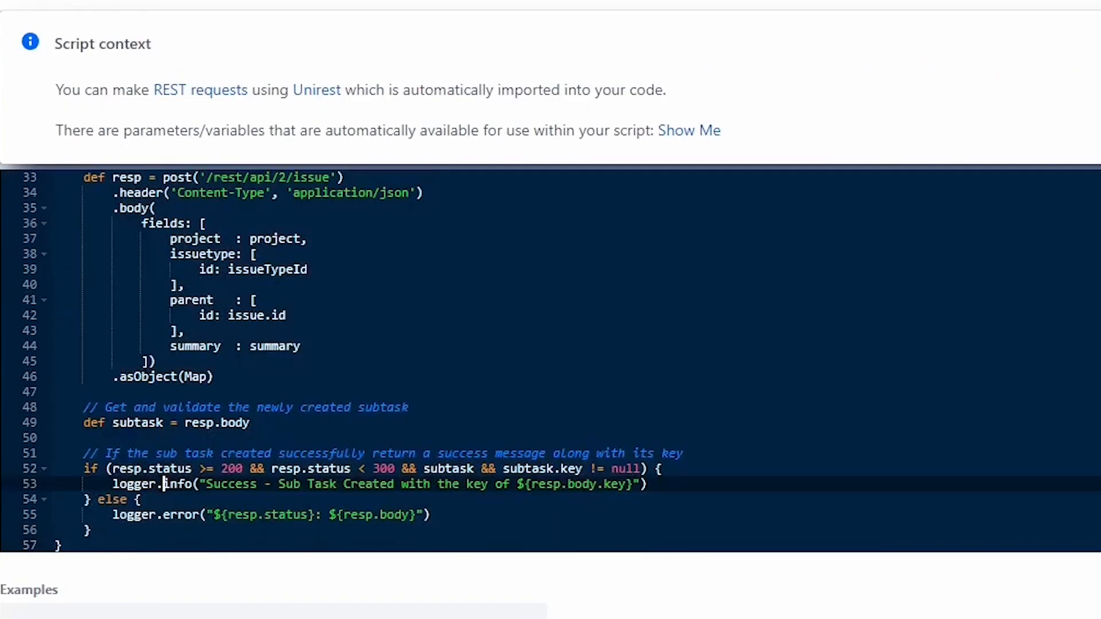
pyautogui.scroll(3)
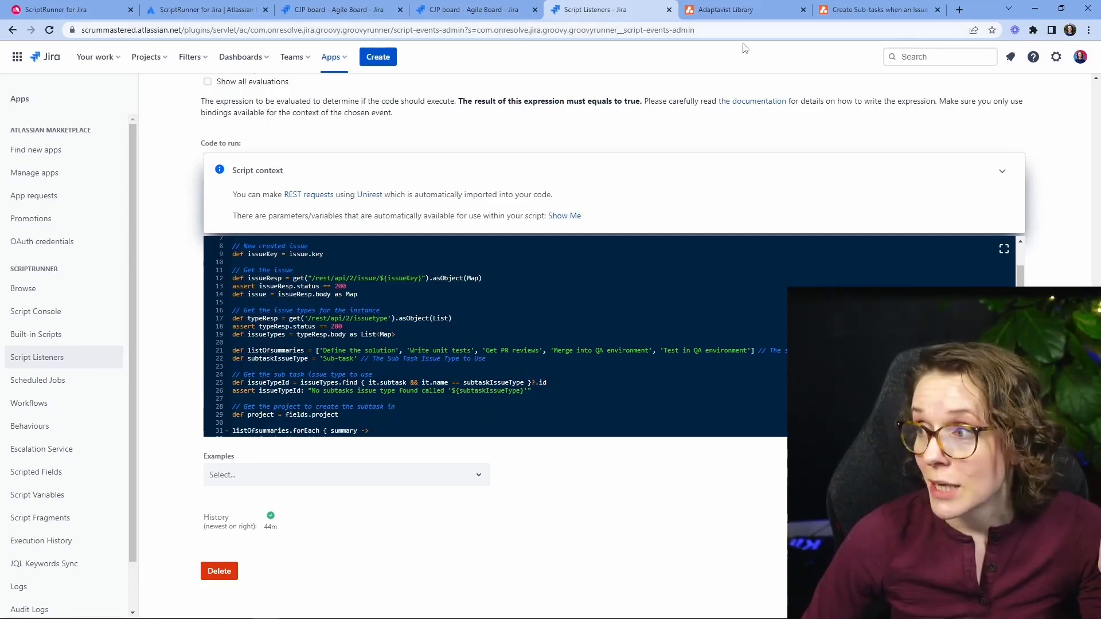
# Step: Browse the Adaptavist Library results and open the Show Last Comment for an Issue script
pyautogui.click(730, 9)
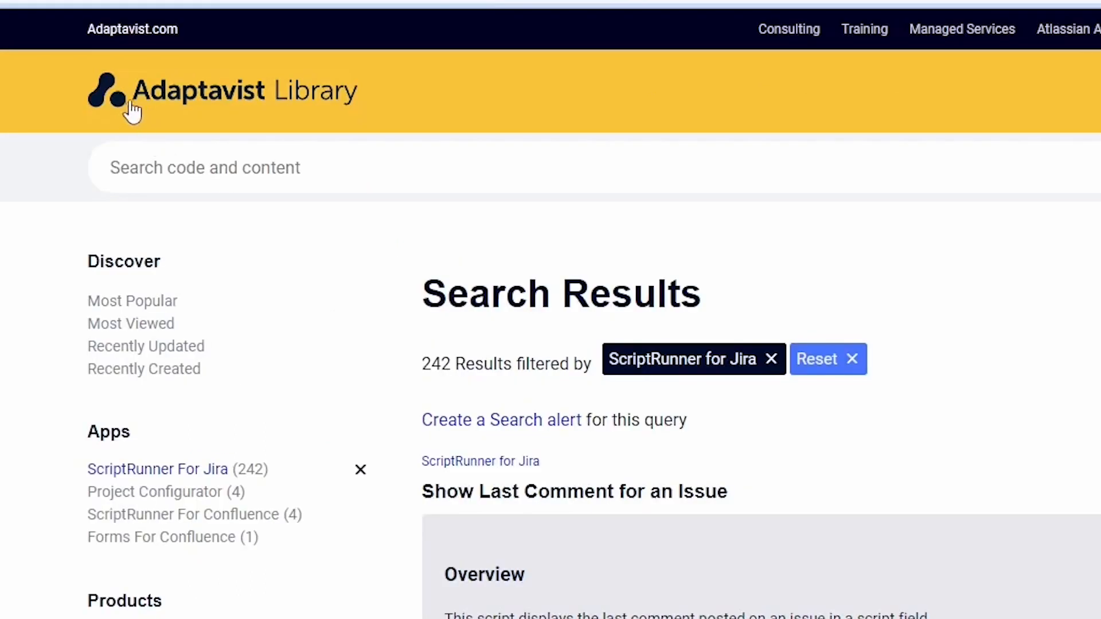
pyautogui.moveTo(123, 492)
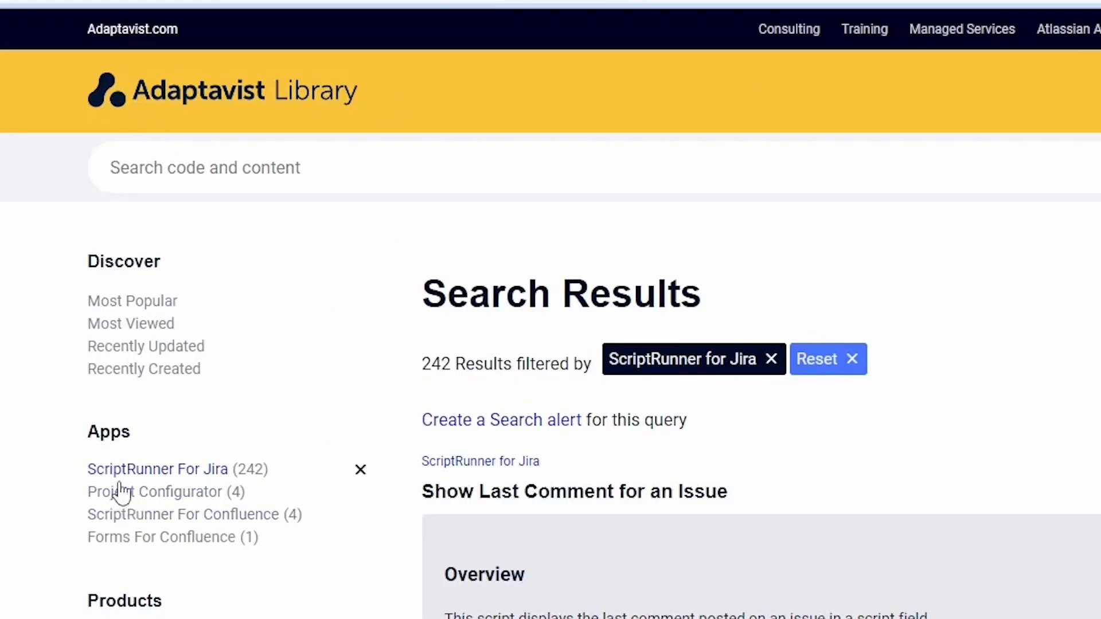
pyautogui.moveTo(160, 478)
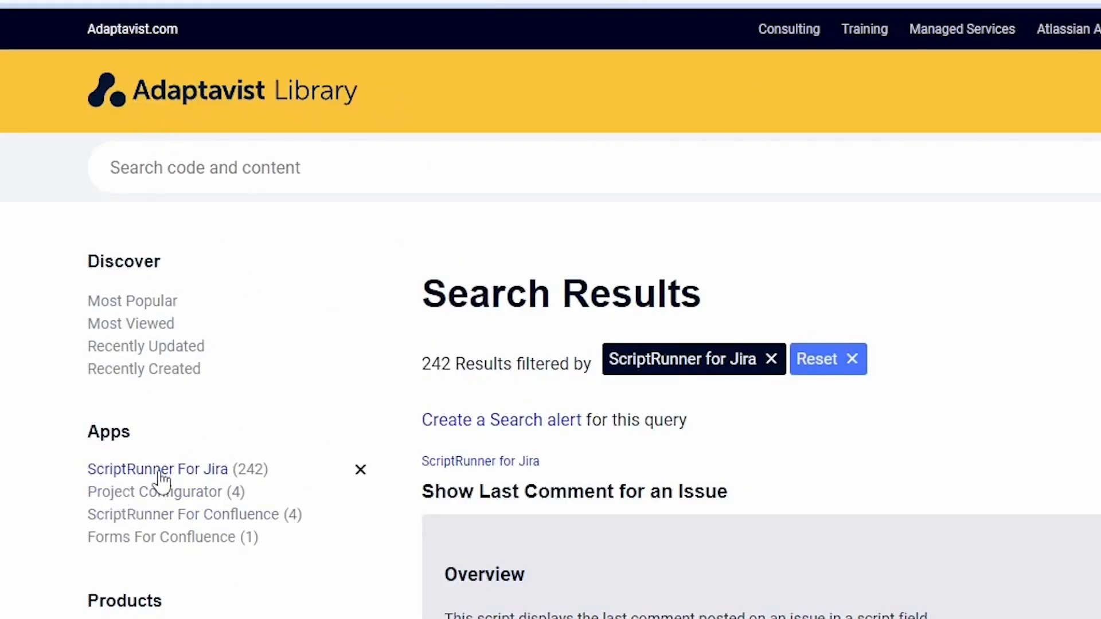
pyautogui.moveTo(242, 477)
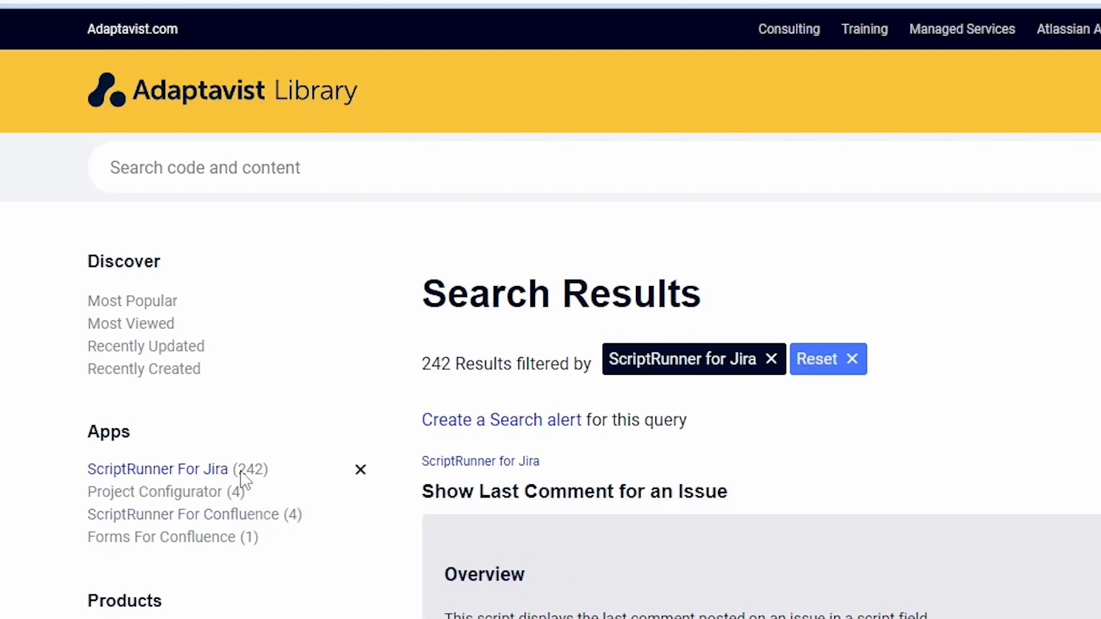
pyautogui.doubleClick(250, 469)
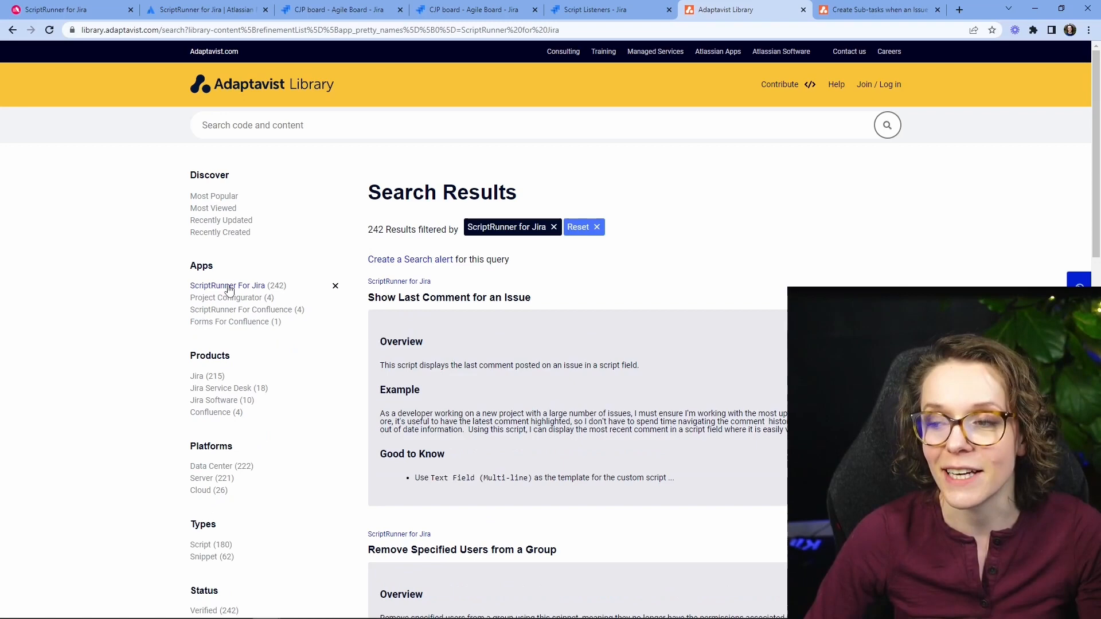
pyautogui.scroll(-3)
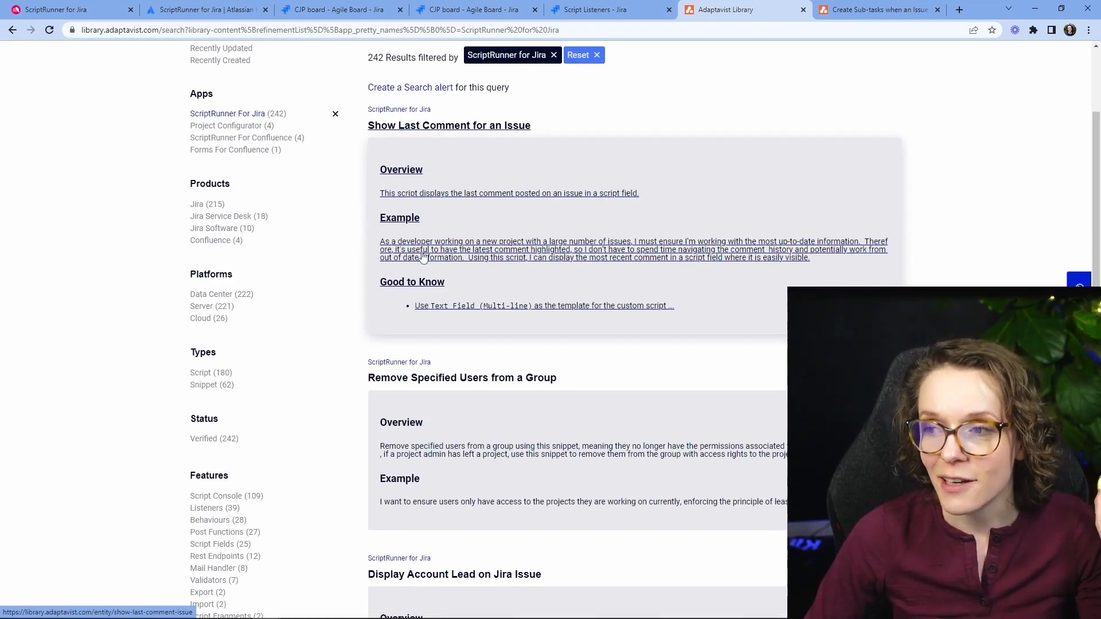
pyautogui.click(449, 125)
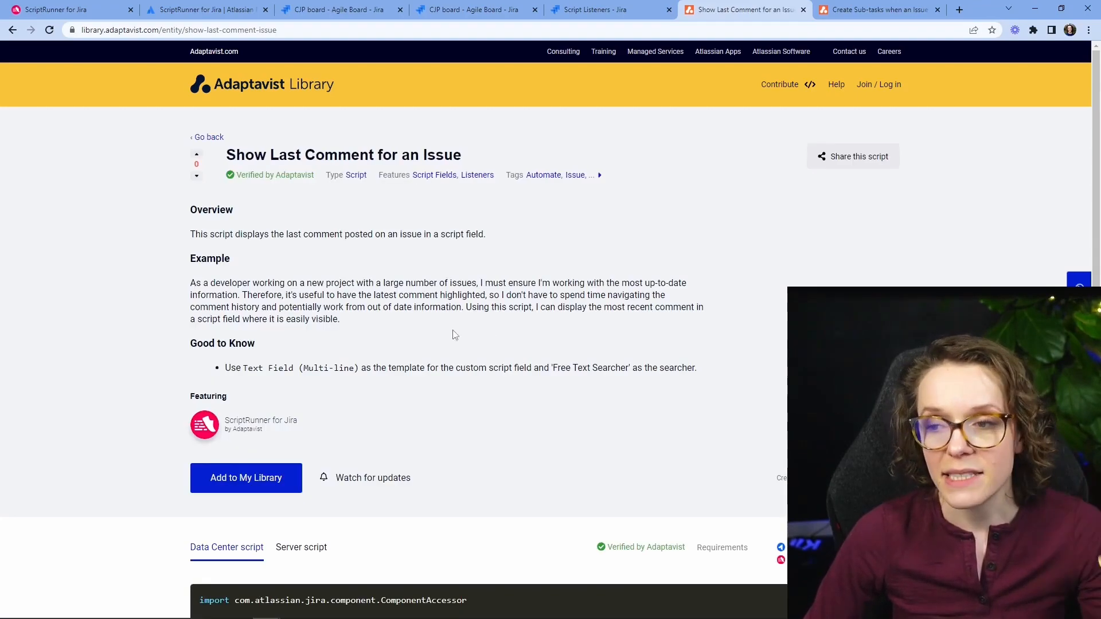
pyautogui.moveTo(18, 68)
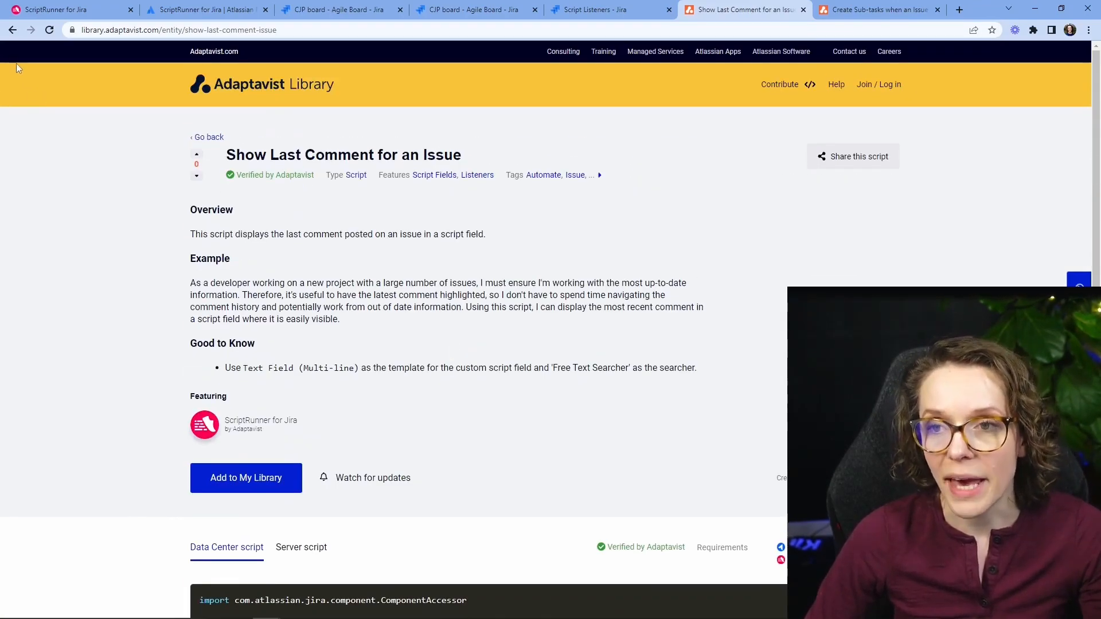
# Step: Review the Create Sub-tasks when an Issue is Created script code, then return to the Jira listener
pyautogui.click(870, 9)
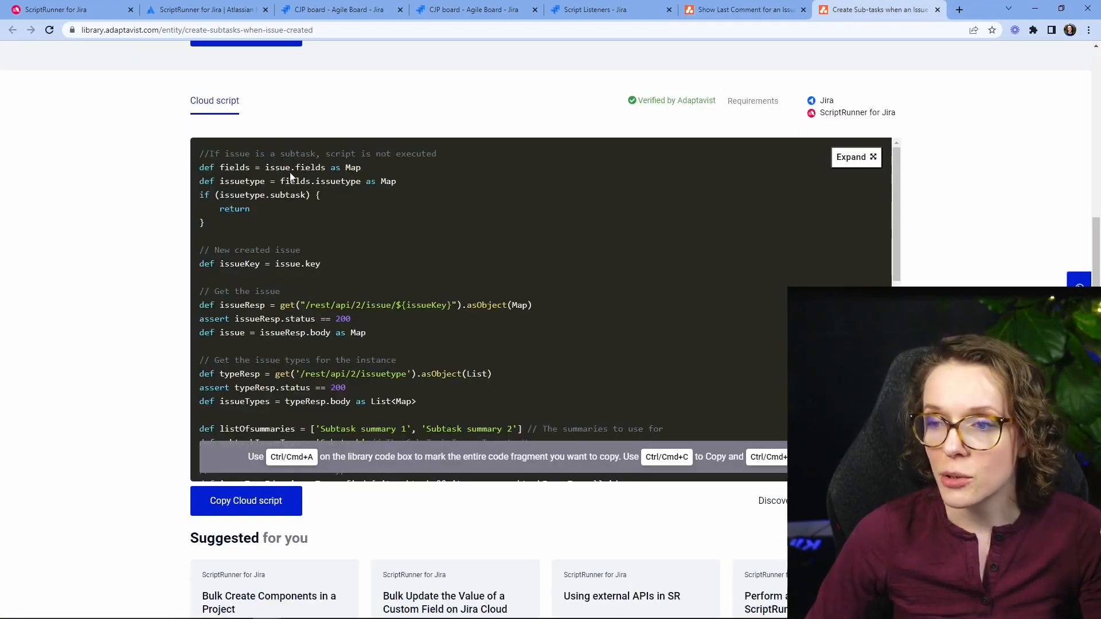
pyautogui.scroll(3)
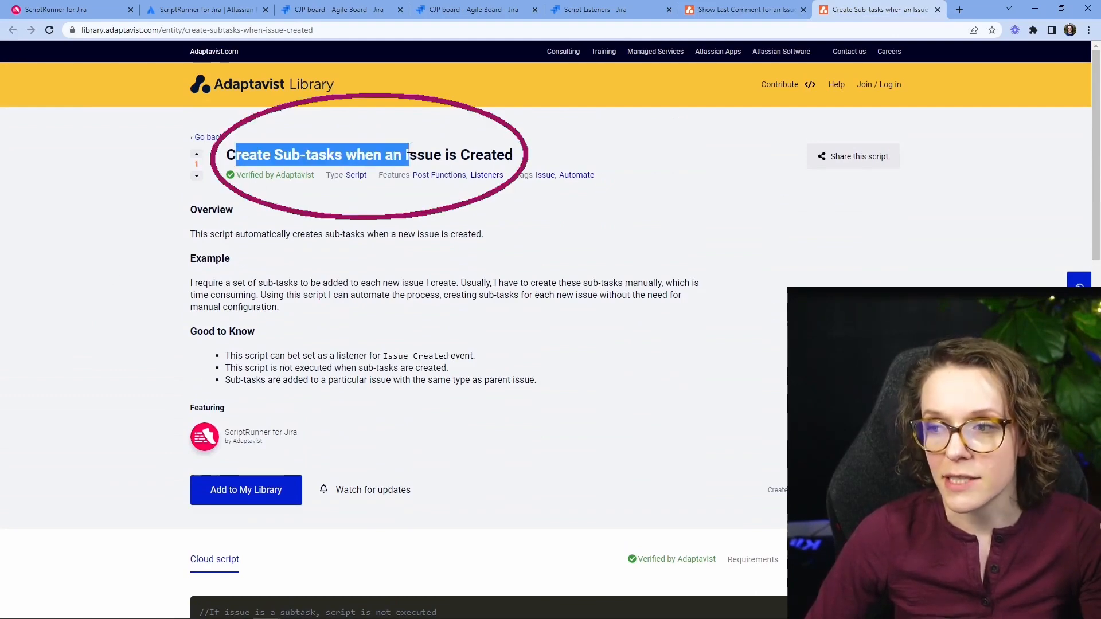
pyautogui.scroll(-3)
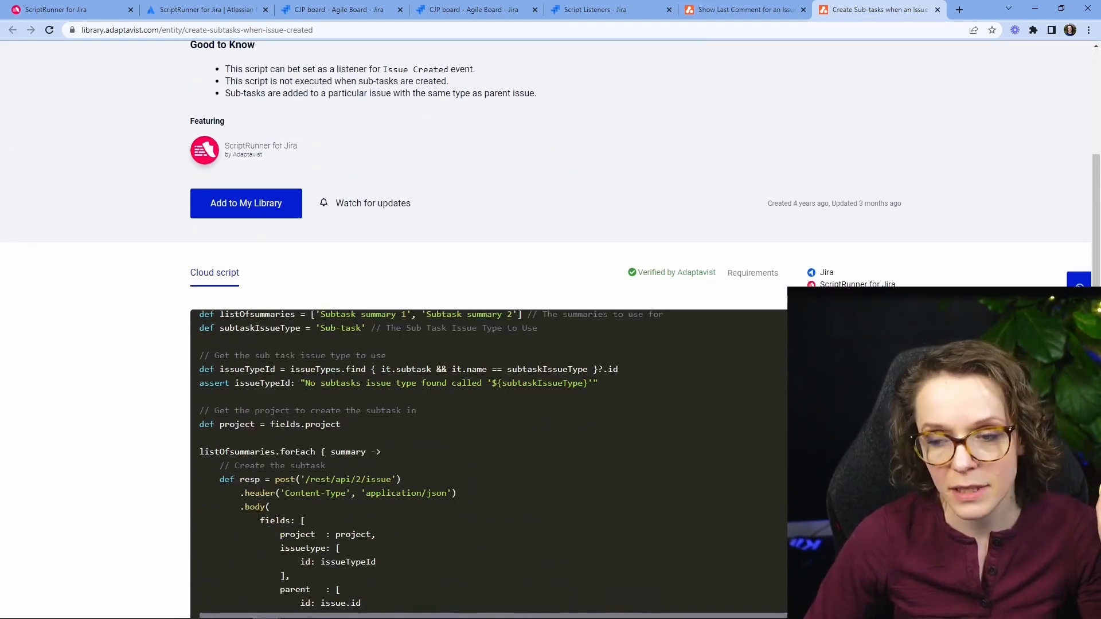
pyautogui.scroll(-3)
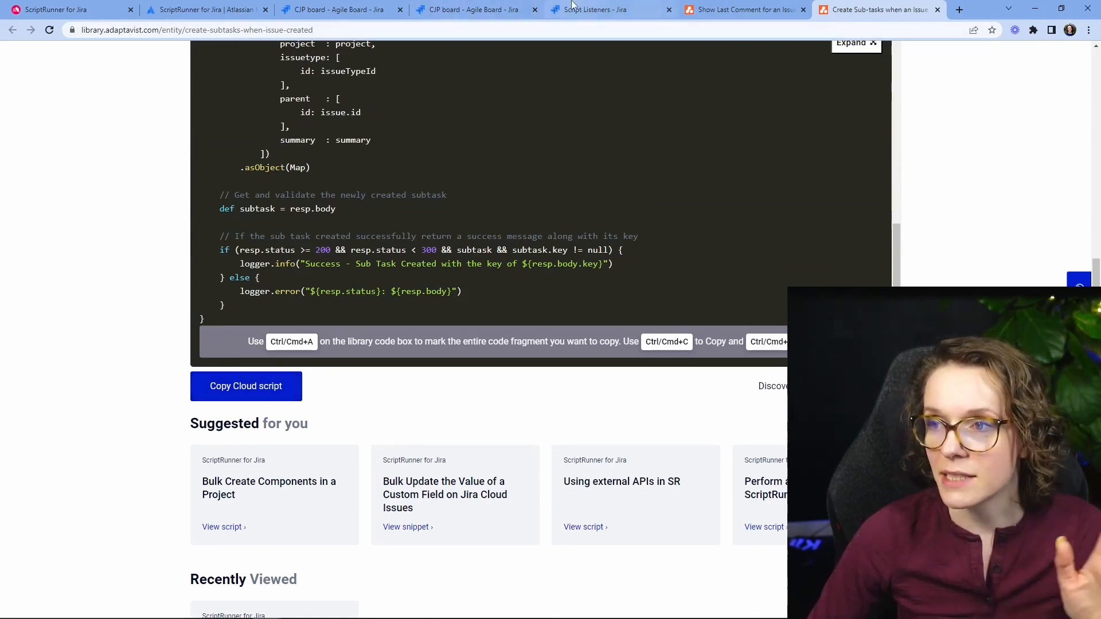
pyautogui.click(600, 9)
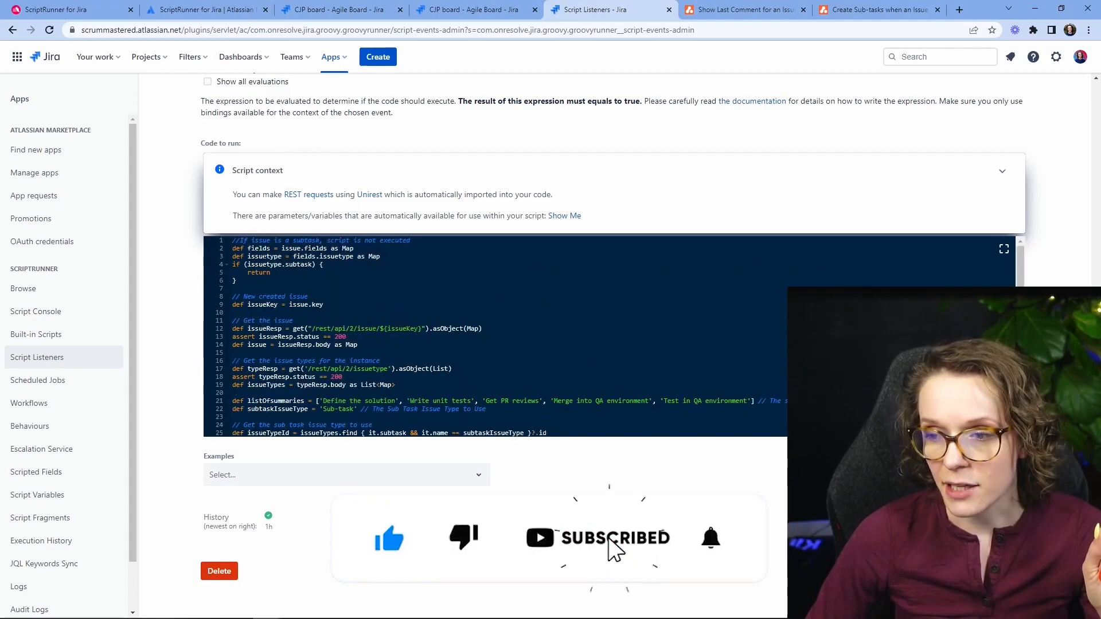
# Step: Scroll through the listener's five sub-task summaries down to the empty condition and run-as settings
pyautogui.scroll(-3)
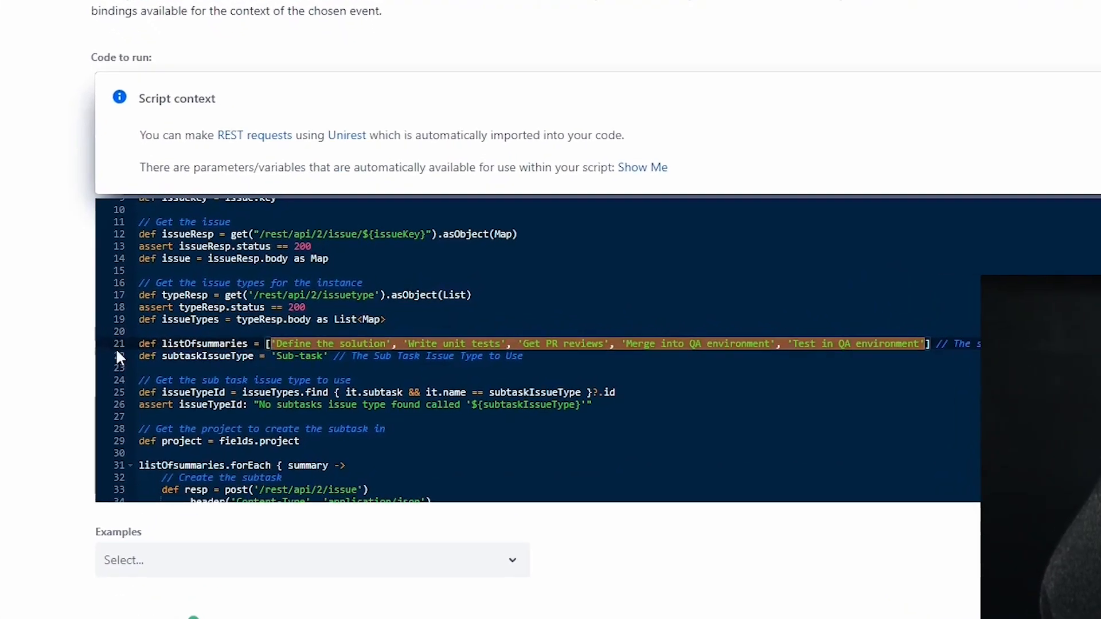
pyautogui.scroll(3)
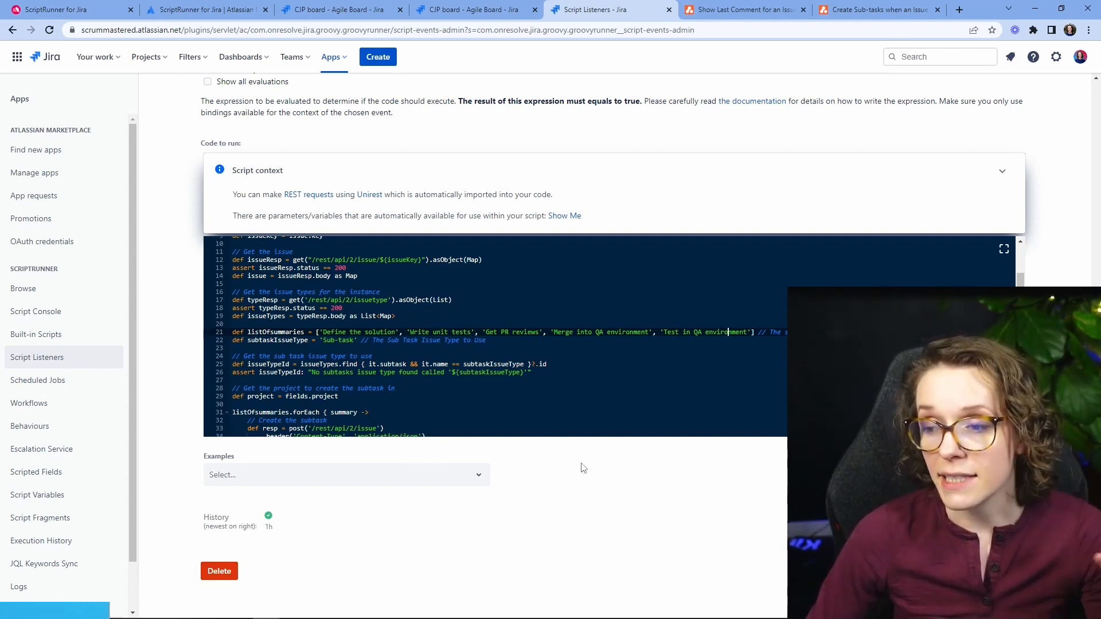
pyautogui.moveTo(648, 471)
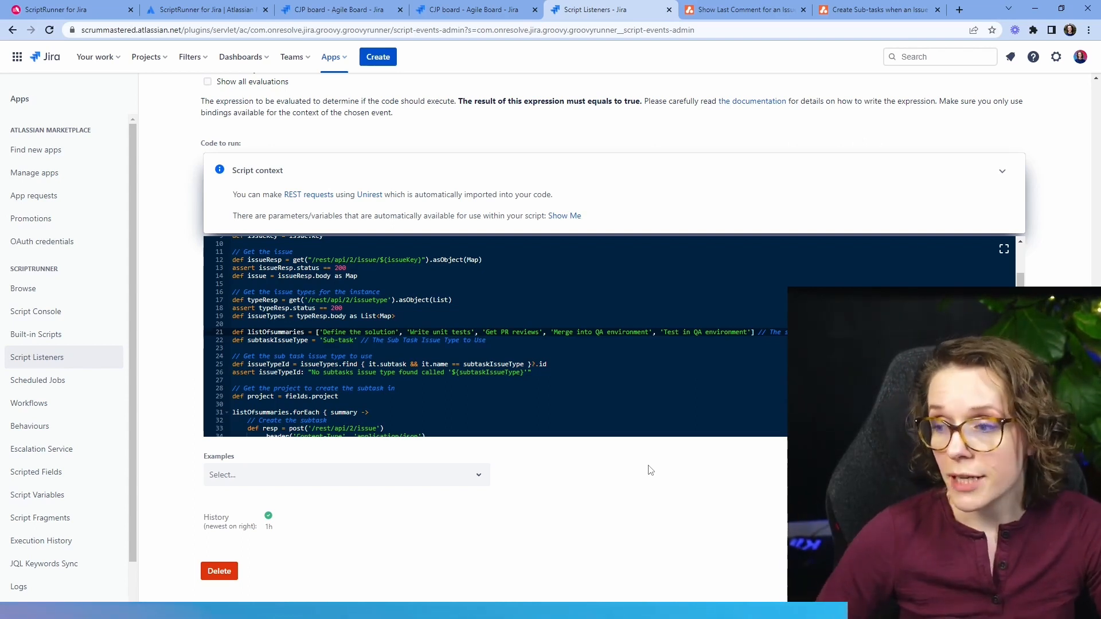
pyautogui.moveTo(510, 507)
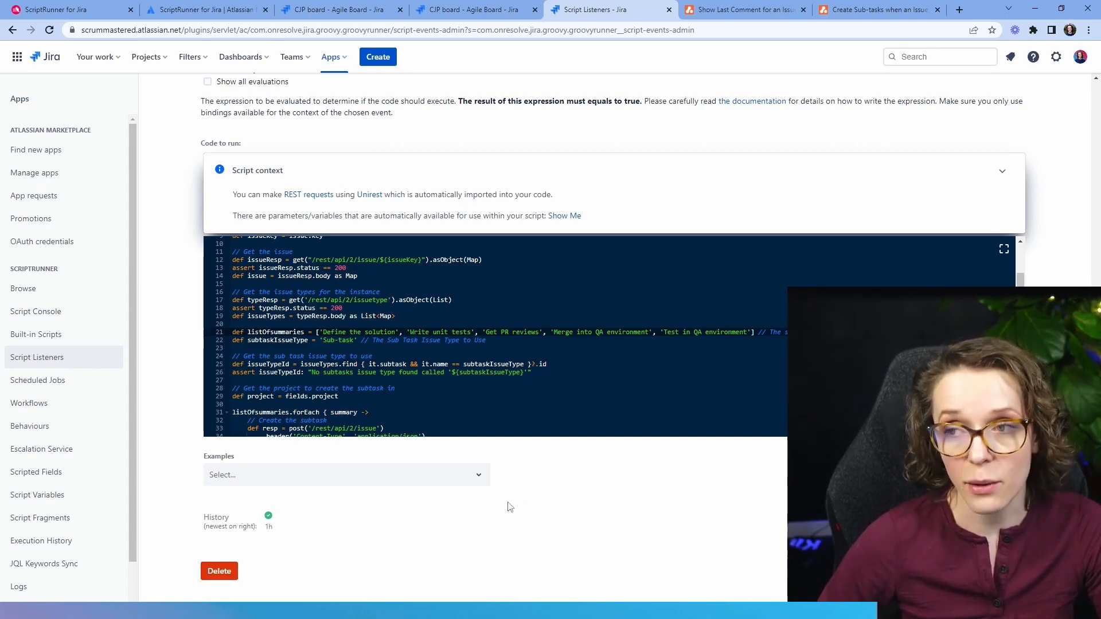
pyautogui.scroll(3)
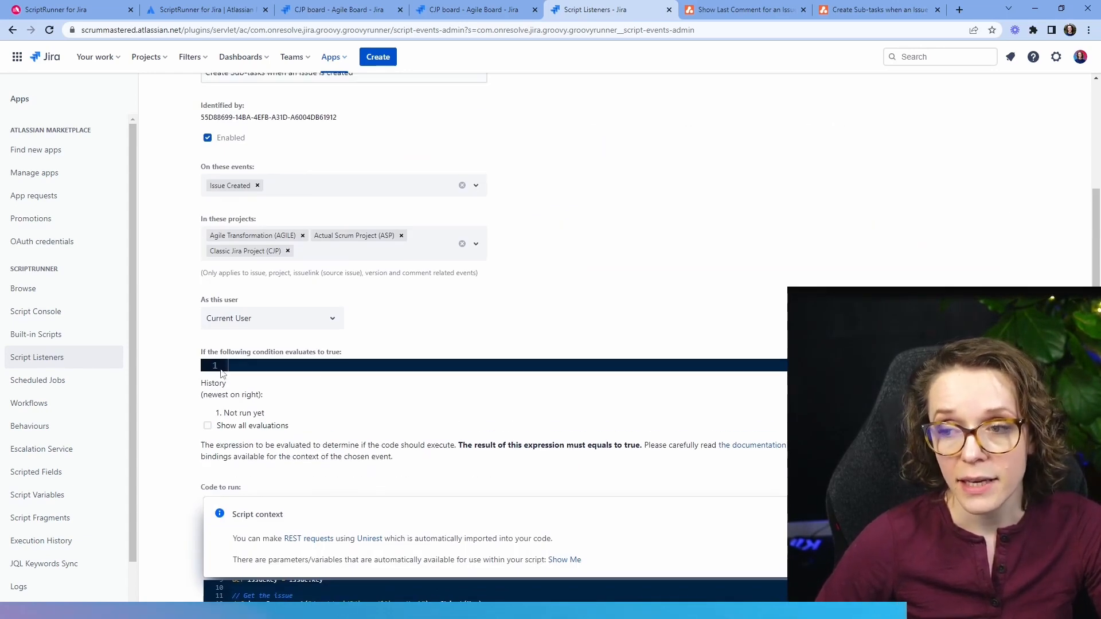
# Step: Open the Scheduled Jobs list showing Create Weekly Release for CJP and Create Task Every Monday
pyautogui.scroll(3)
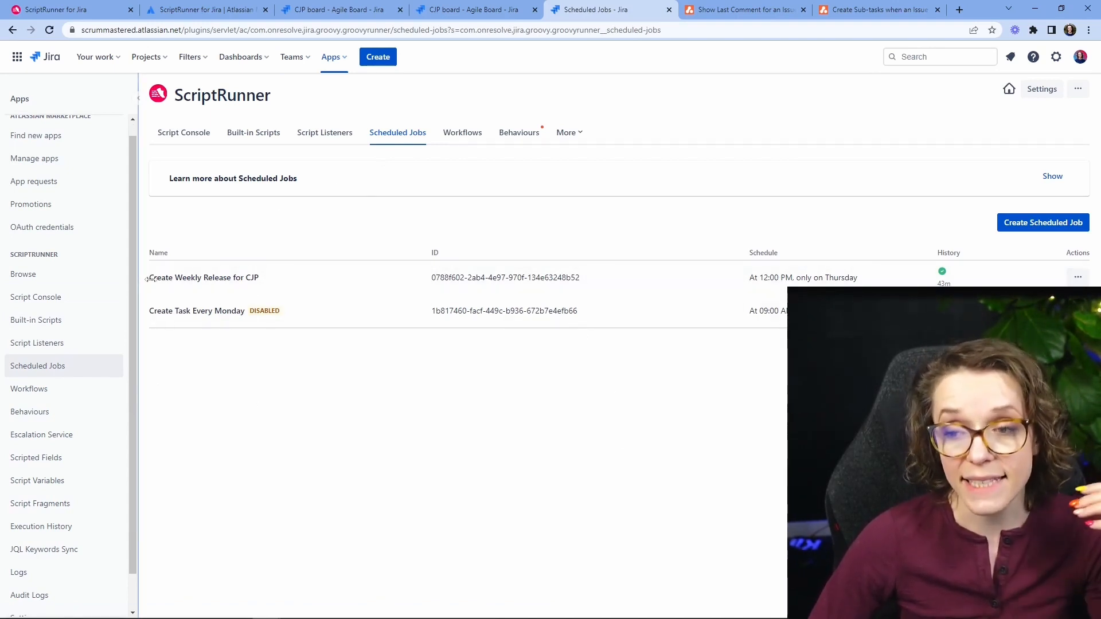
# Step: Edit Create Weekly Release for CJP, showing its Thursday noon schedule and release script
pyautogui.doubleClick(190, 277)
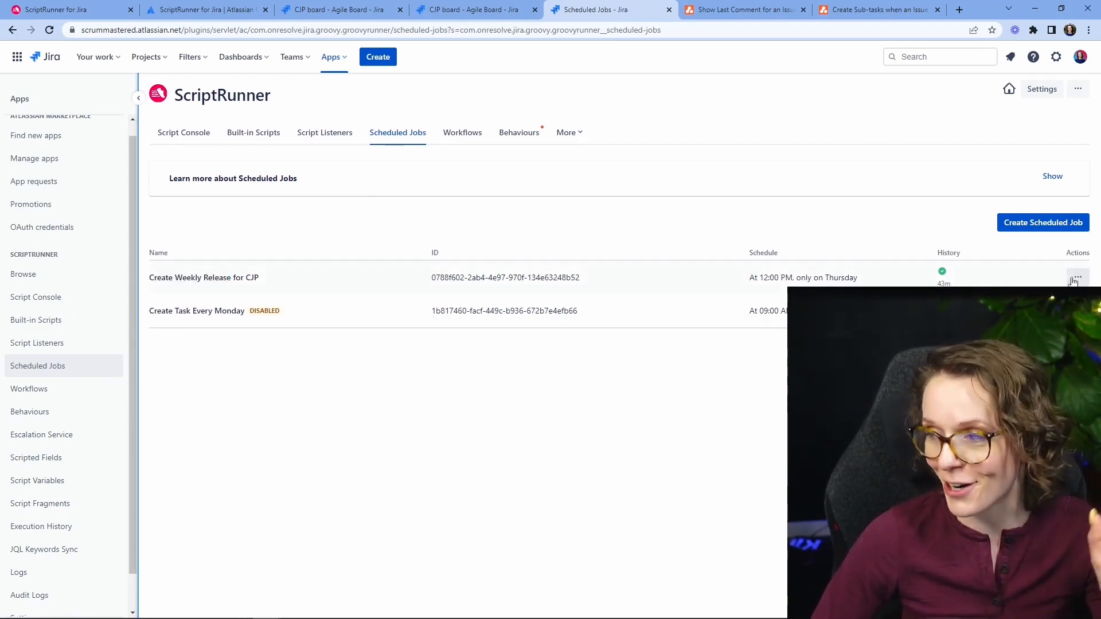
pyautogui.moveTo(672, 265)
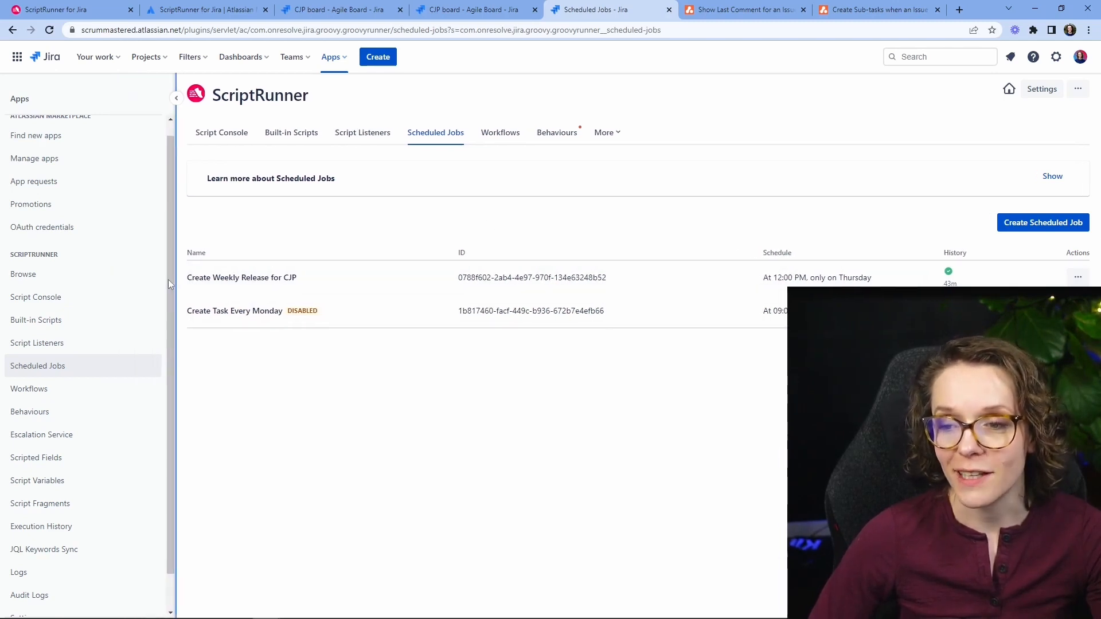
pyautogui.click(241, 277)
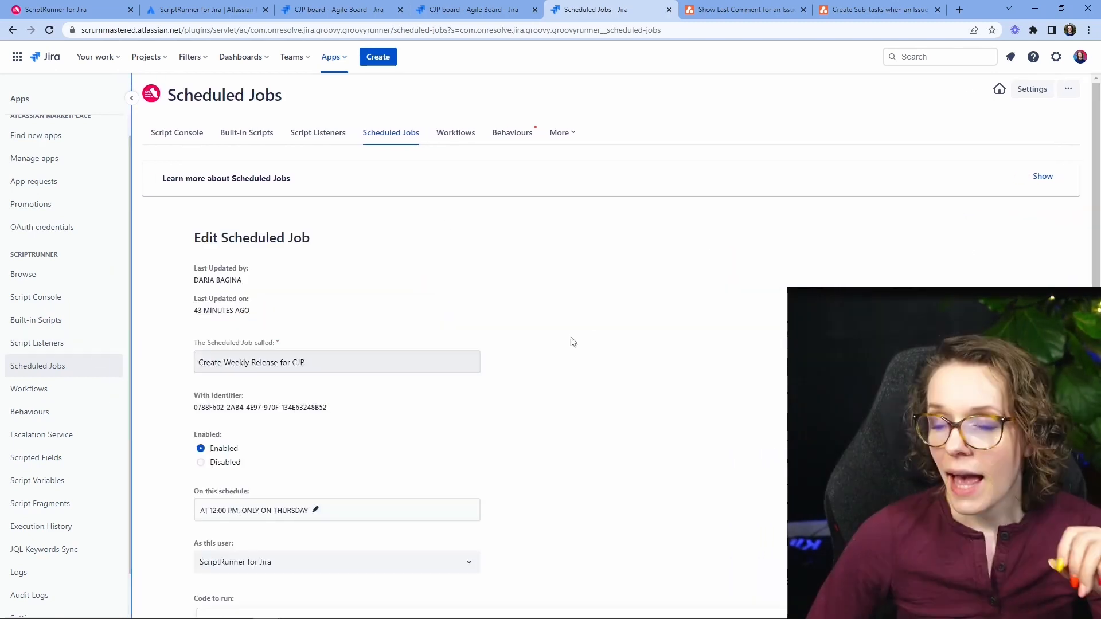
pyautogui.scroll(-3)
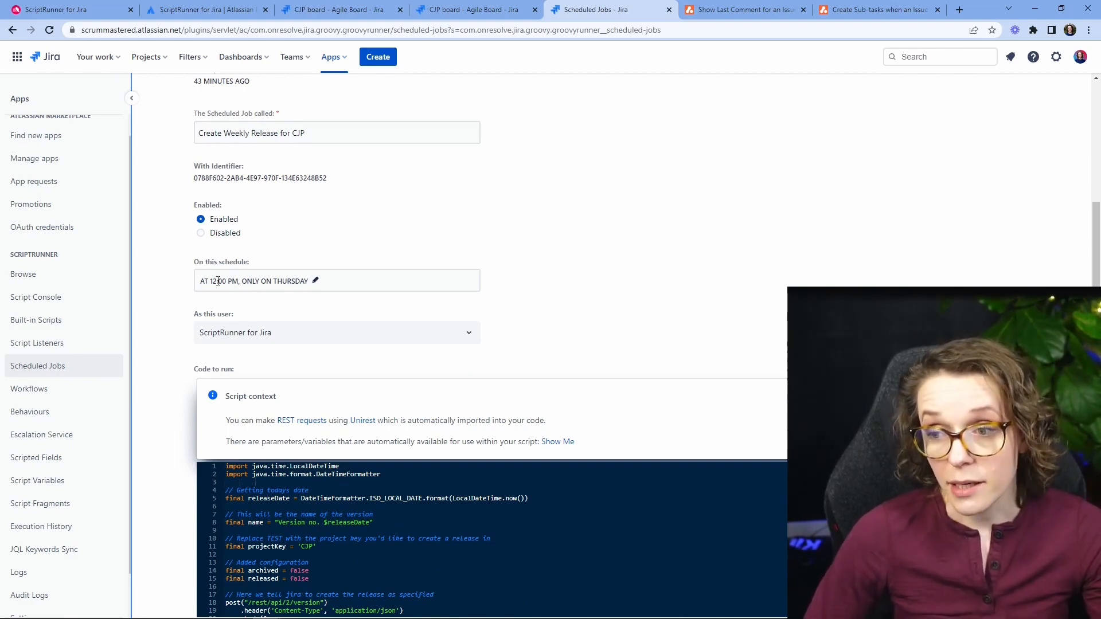
pyautogui.click(315, 280)
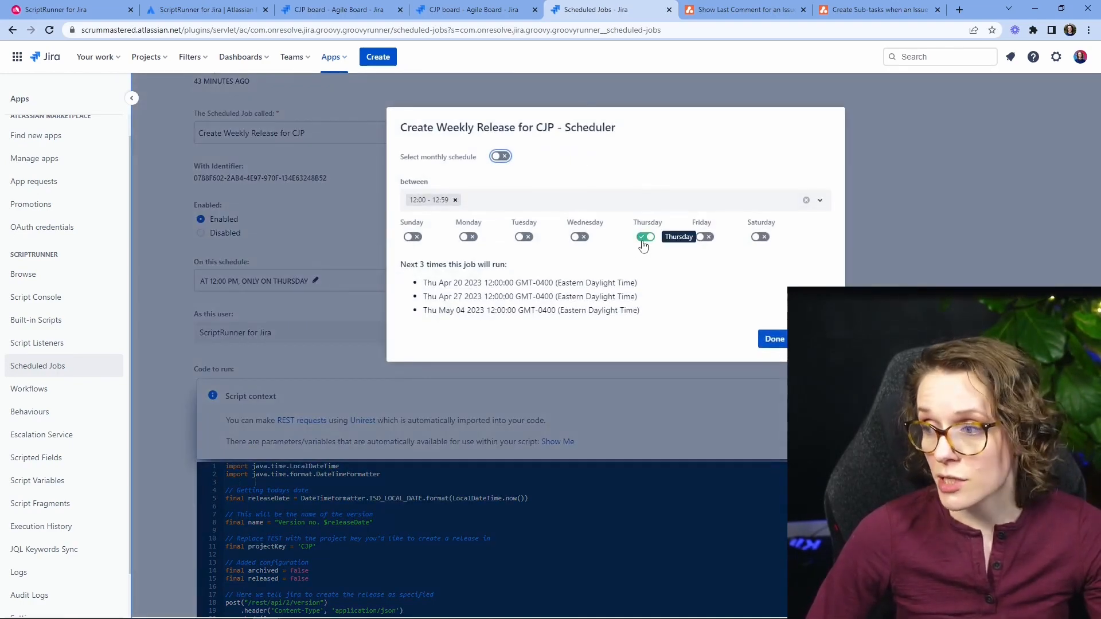
pyautogui.click(773, 339)
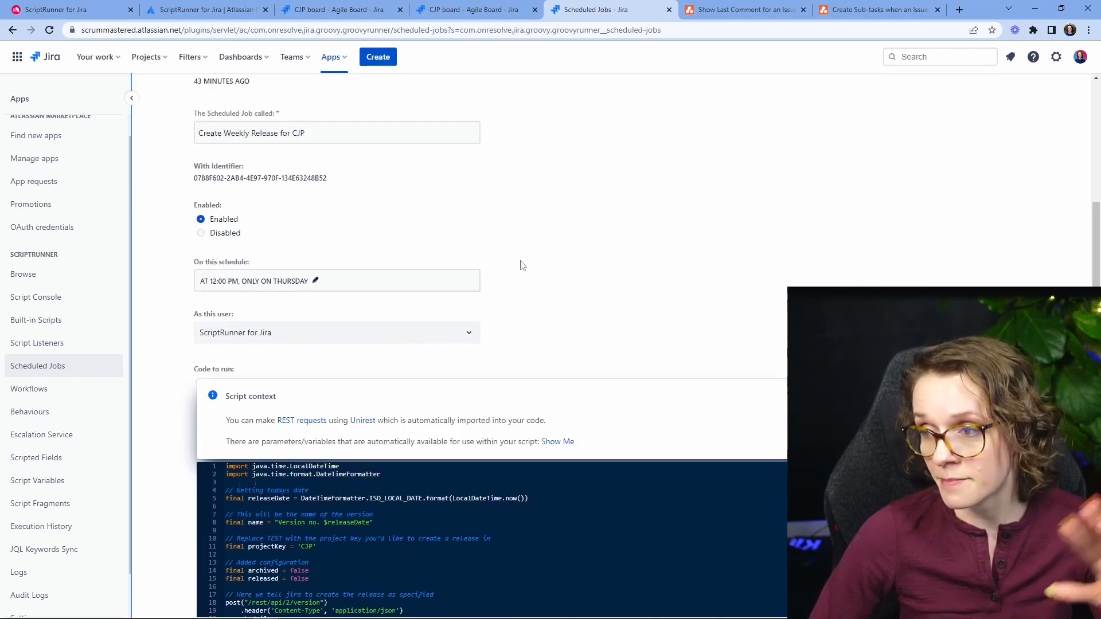
pyautogui.scroll(-3)
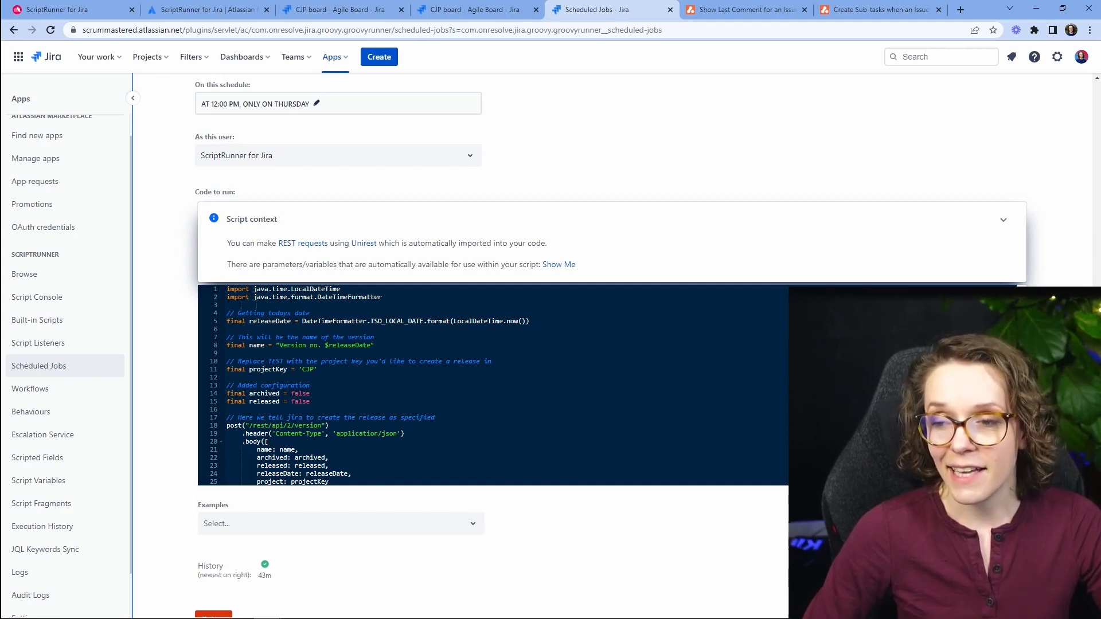
pyautogui.scroll(-3)
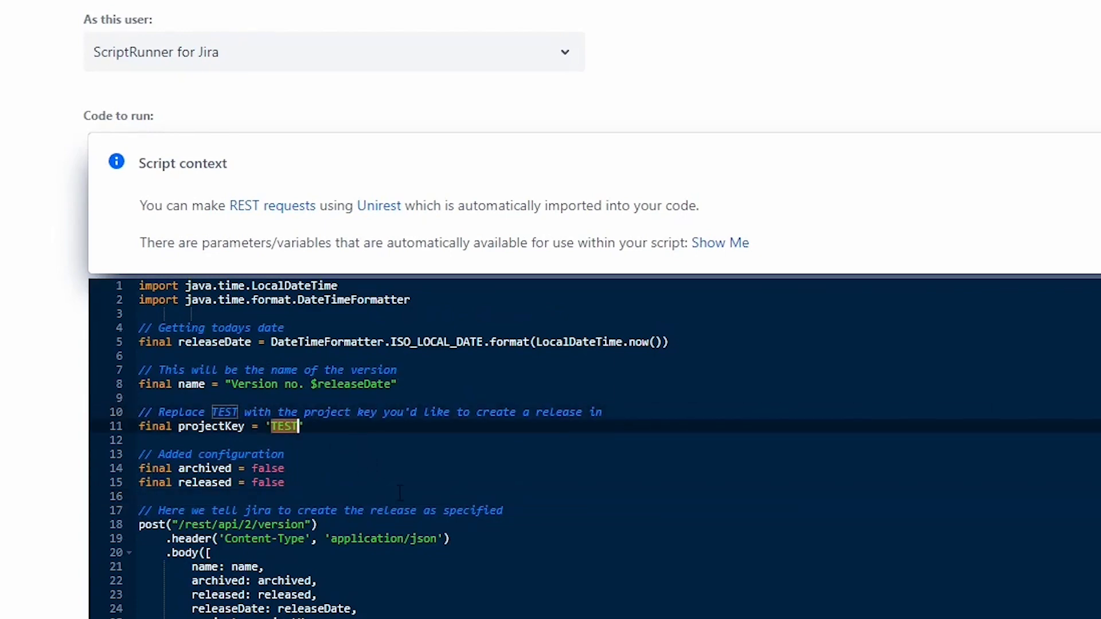
# Step: Set the script's projectKey to CJP and review the 'Version no.' name prefix
pyautogui.write('CJR')
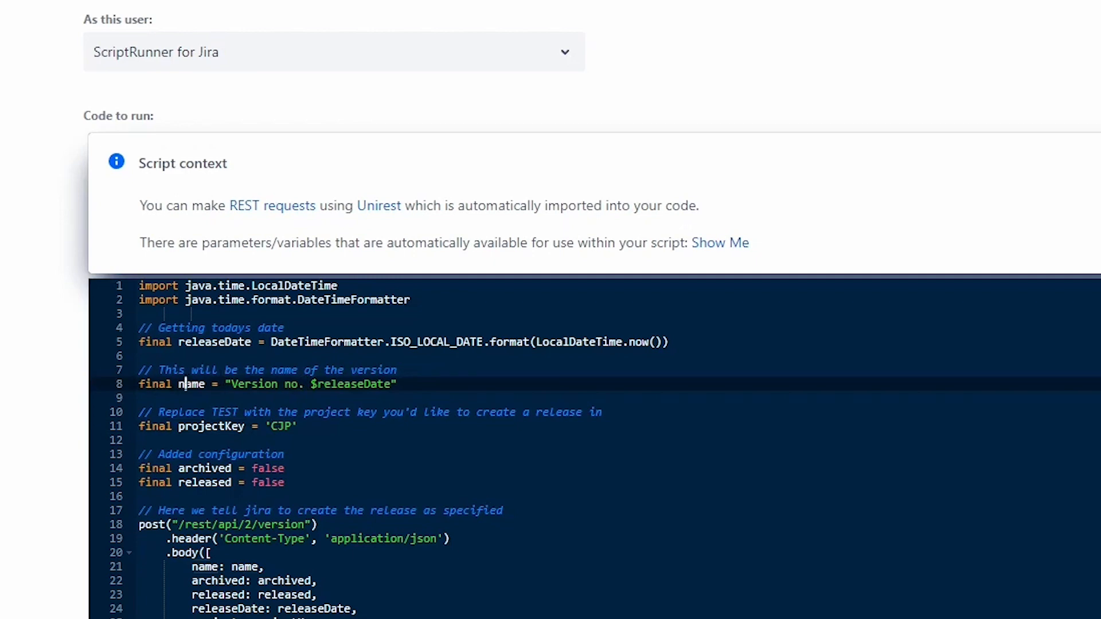
pyautogui.doubleClick(263, 385)
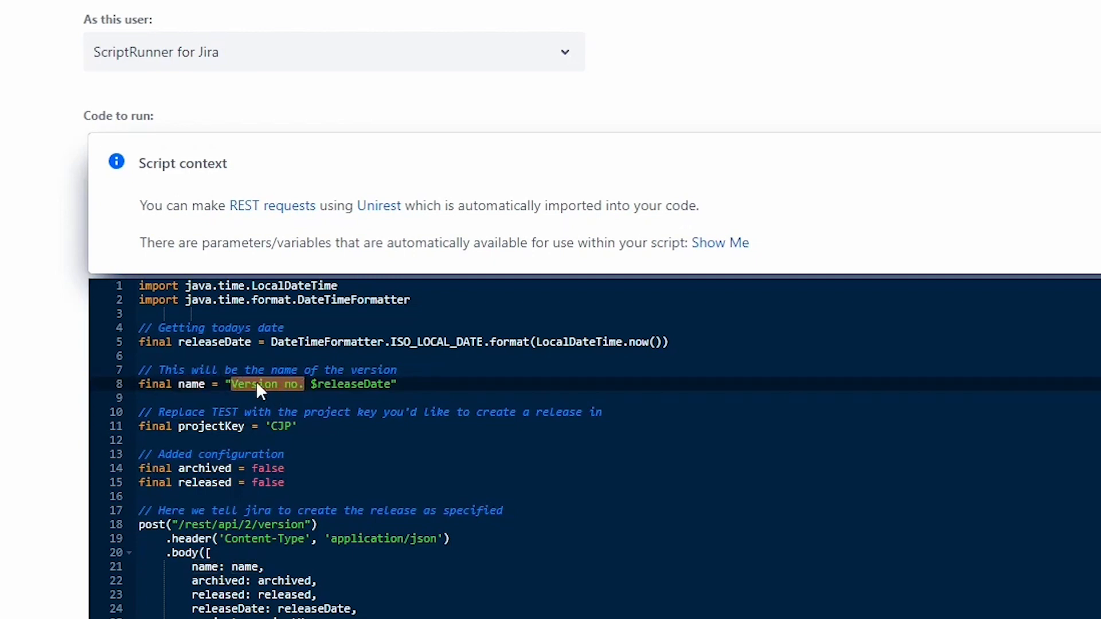
pyautogui.click(285, 384)
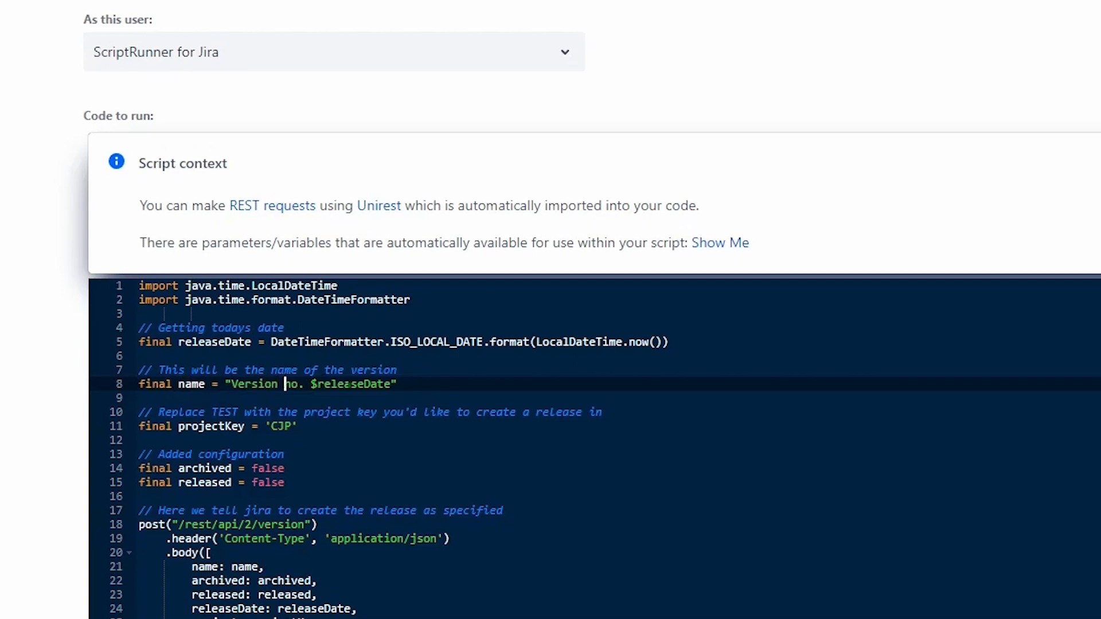
pyautogui.doubleClick(353, 384)
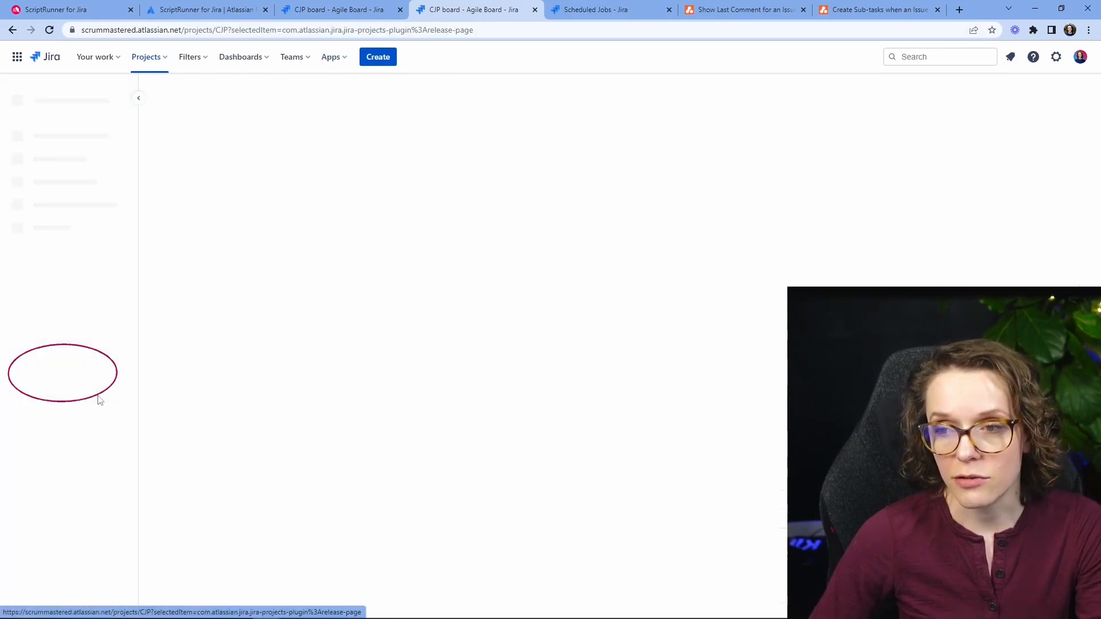
# Step: Confirm CJP's releases list unreleased Version no. 2023-04-19, then reopen the weekly job's edit form
pyautogui.click(51, 370)
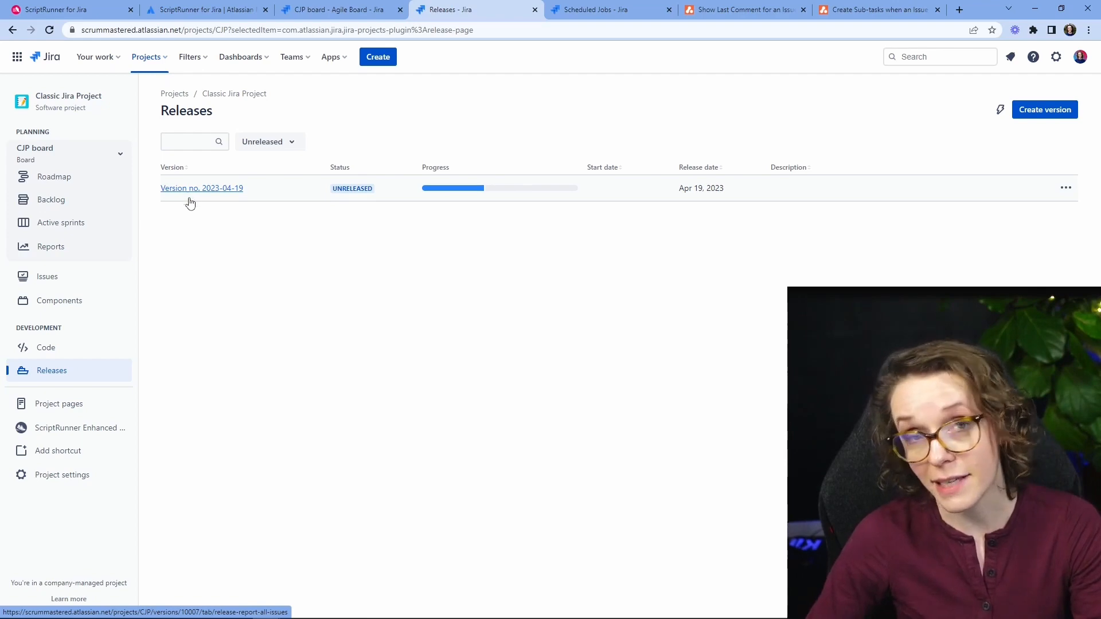
pyautogui.click(605, 10)
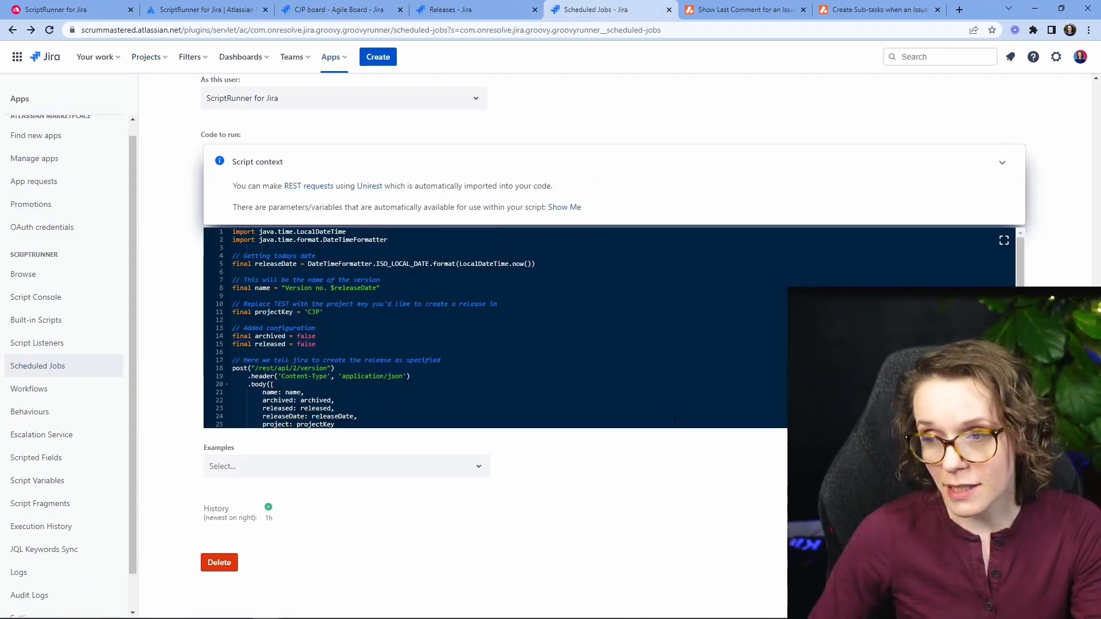
pyautogui.scroll(3)
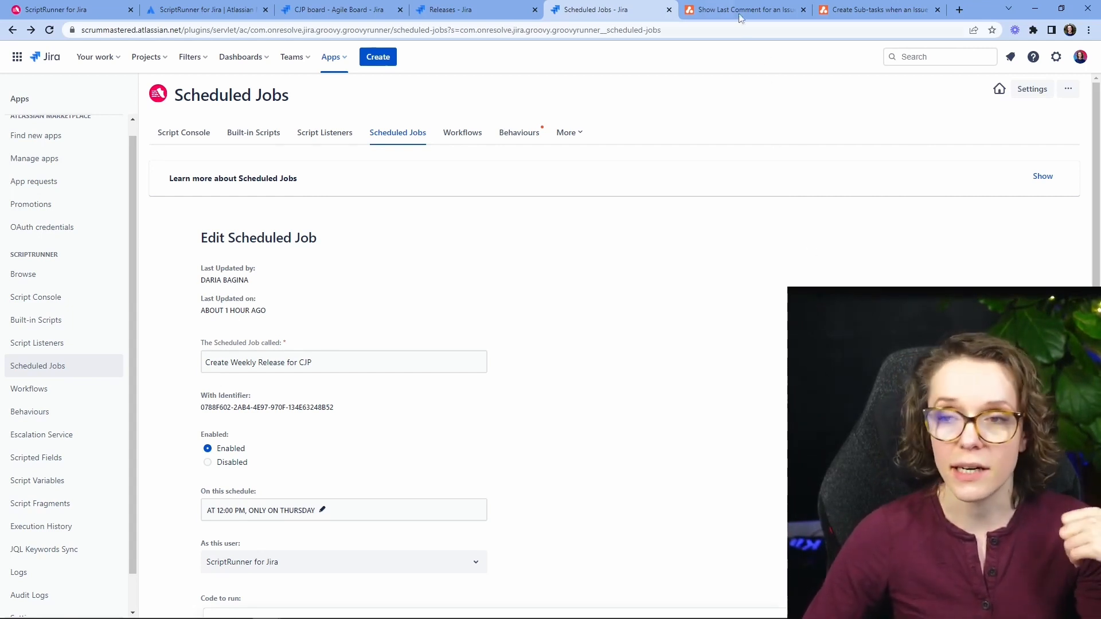
pyautogui.moveTo(601, 214)
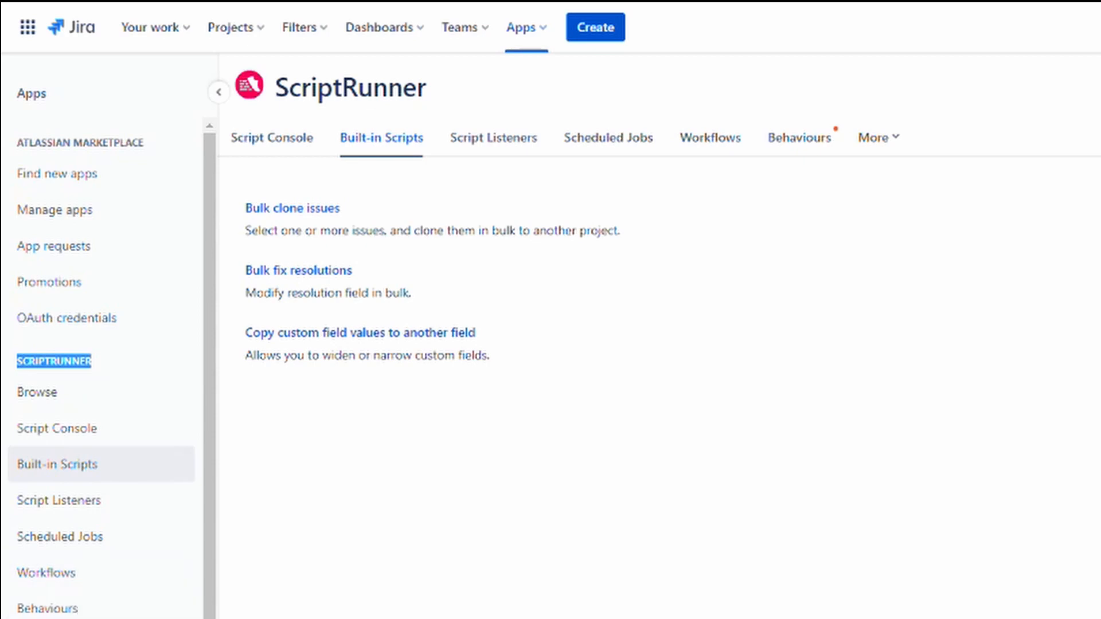
# Step: Open Workflows with the Help Center article on adding a workflow post function
pyautogui.click(710, 137)
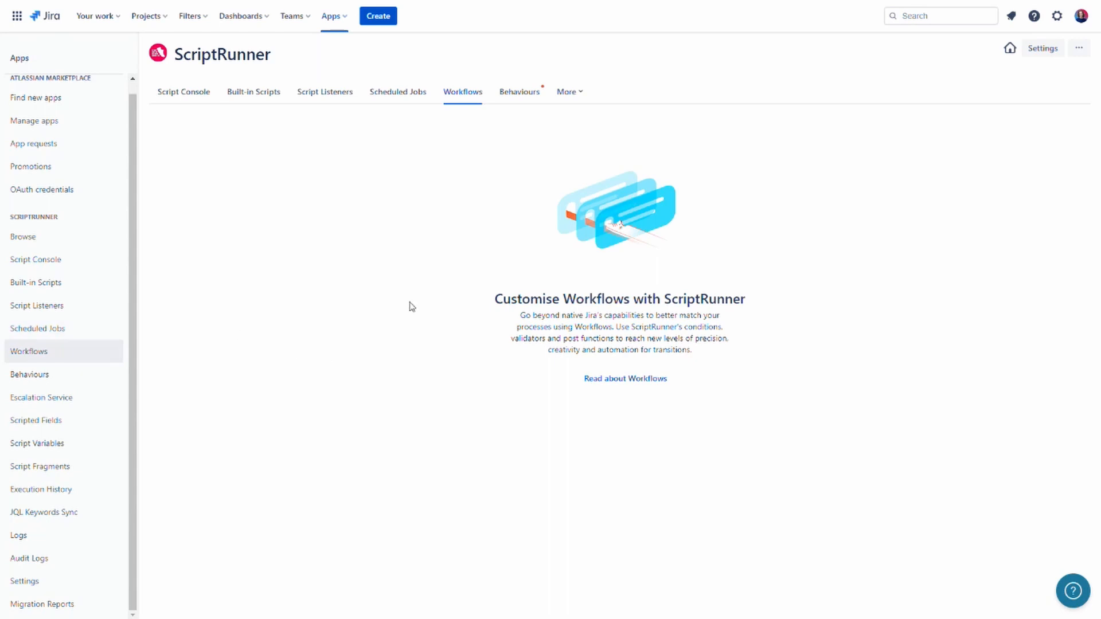
pyautogui.click(1072, 590)
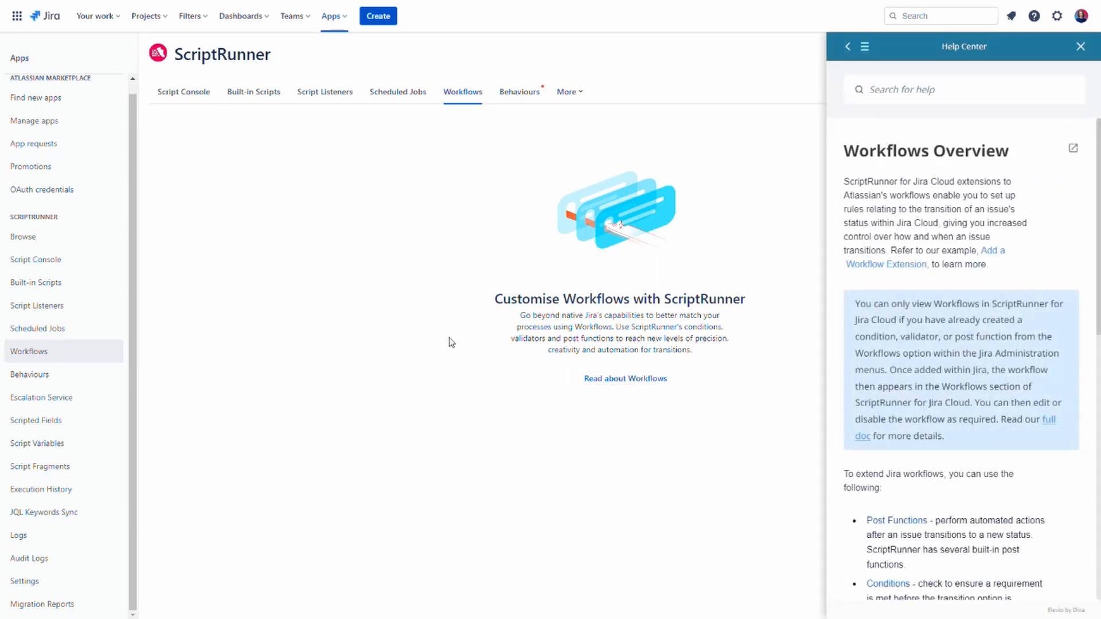
pyautogui.moveTo(354, 330)
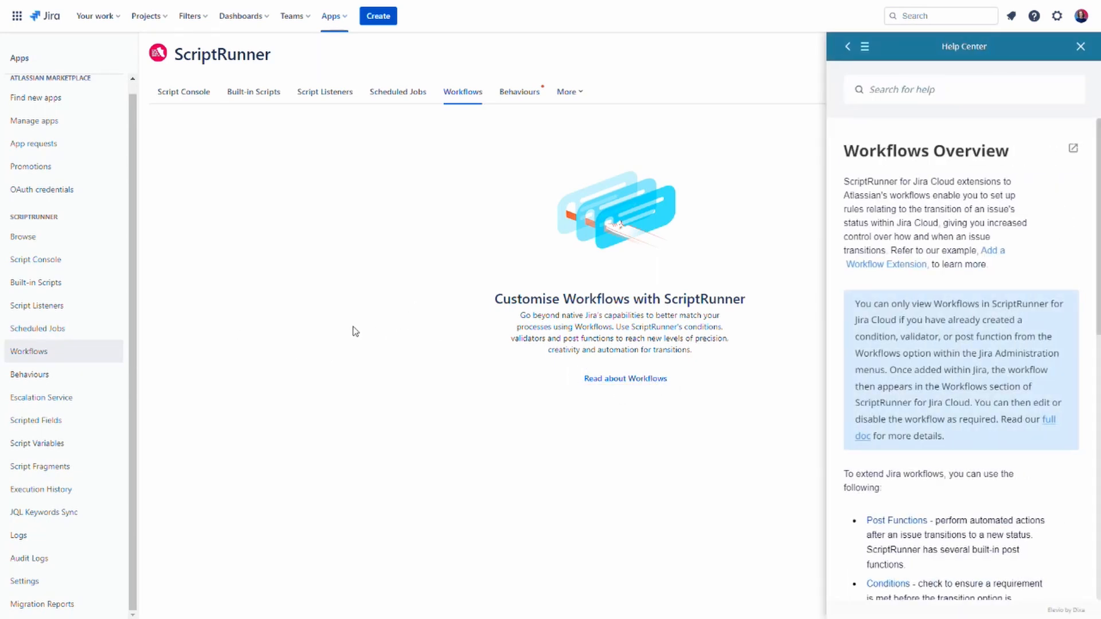
pyautogui.moveTo(848, 281)
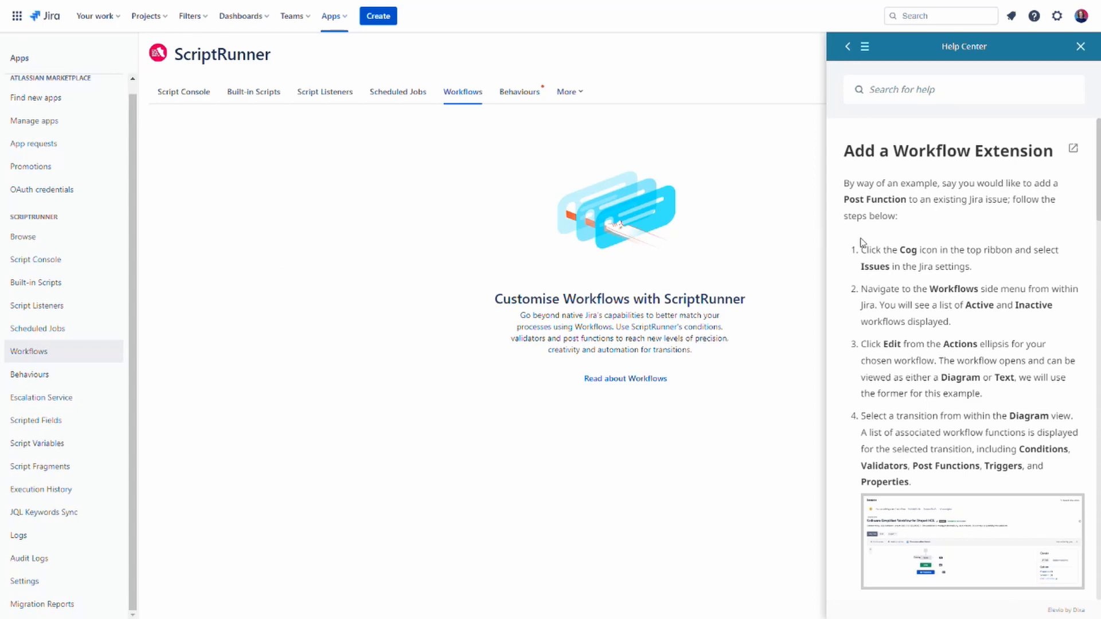
pyautogui.scroll(-3)
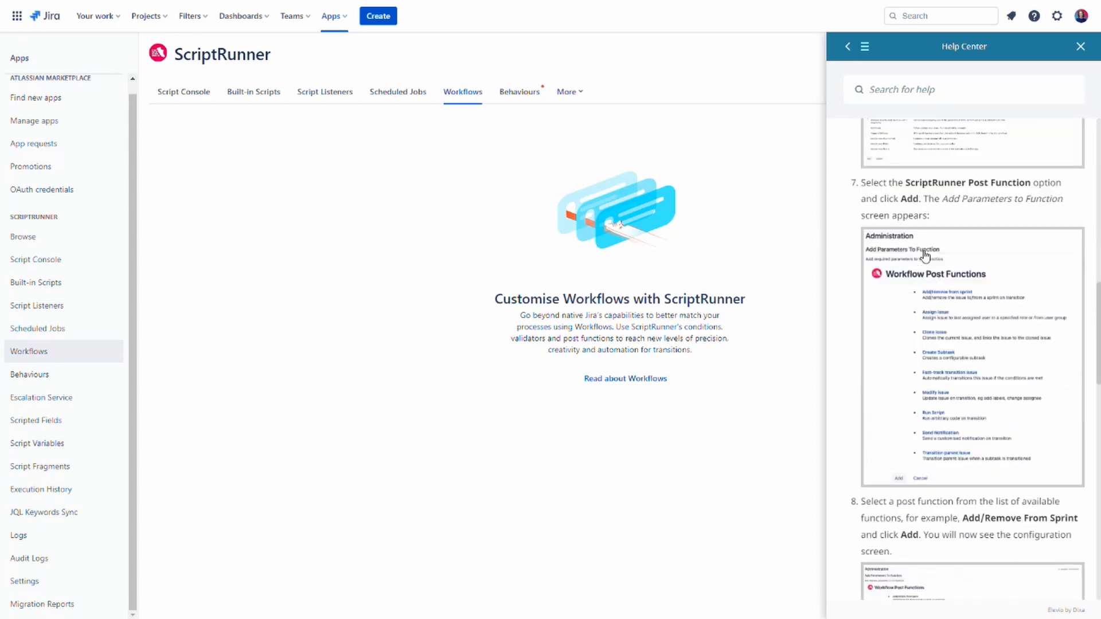